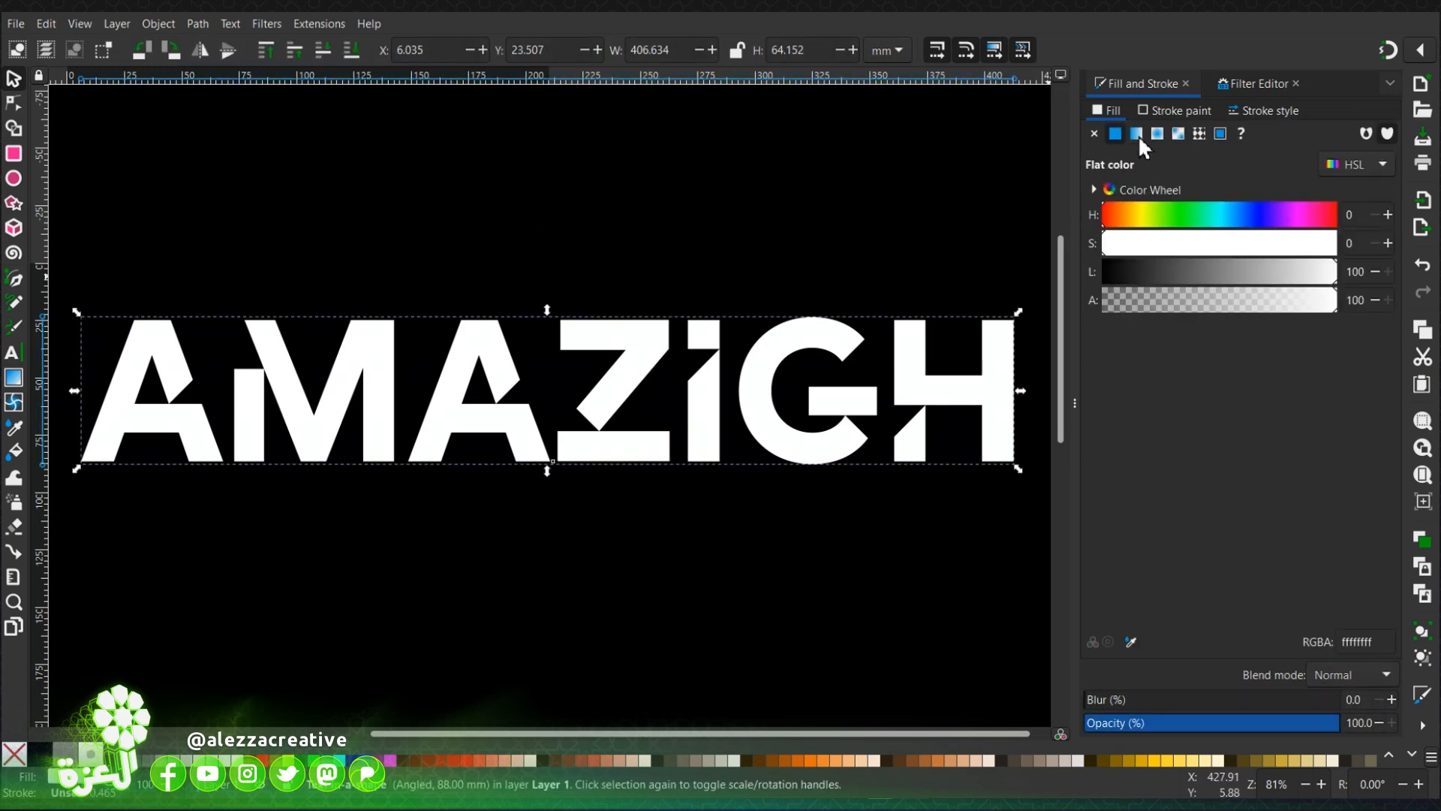
Step: Fill the AMAZIGH text with a linear gradient from white to bright blue
click(1136, 133)
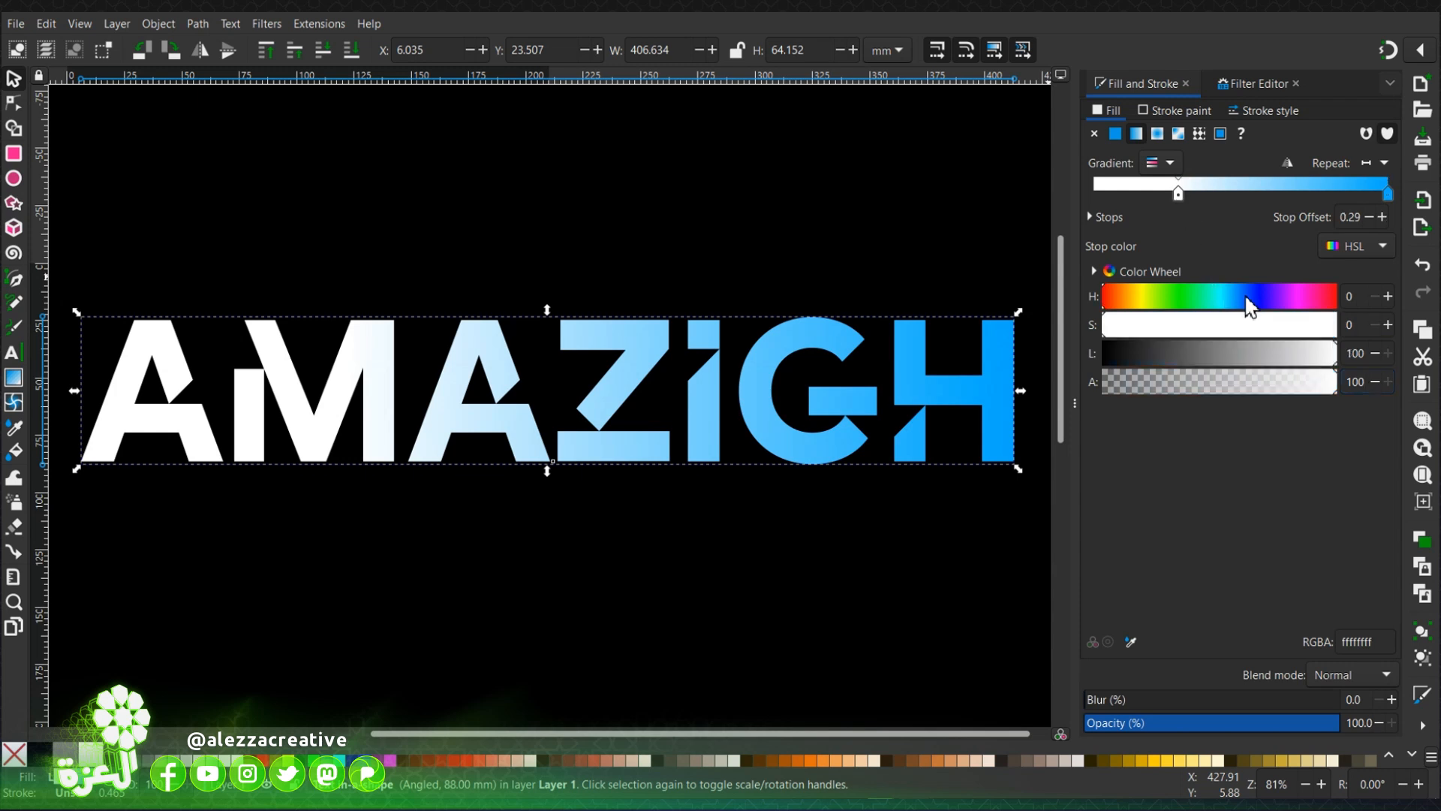
mouse_move(1281, 306)
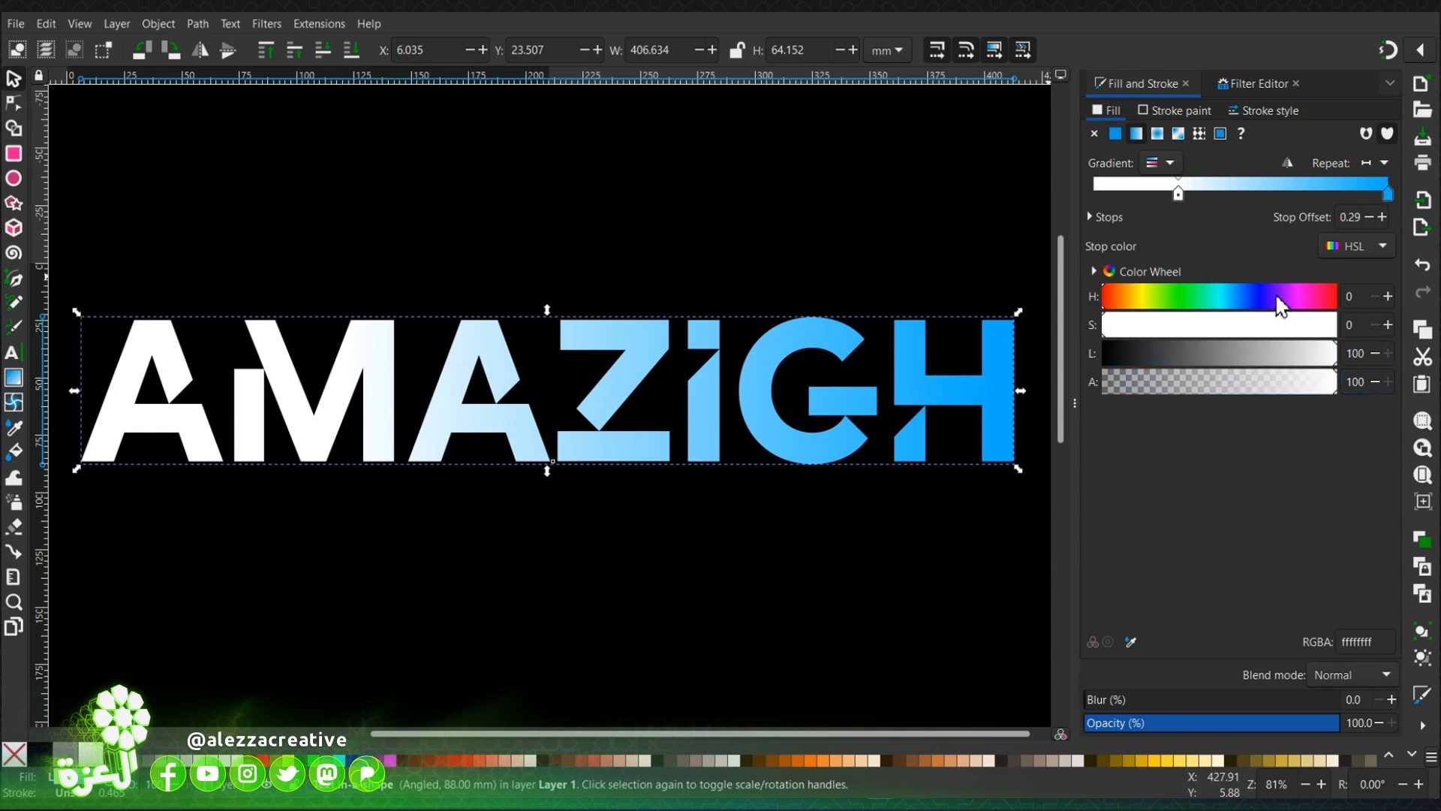
mouse_move(1298, 179)
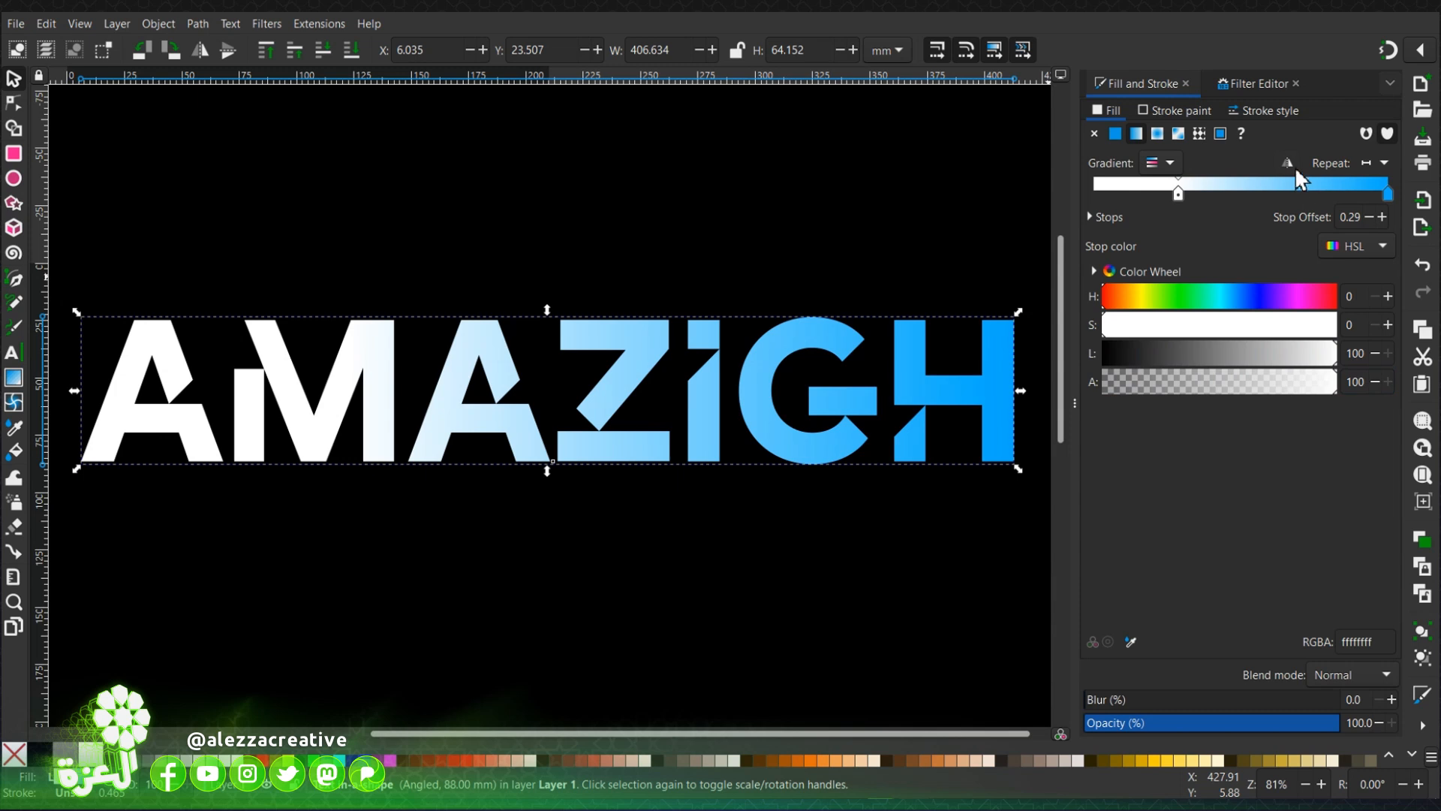
Step: Reverse AMAZIGH's gradient so it runs from bright blue to hot pink
click(1286, 163)
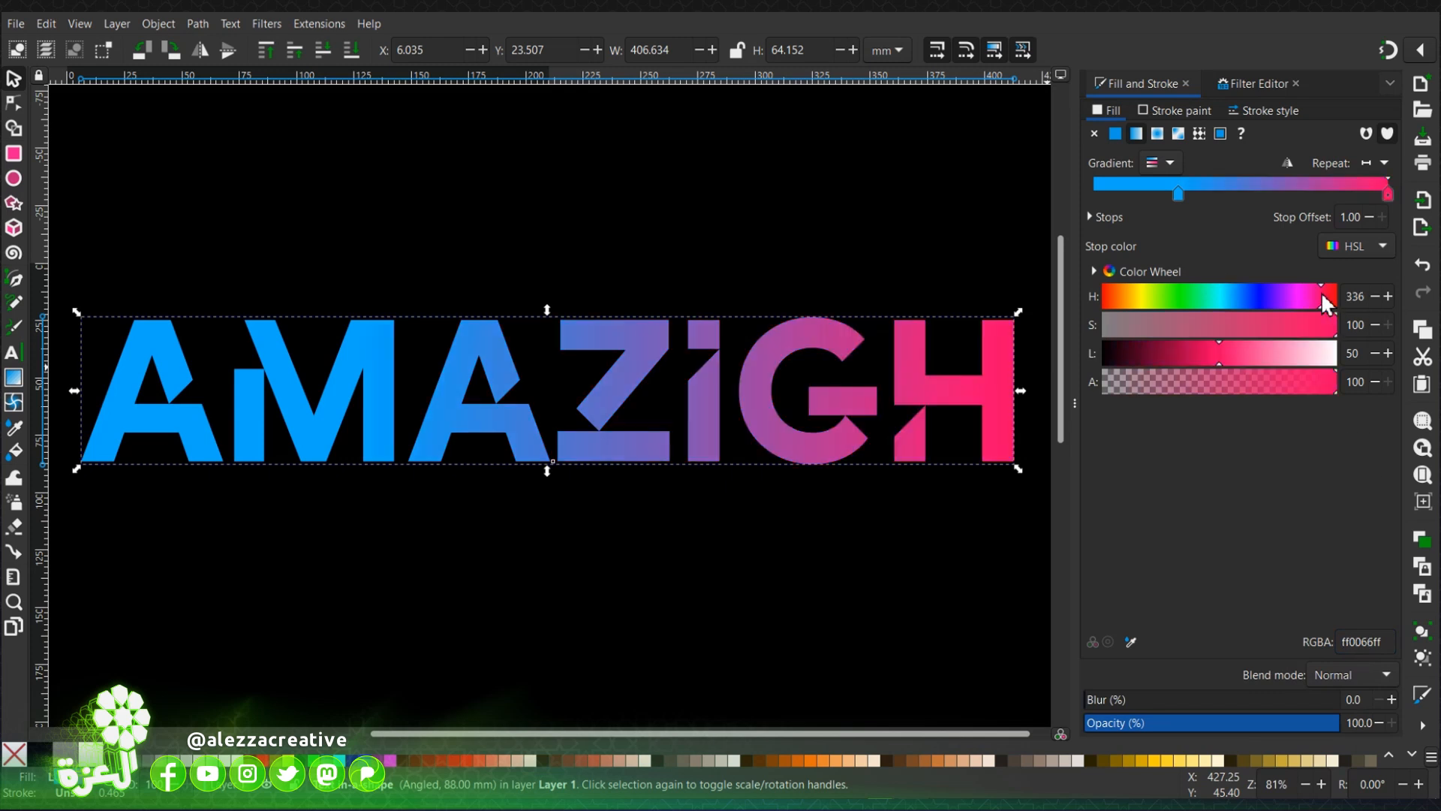
mouse_move(1323, 315)
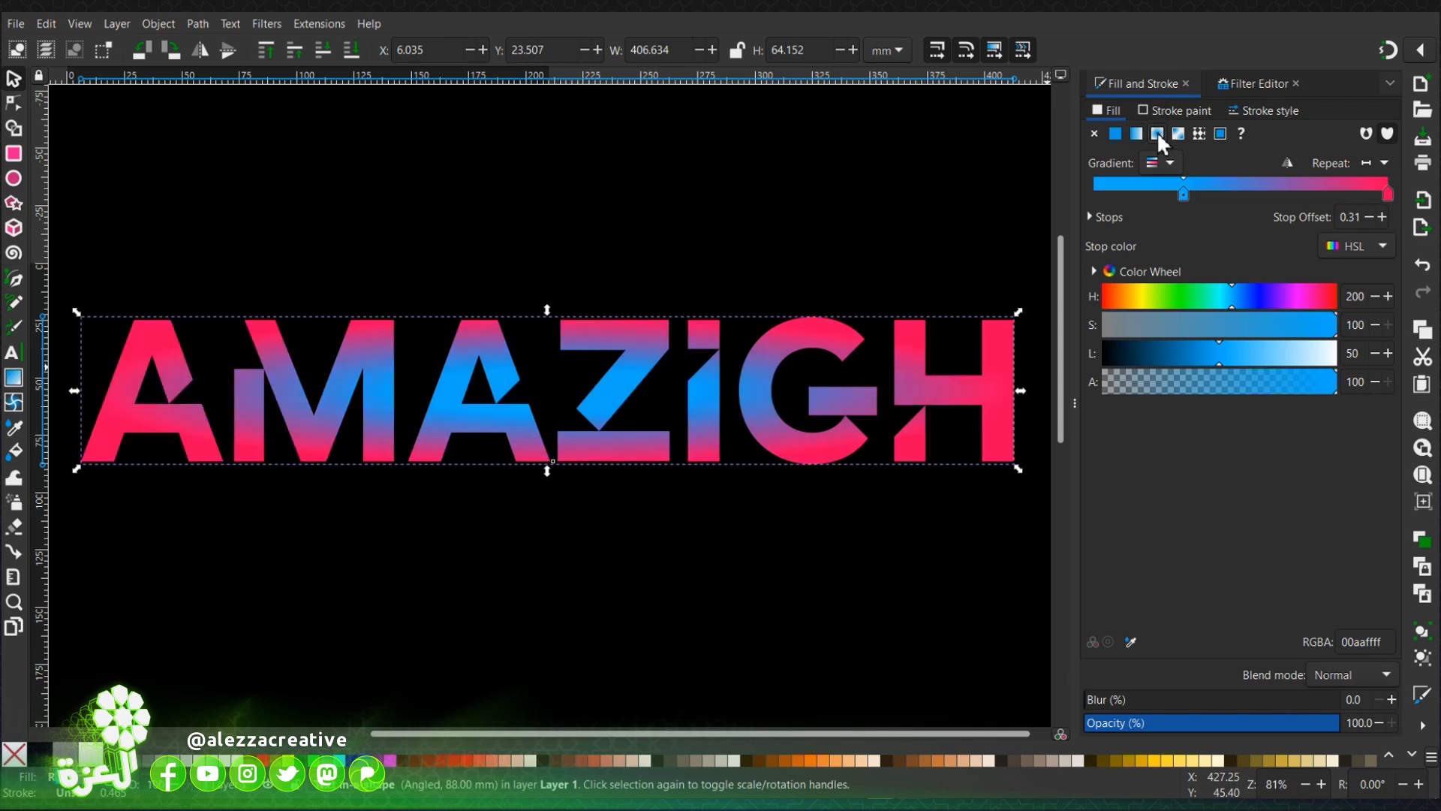
mouse_move(14, 106)
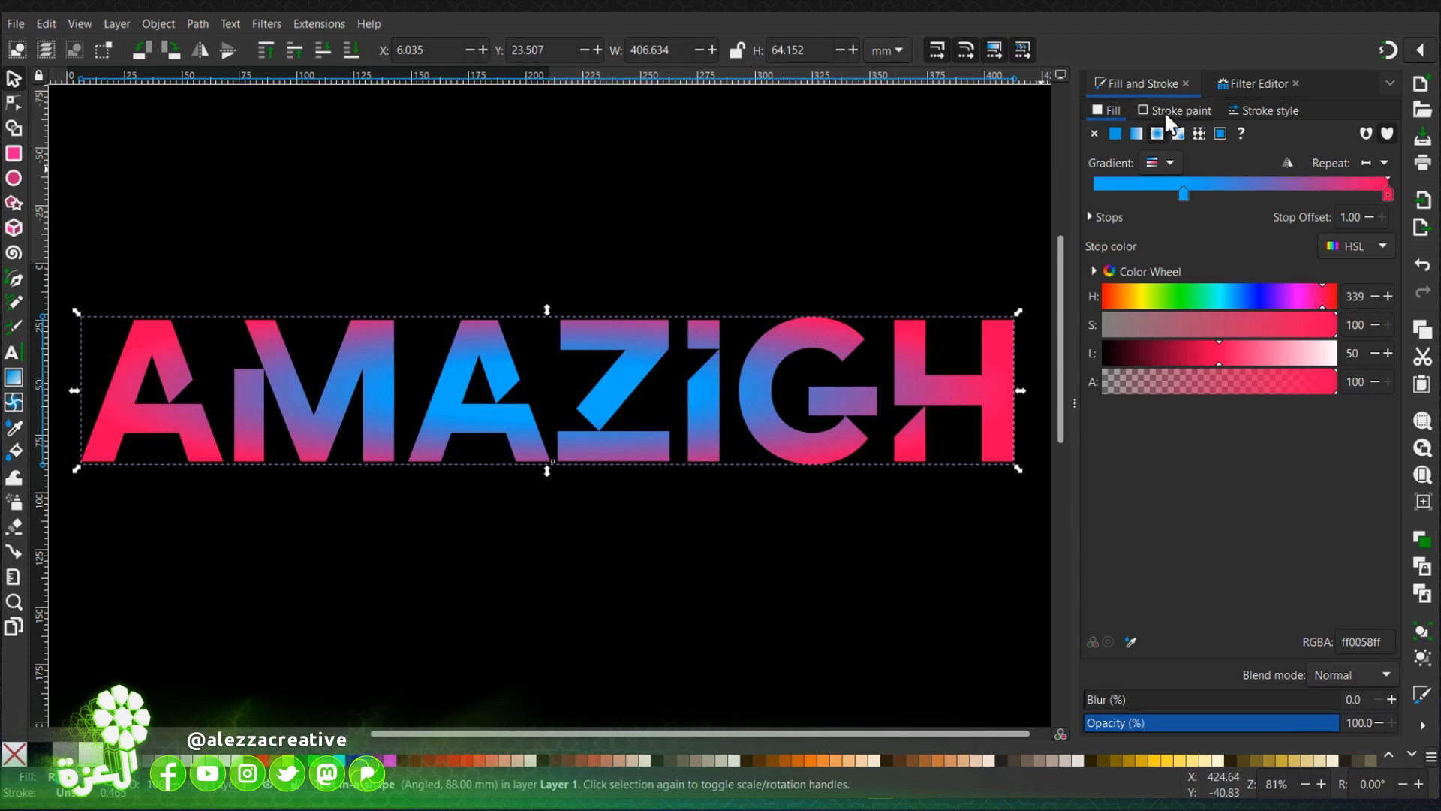
Step: Give the AMAZIGH letters a flat white stroke about 1.76 mm wide
click(1114, 133)
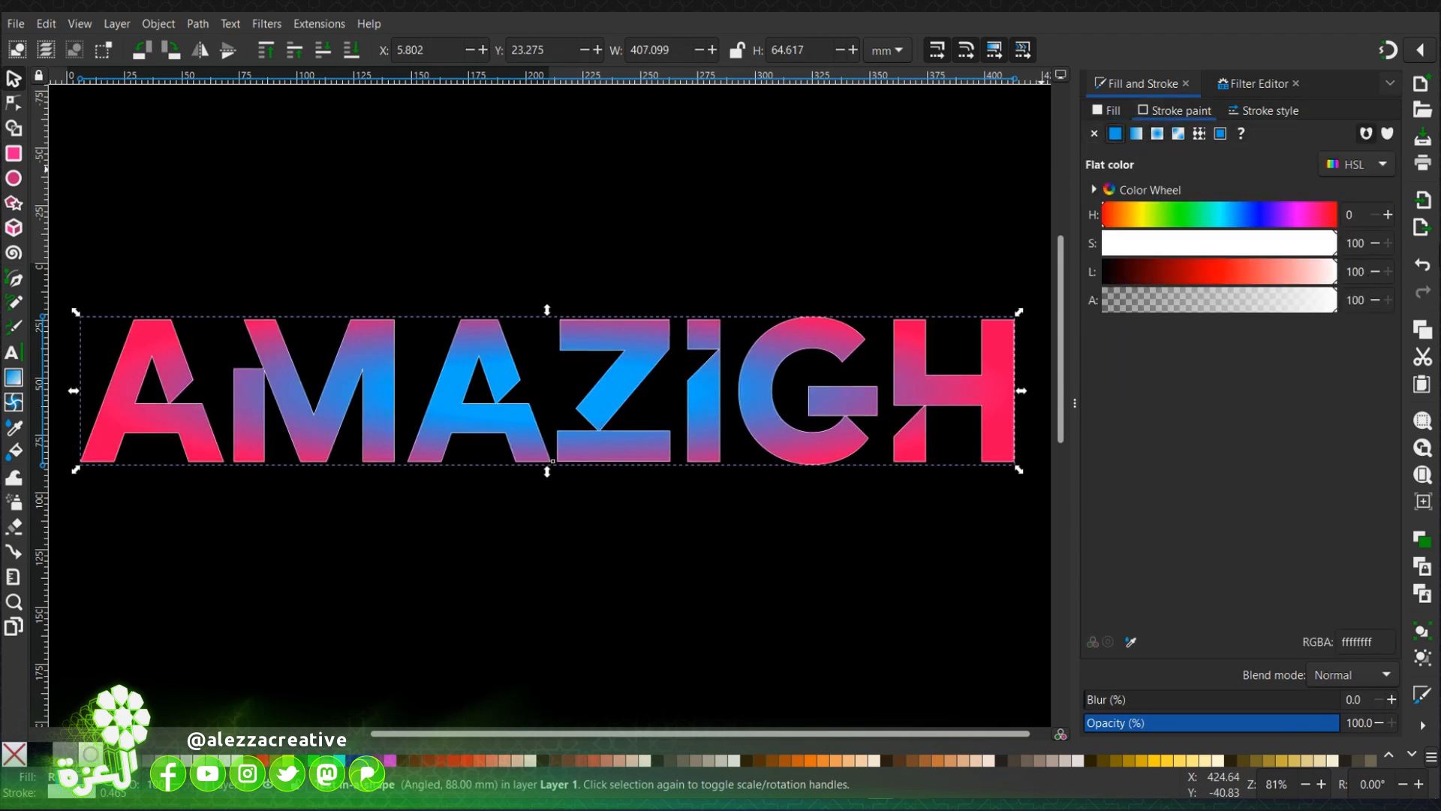
mouse_move(1331, 261)
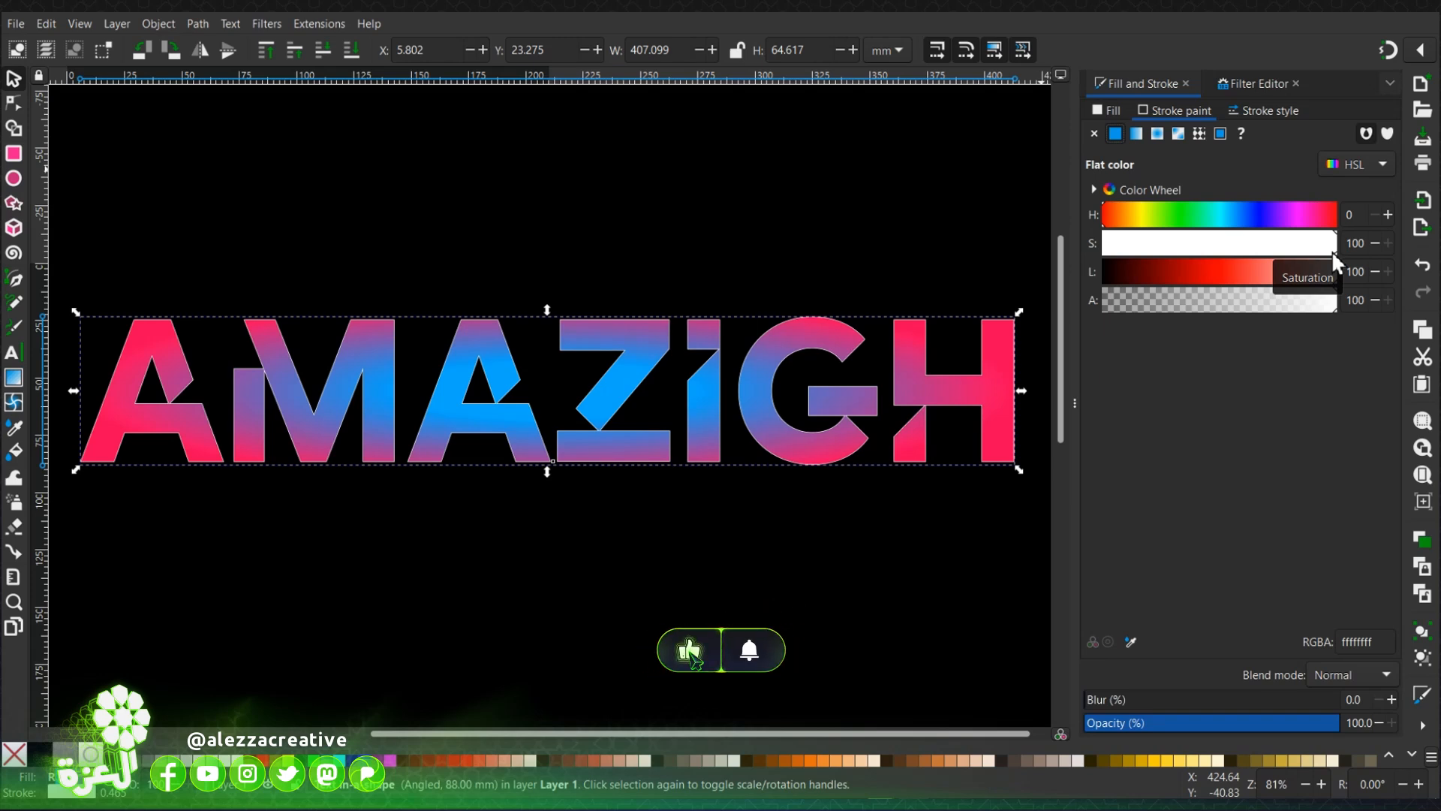
mouse_move(748, 665)
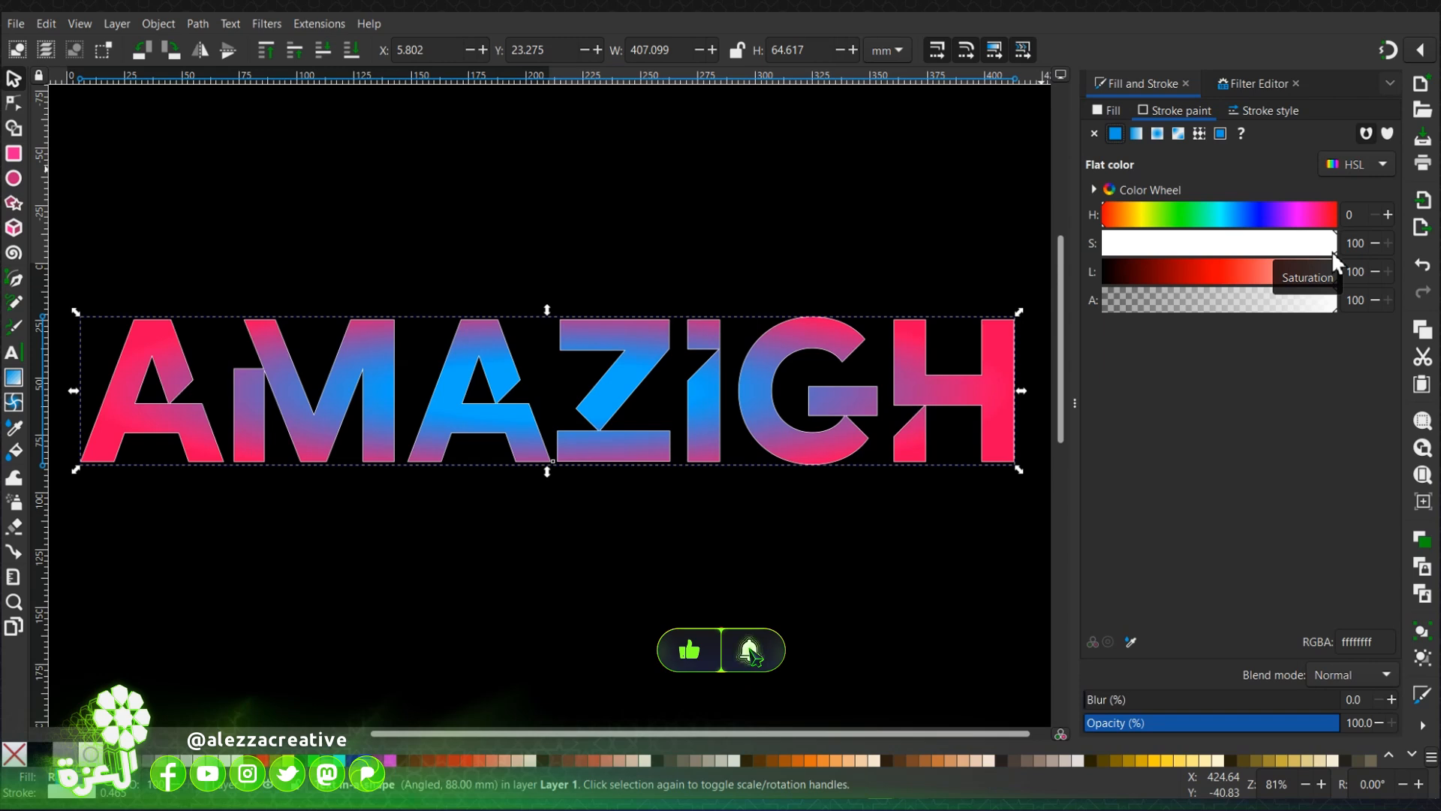
click(1269, 110)
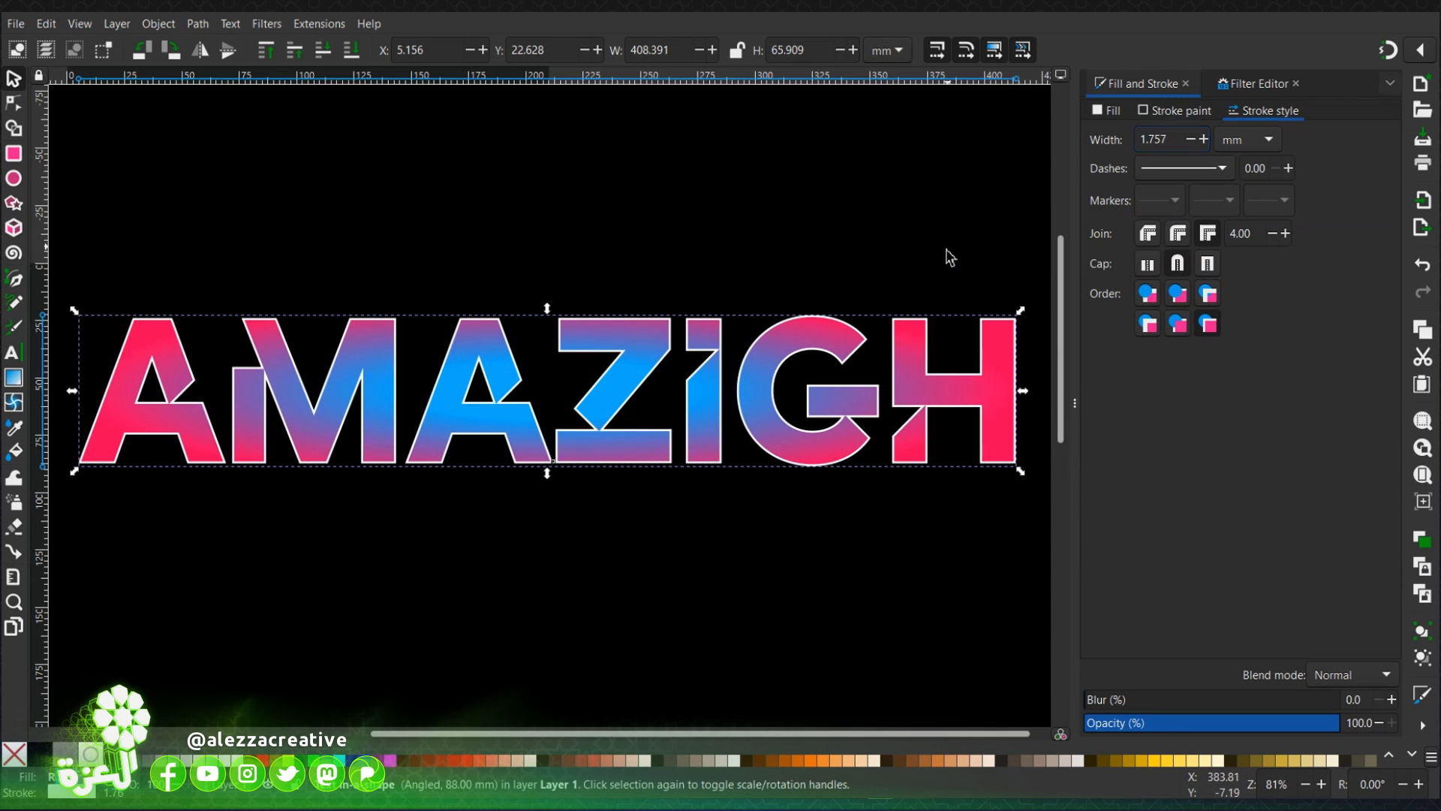
mouse_move(1140, 395)
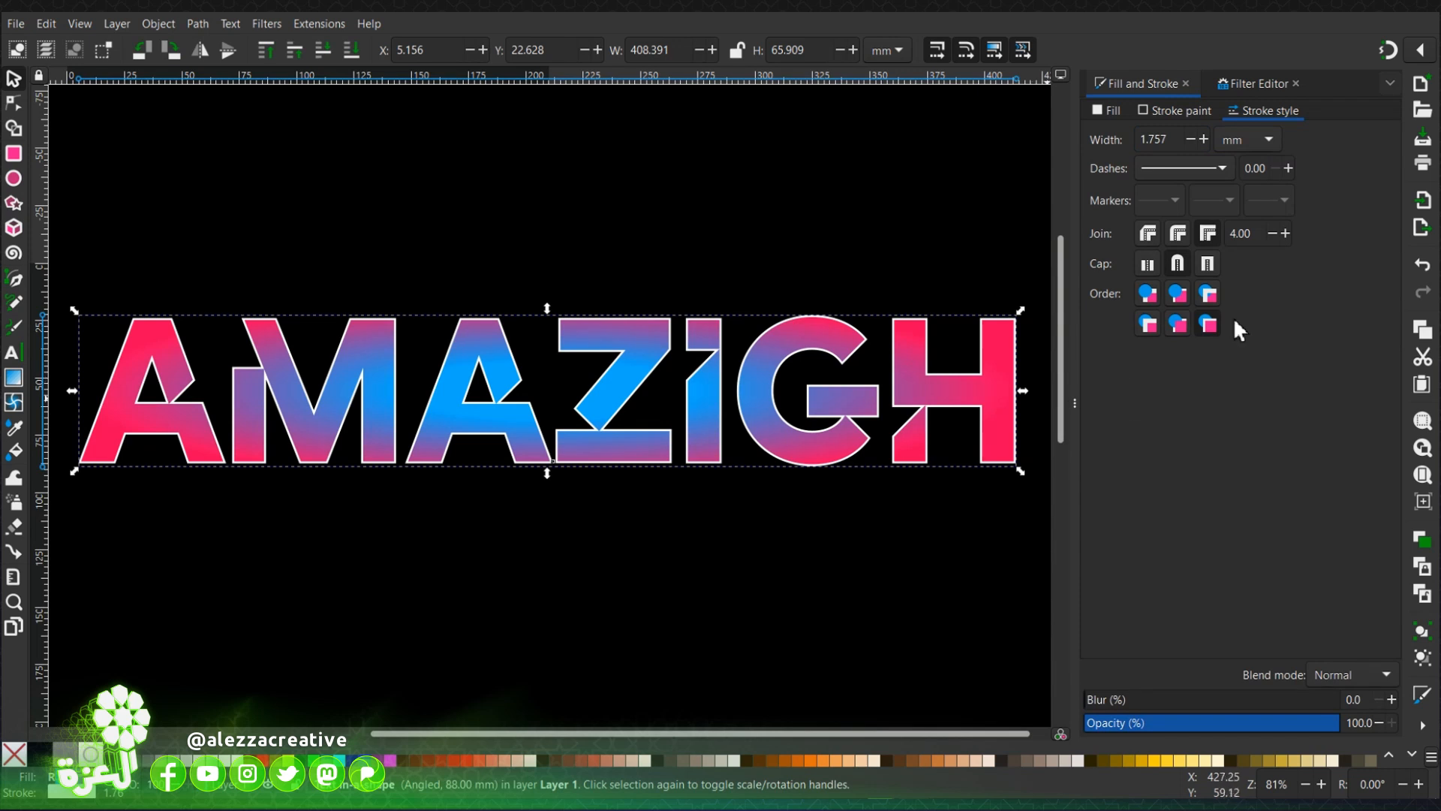
Step: Create filter1 in the Filter Editor, apply it to AMAZIGH, and add a Gaussian Blur
click(1257, 84)
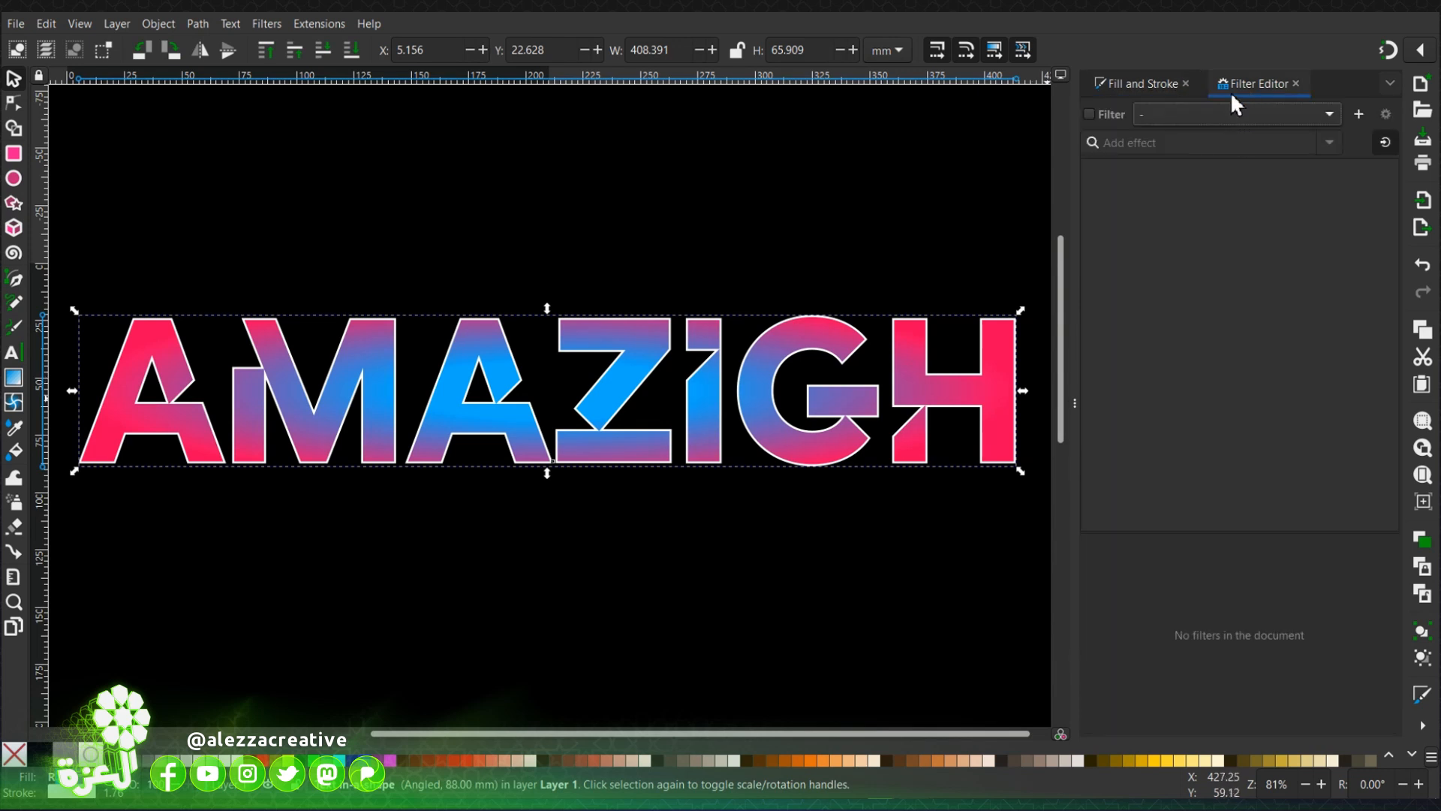
click(266, 24)
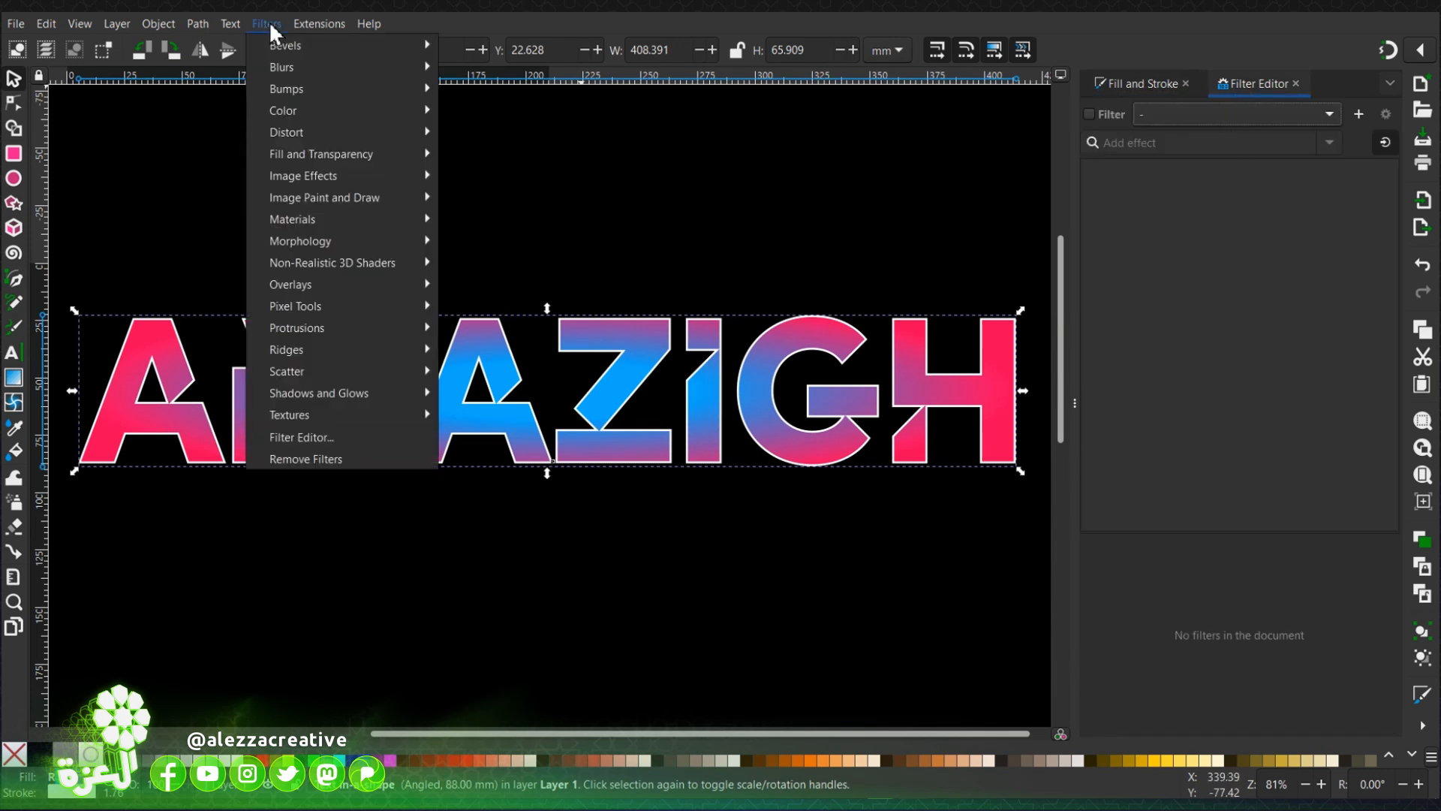
mouse_move(312, 444)
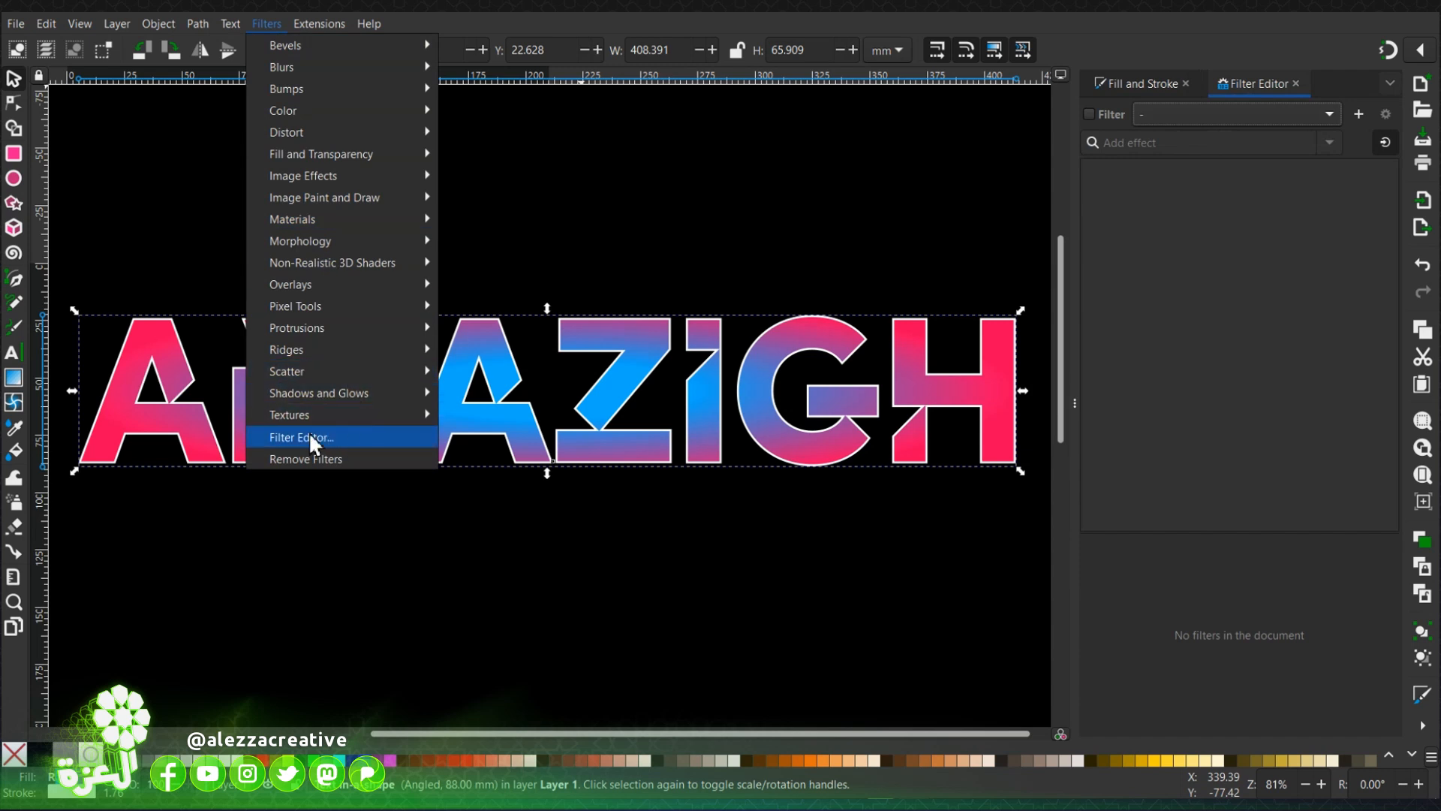
mouse_move(1155, 343)
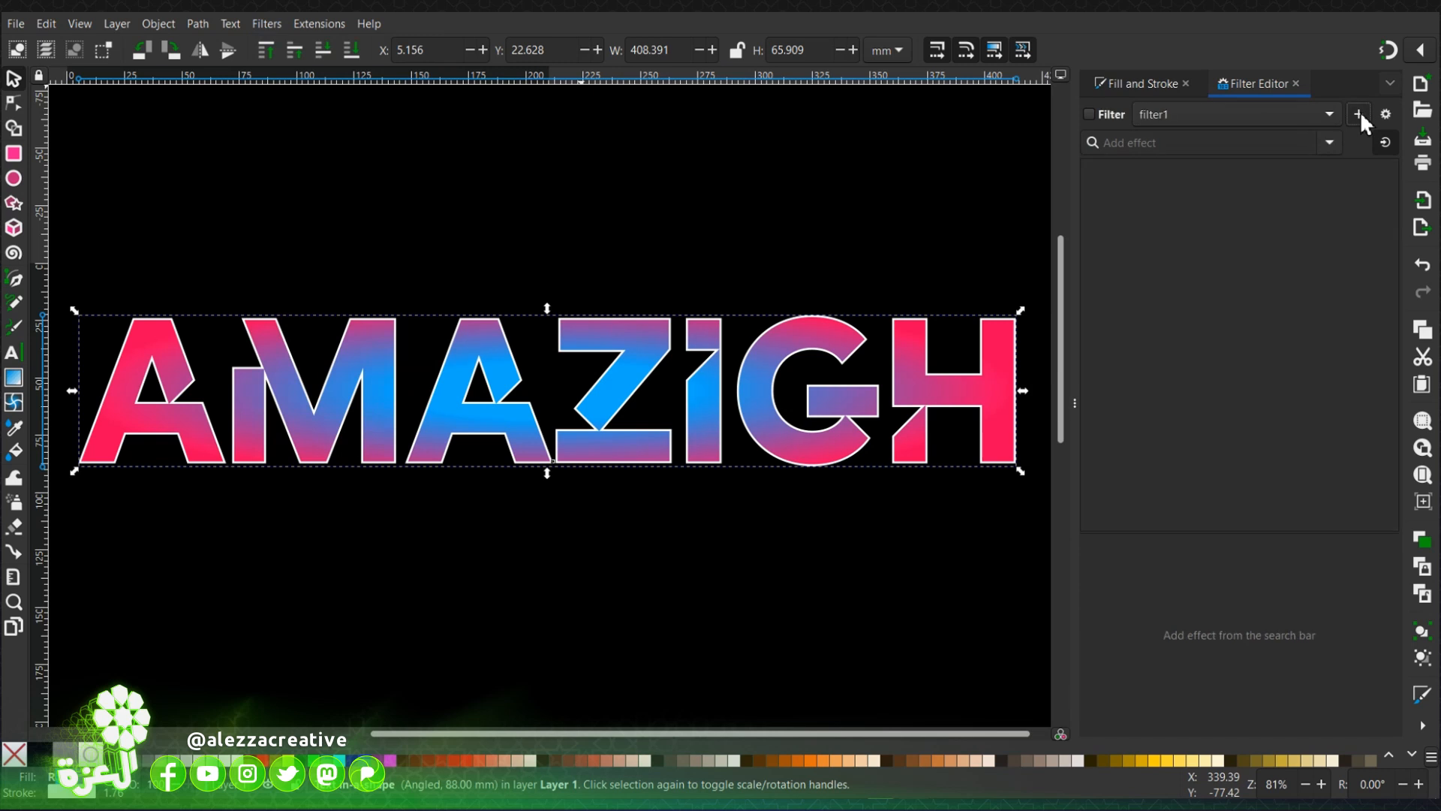
click(1090, 114)
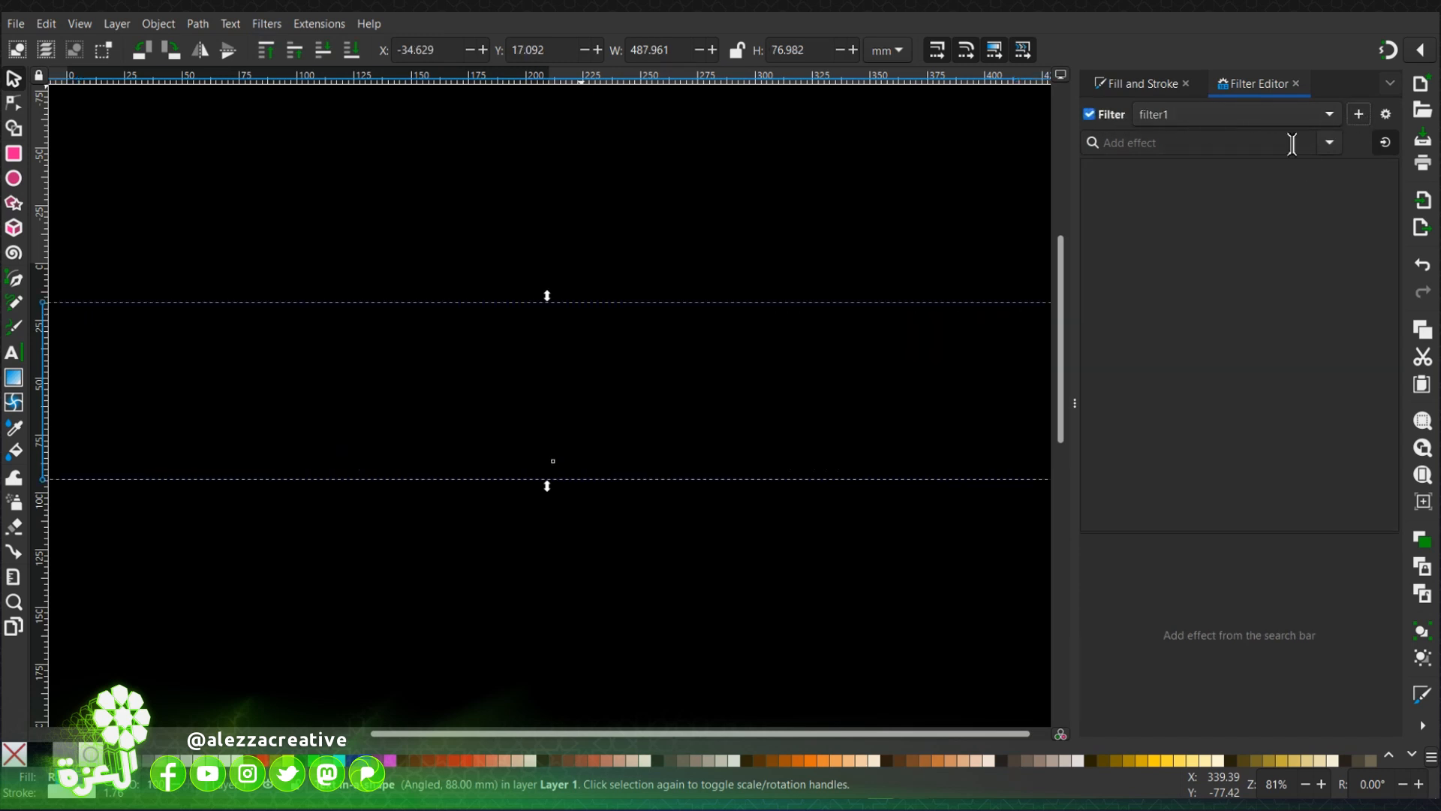
click(1186, 142)
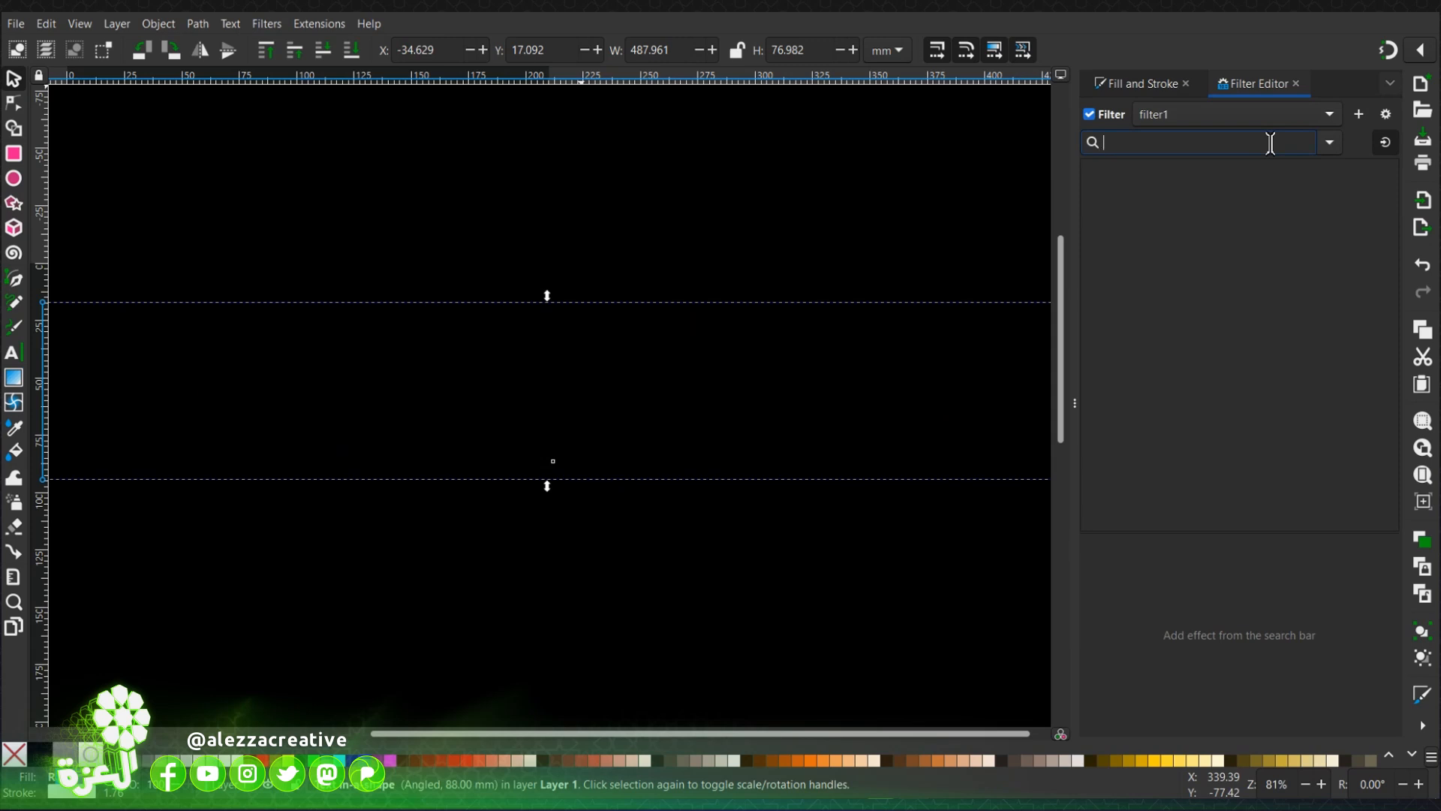
text(g)
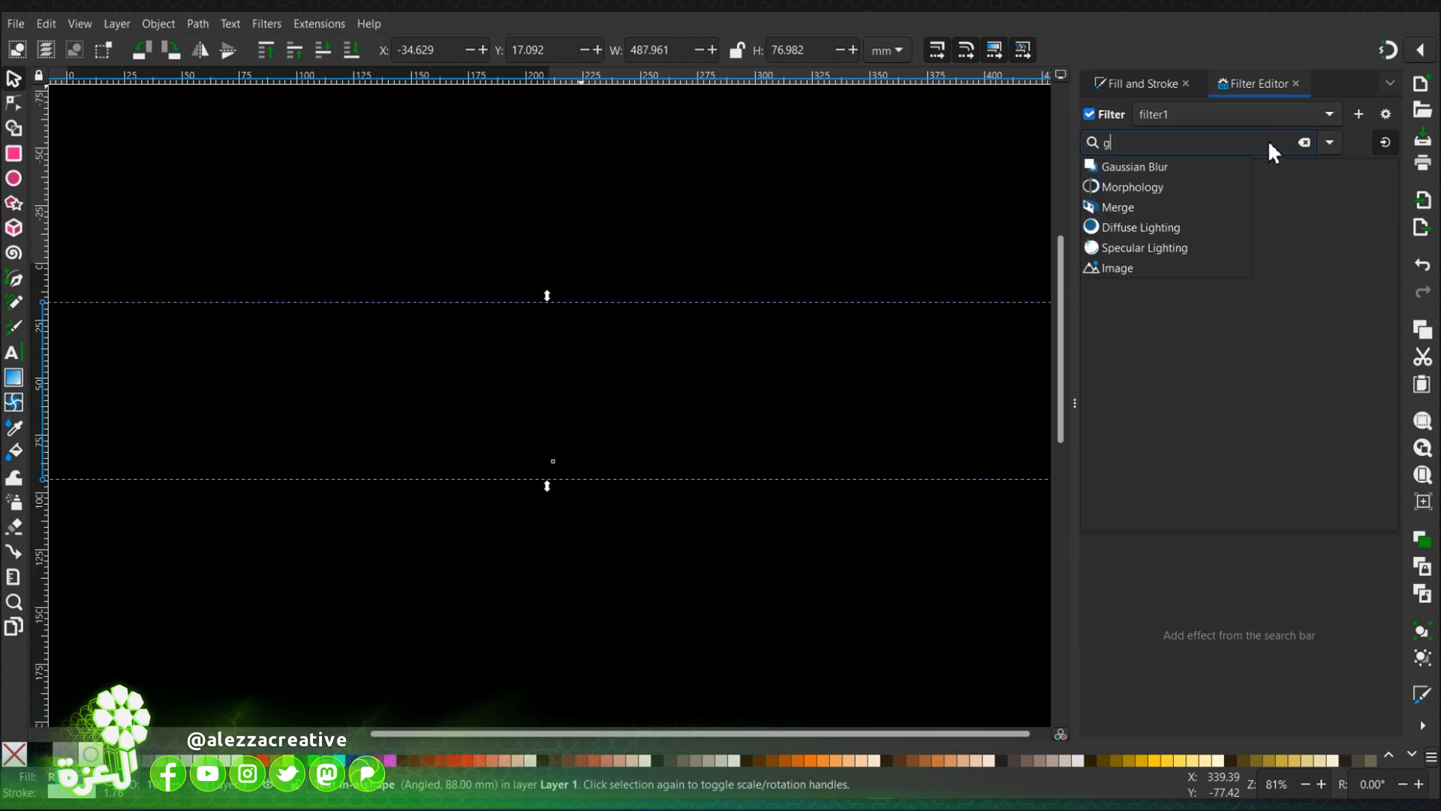
click(1137, 167)
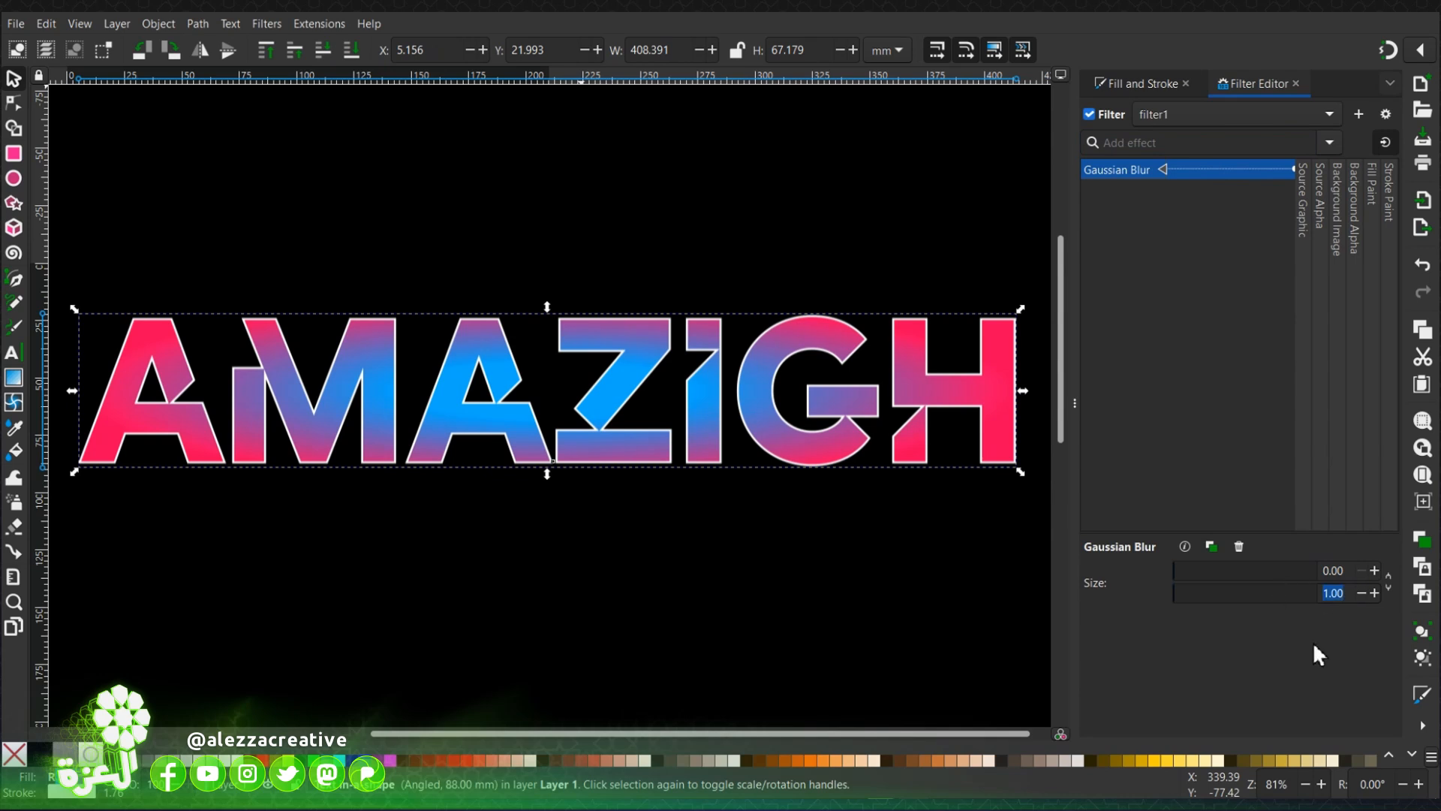
mouse_move(1204, 285)
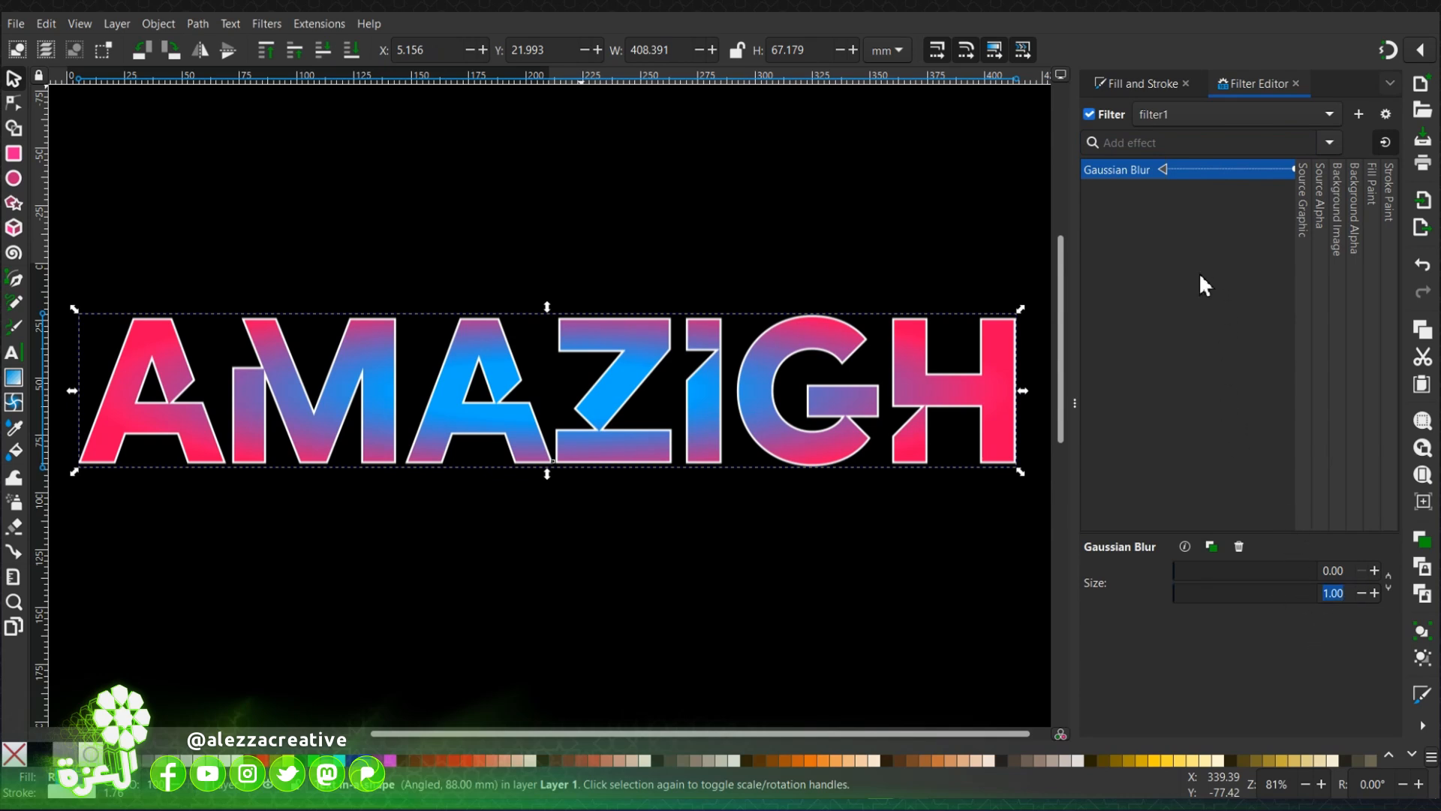
Step: Add a Turbulence effect to filter1 with size 0.013 and seed 6
click(1194, 143)
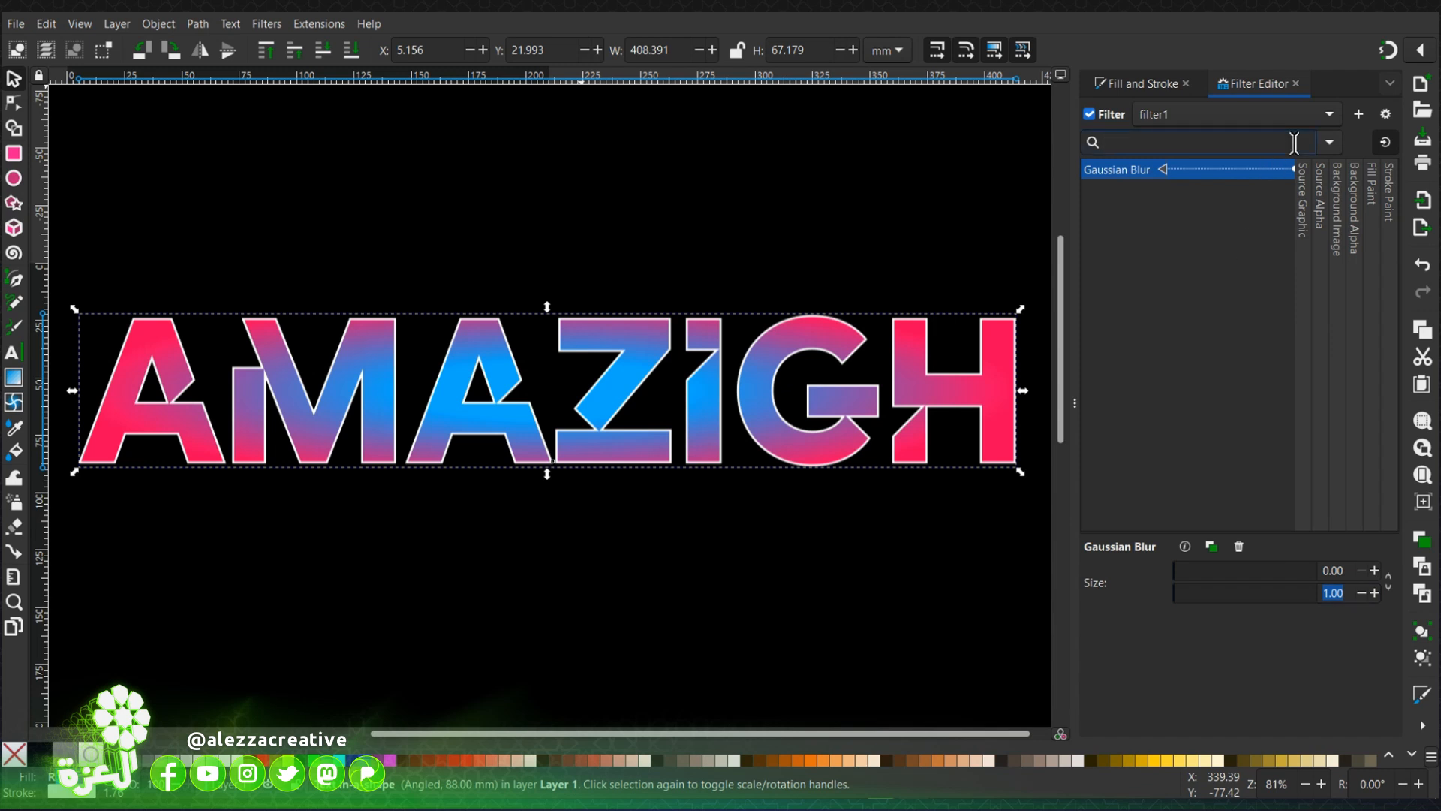
text(tu)
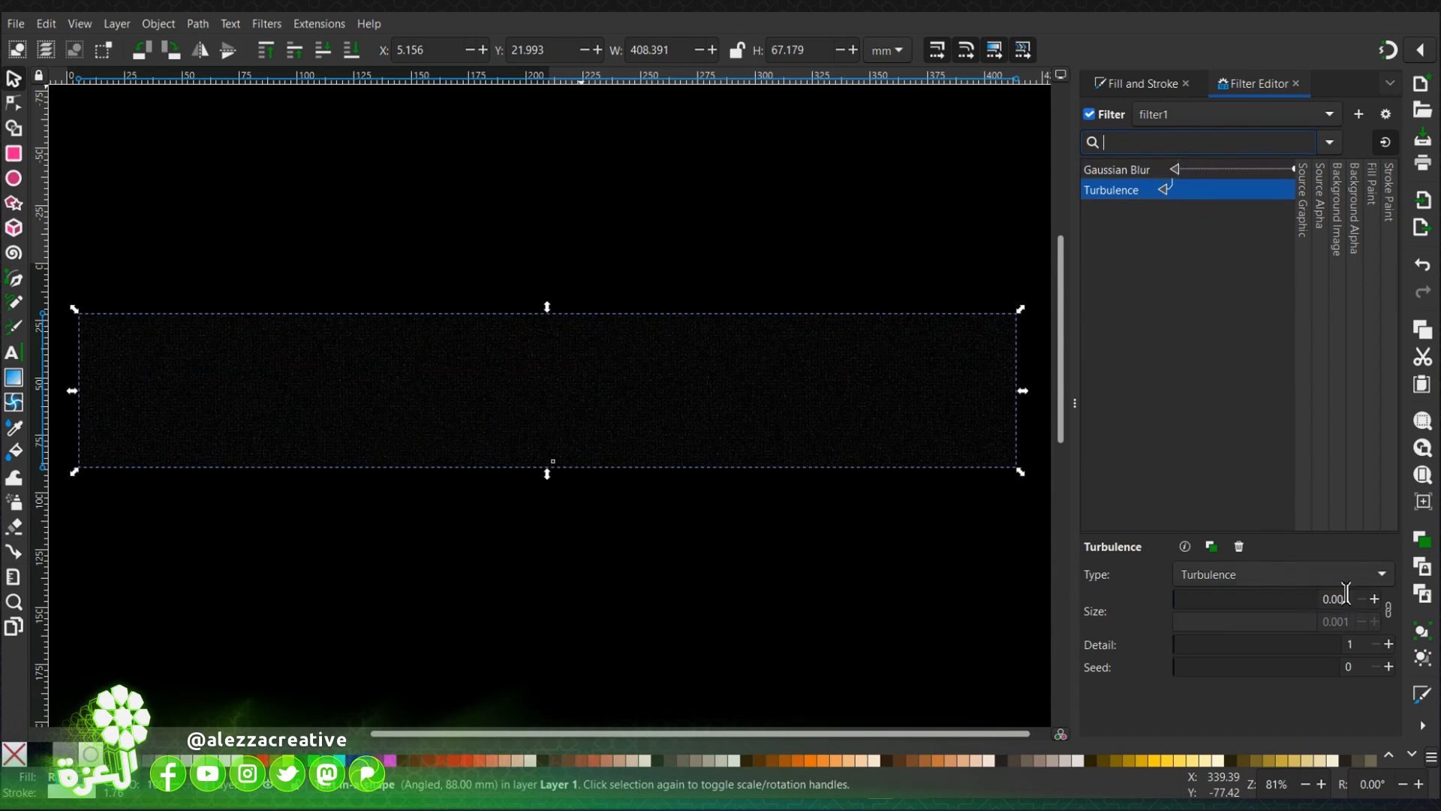
click(1374, 621)
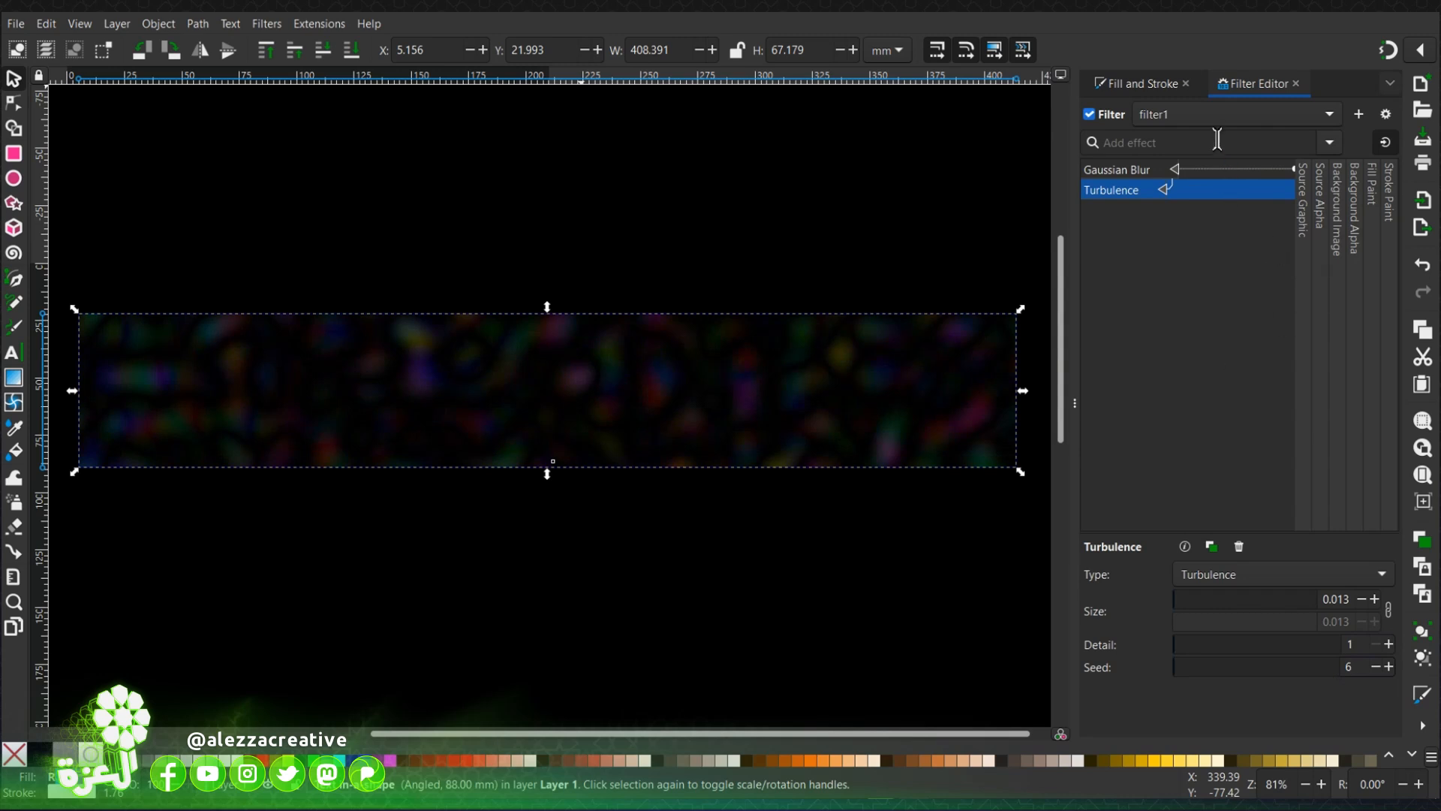
text(di)
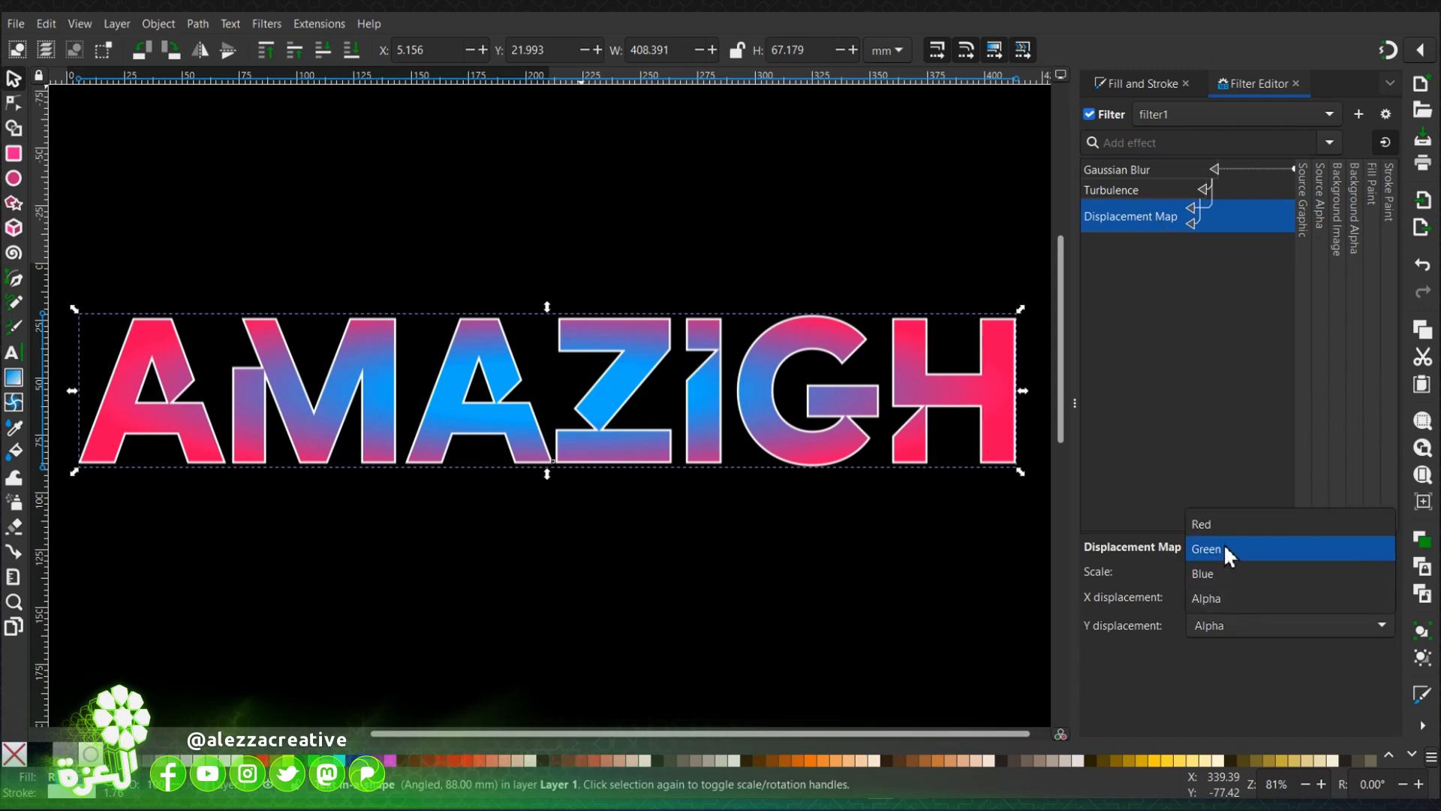
Step: Set the Displacement Map channels to Red for X and Green for Y
click(1203, 524)
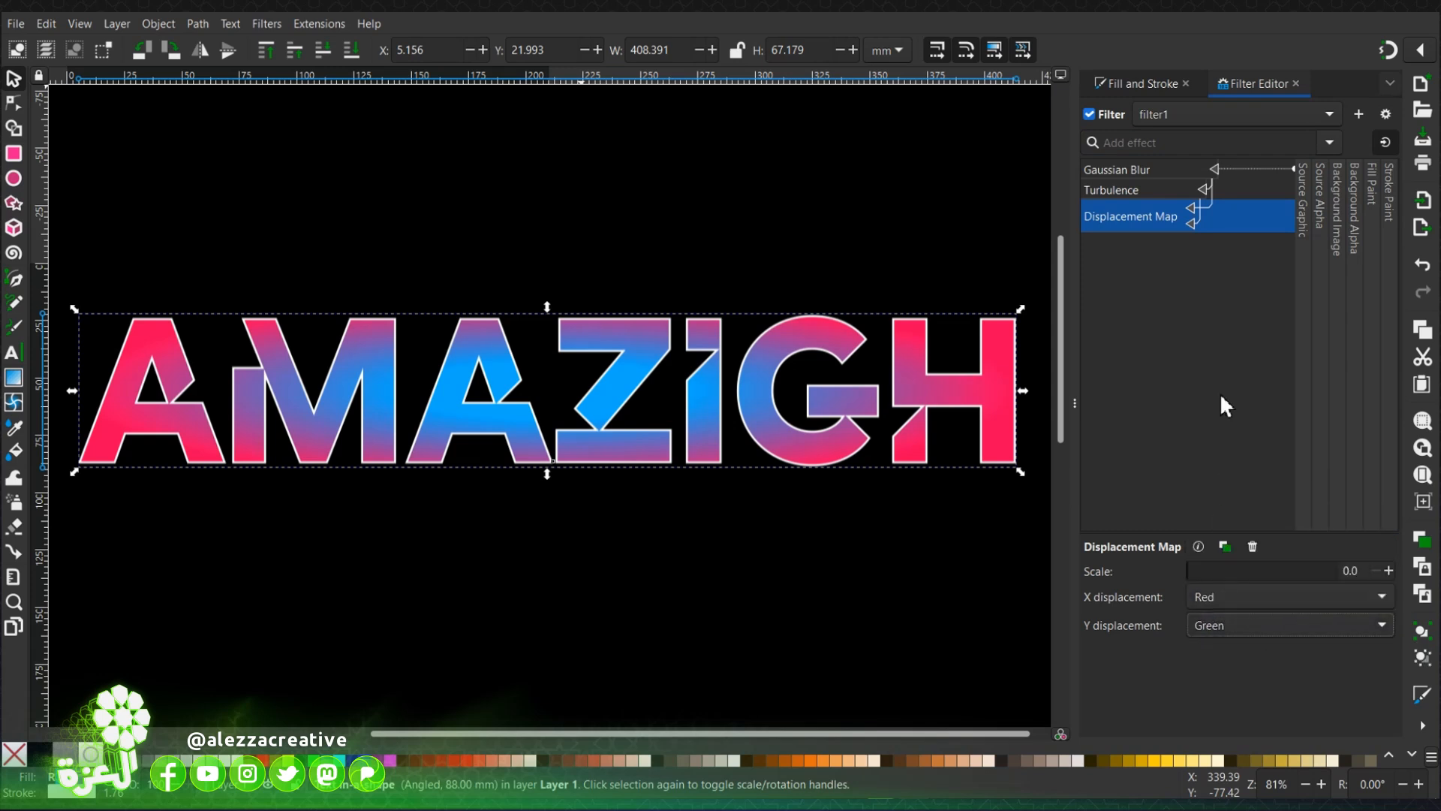
mouse_move(1299, 421)
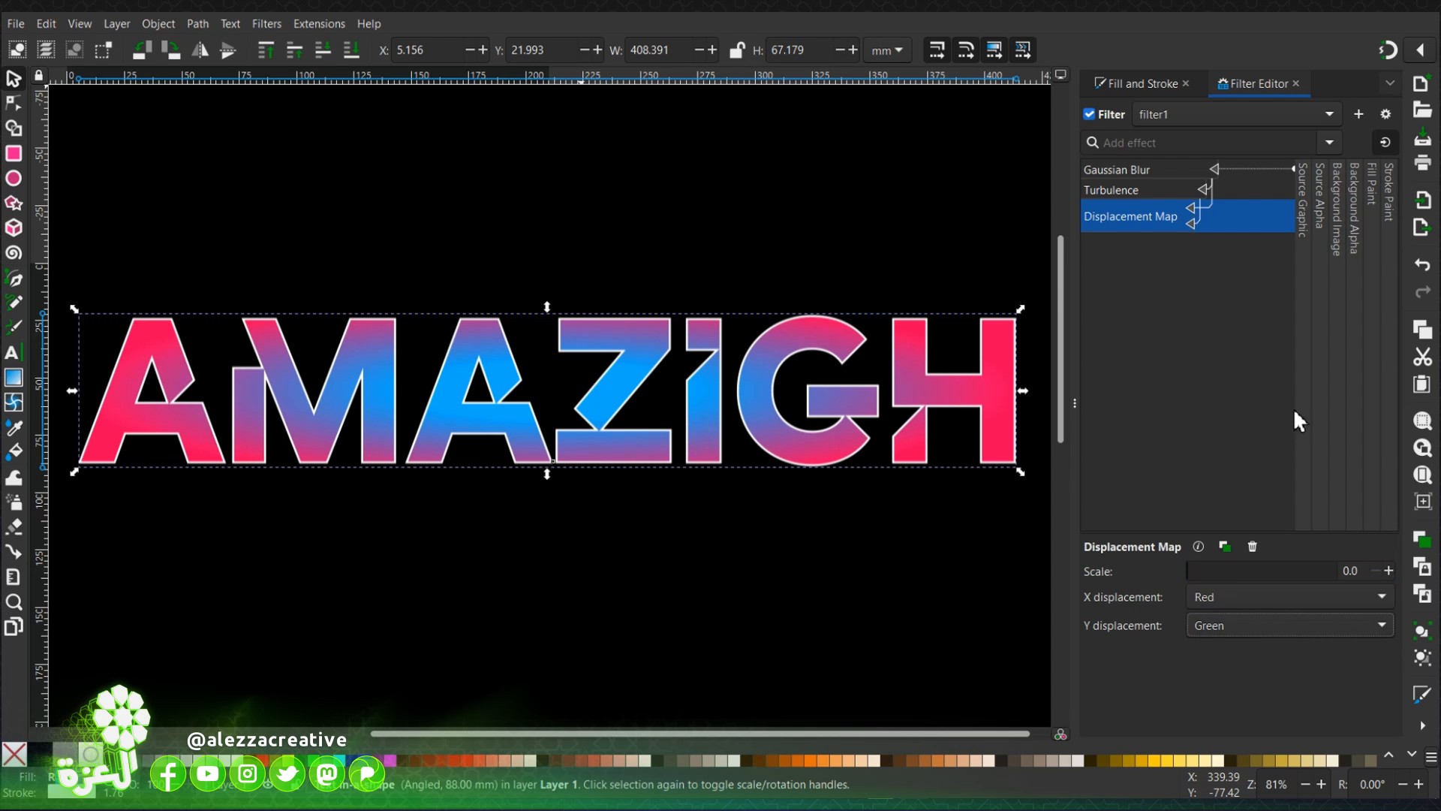
mouse_move(1298, 415)
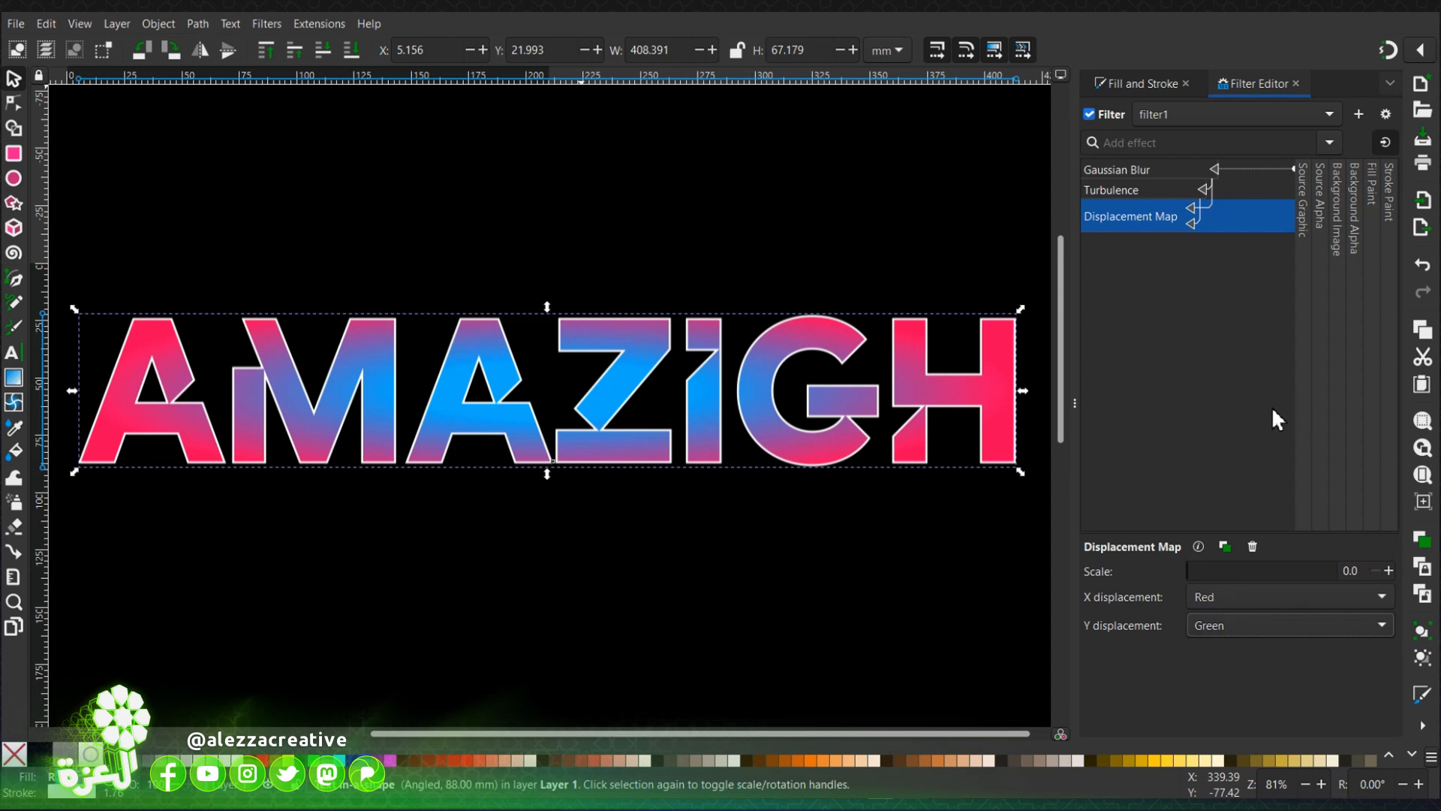
mouse_move(1200, 152)
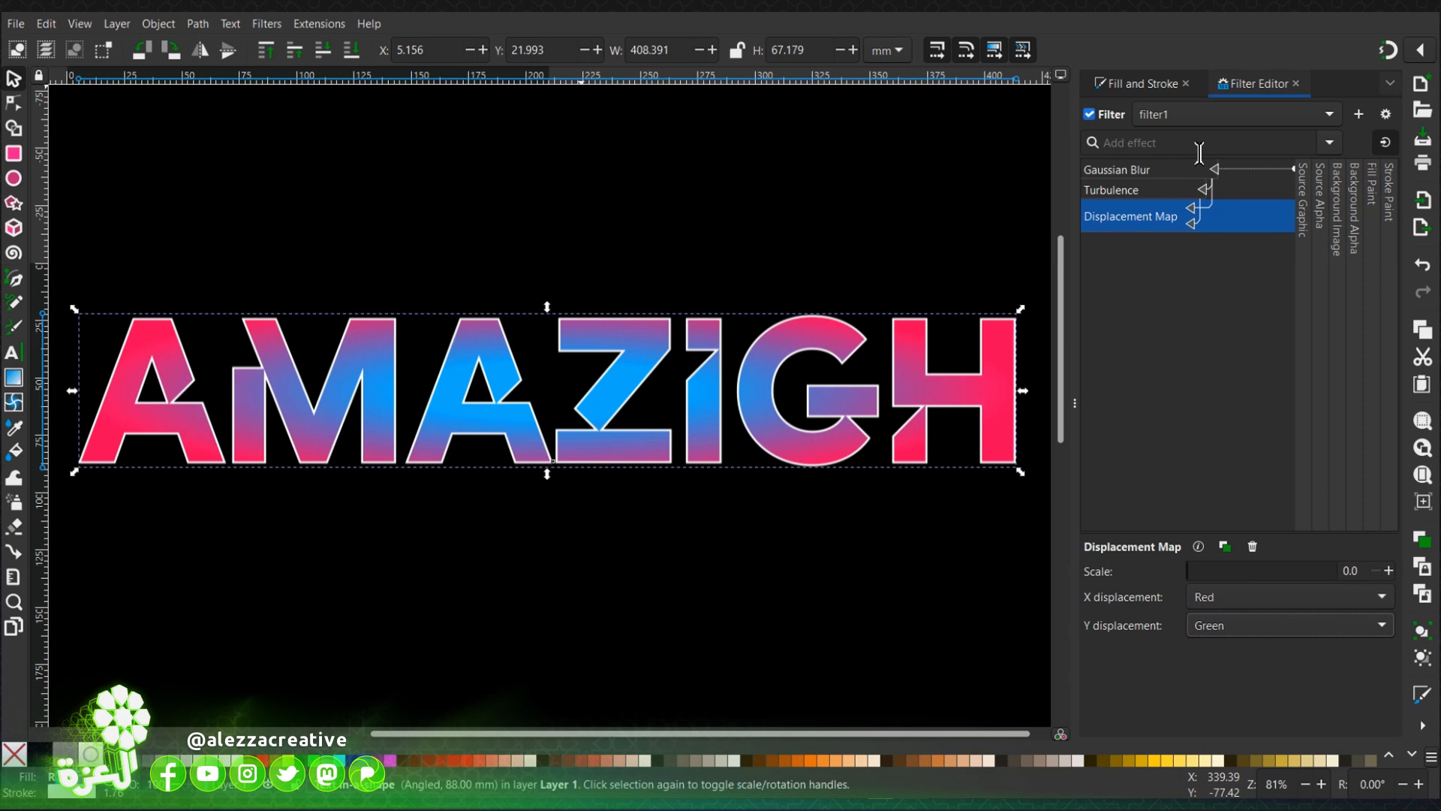
Step: Add a second Gaussian Blur and a Composite set to Over to the filter
text(g)
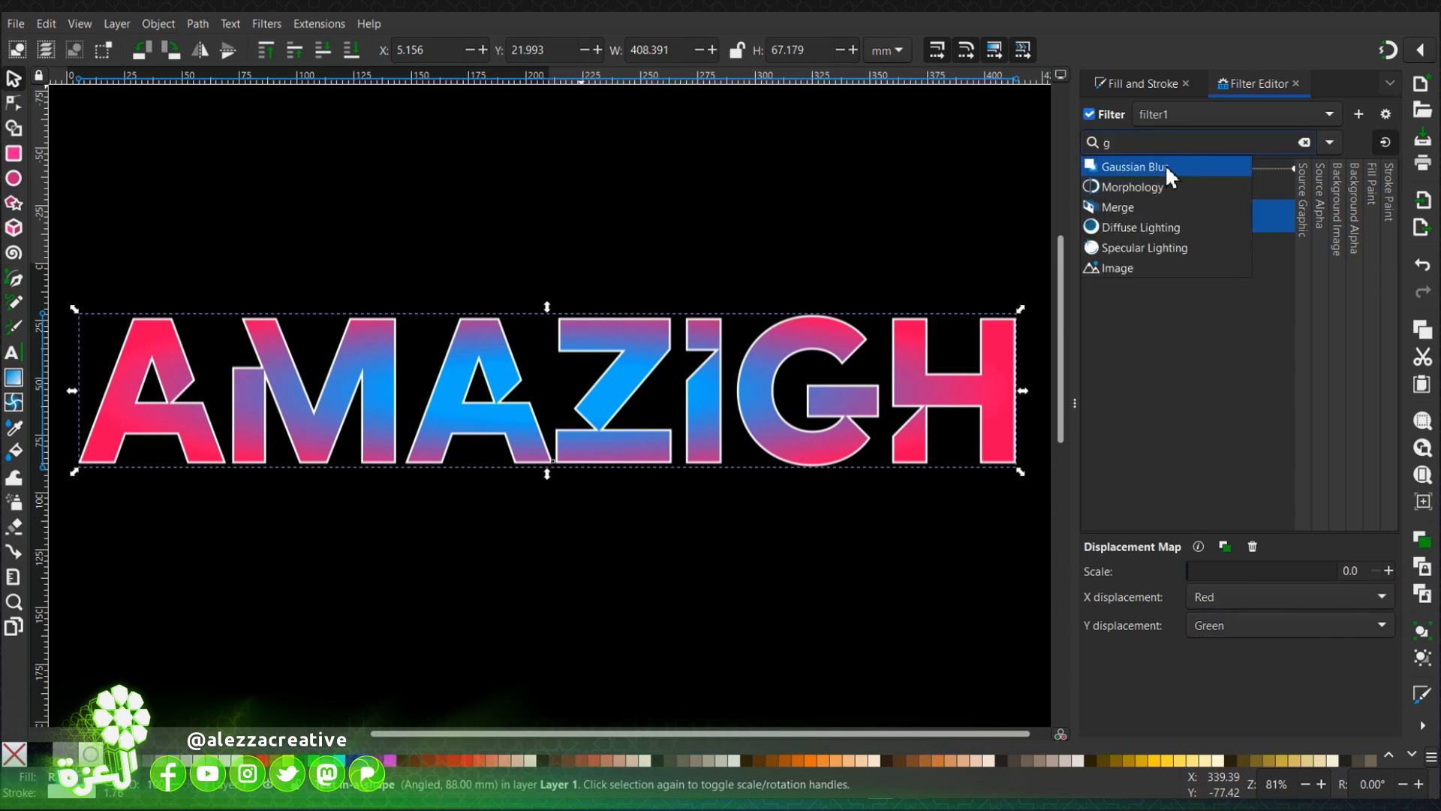
click(1132, 167)
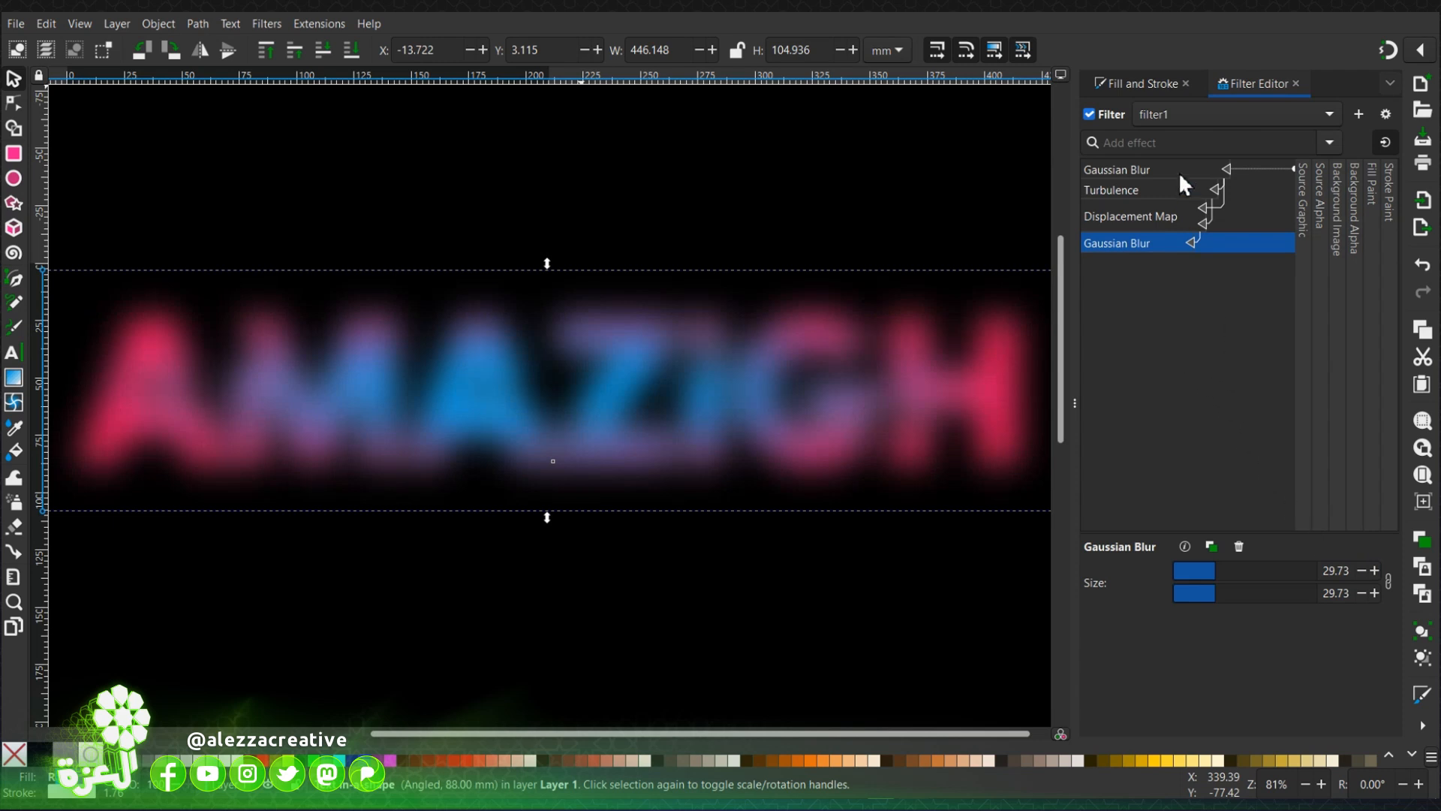
text(com)
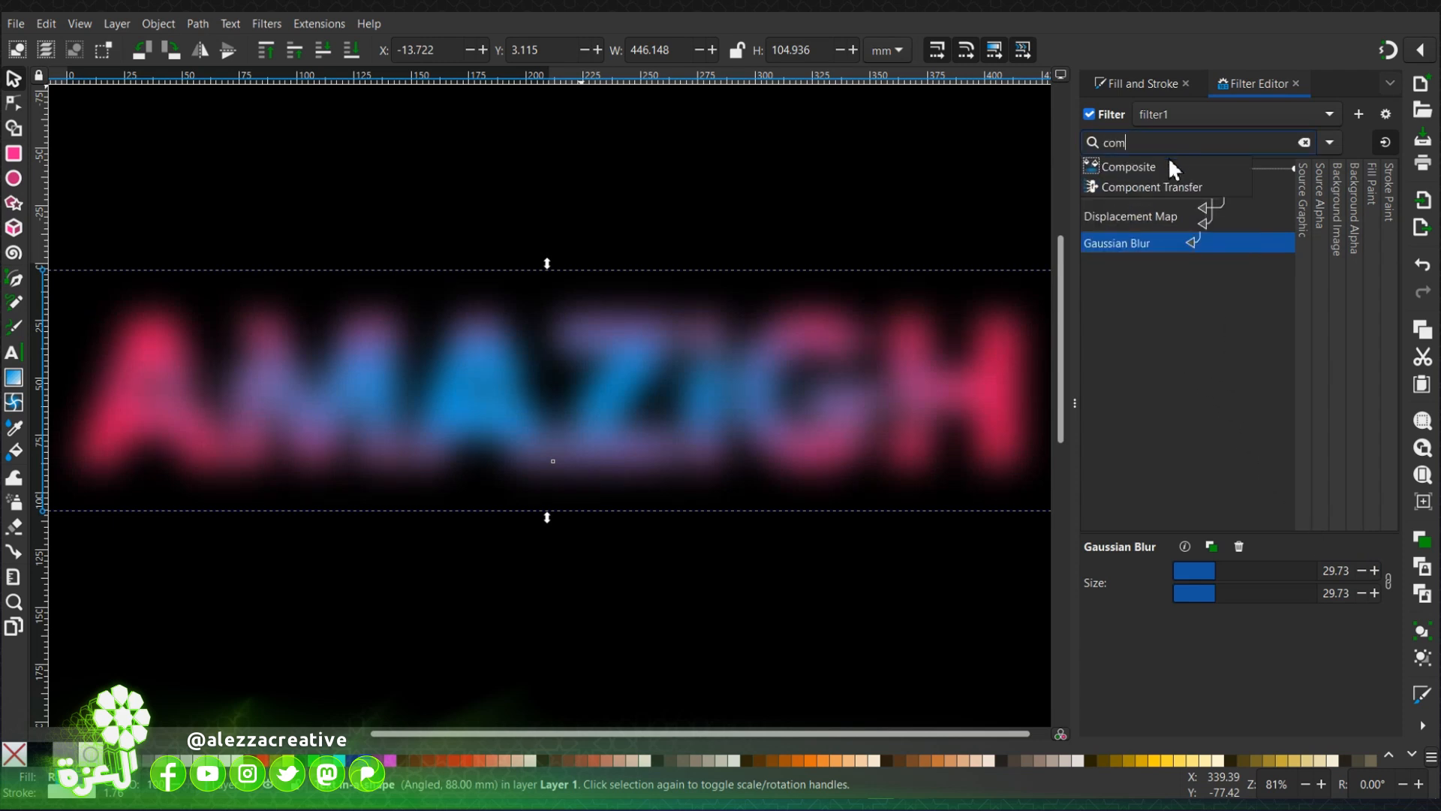
click(1129, 166)
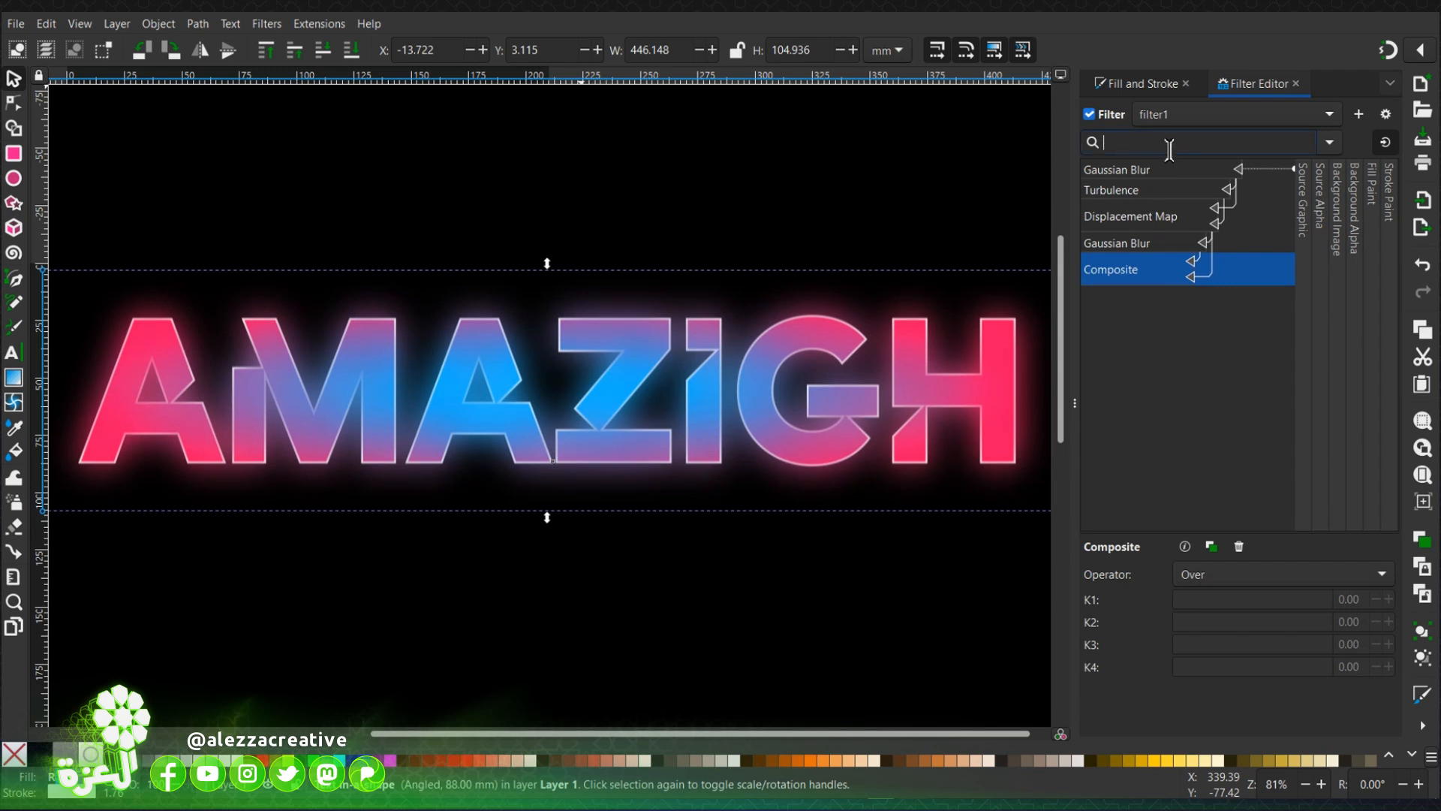
Step: Add a Color Matrix with -1 alpha weights in its first three rows
text(col)
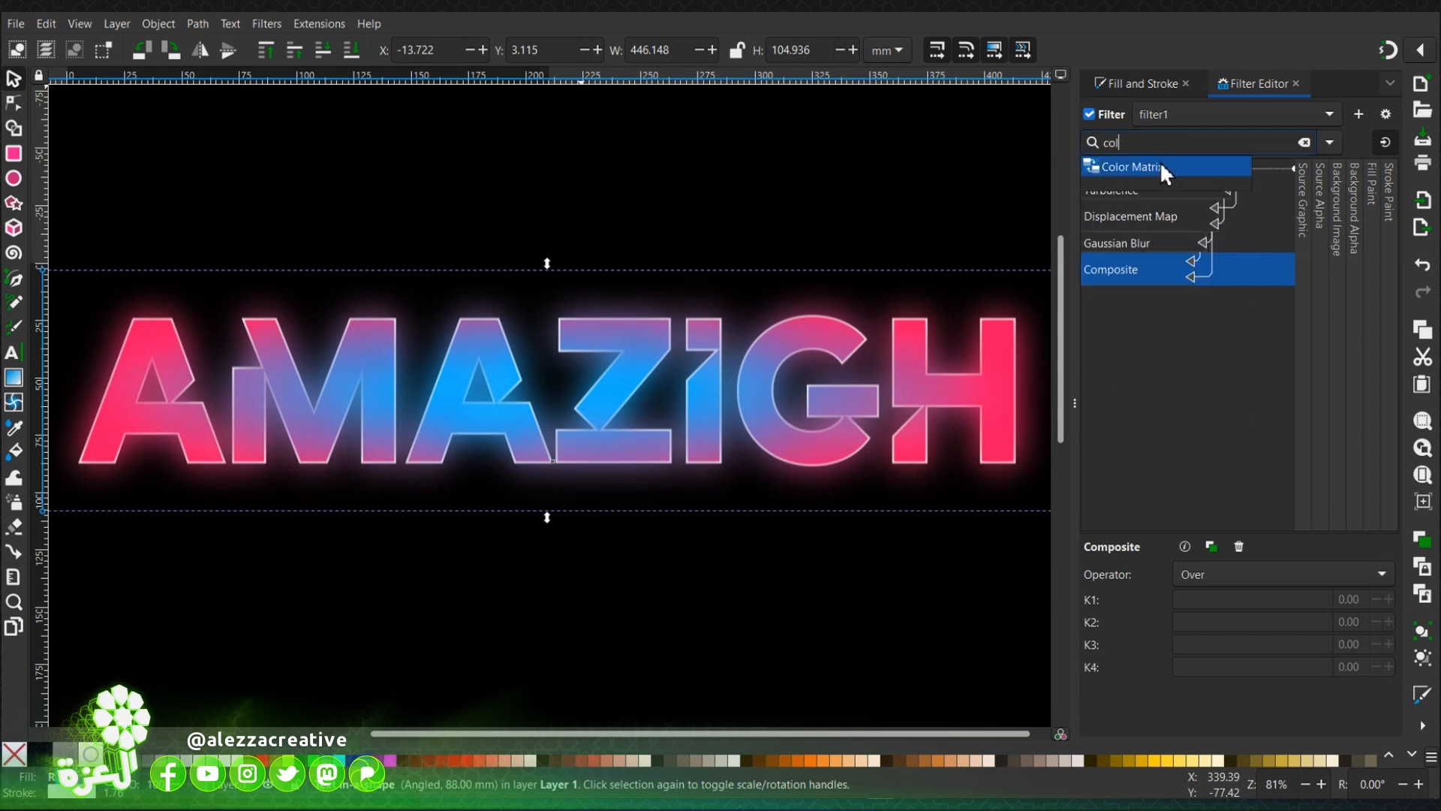
click(1129, 167)
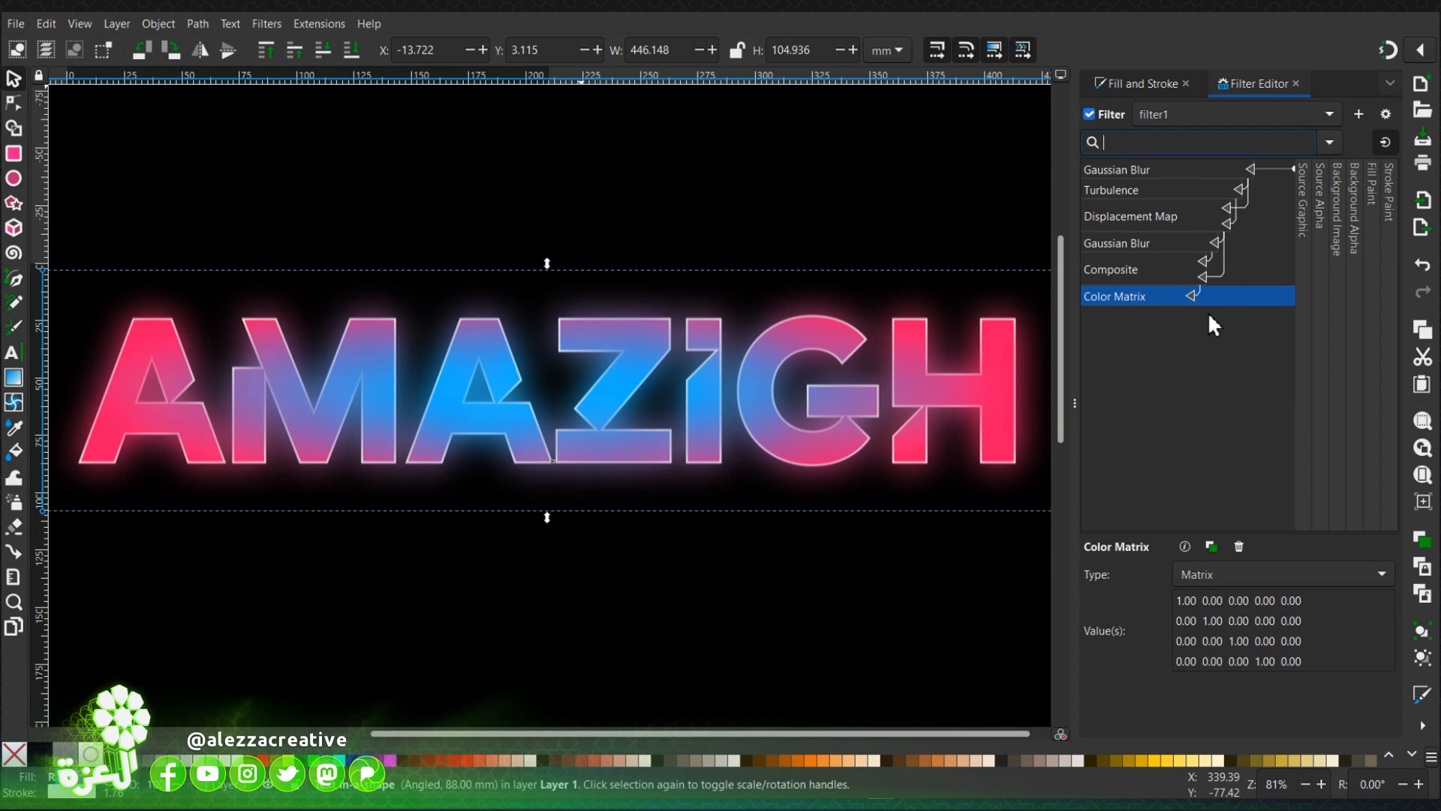
mouse_move(1240, 454)
text(0)
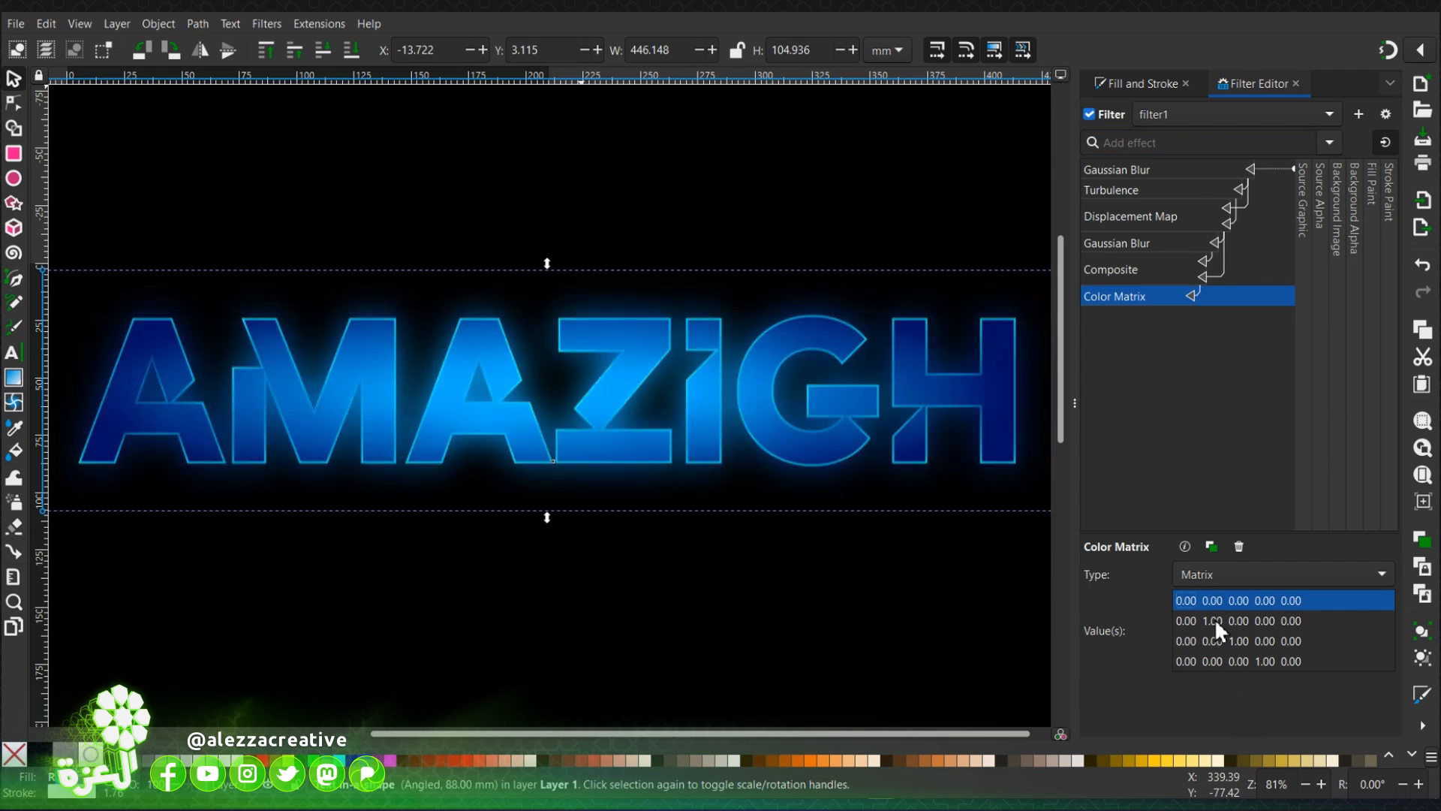
click(1236, 621)
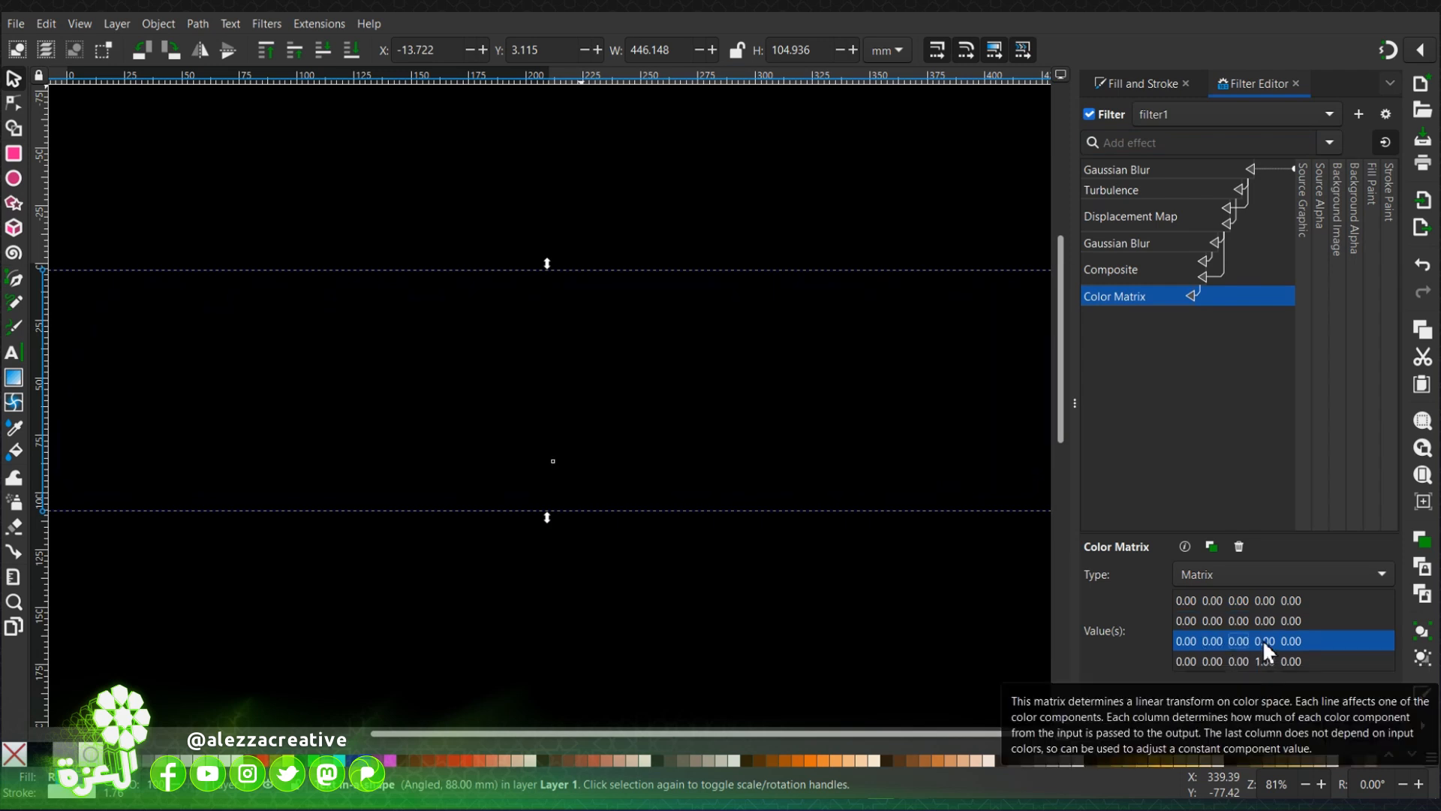
click(1283, 640)
text(-1)
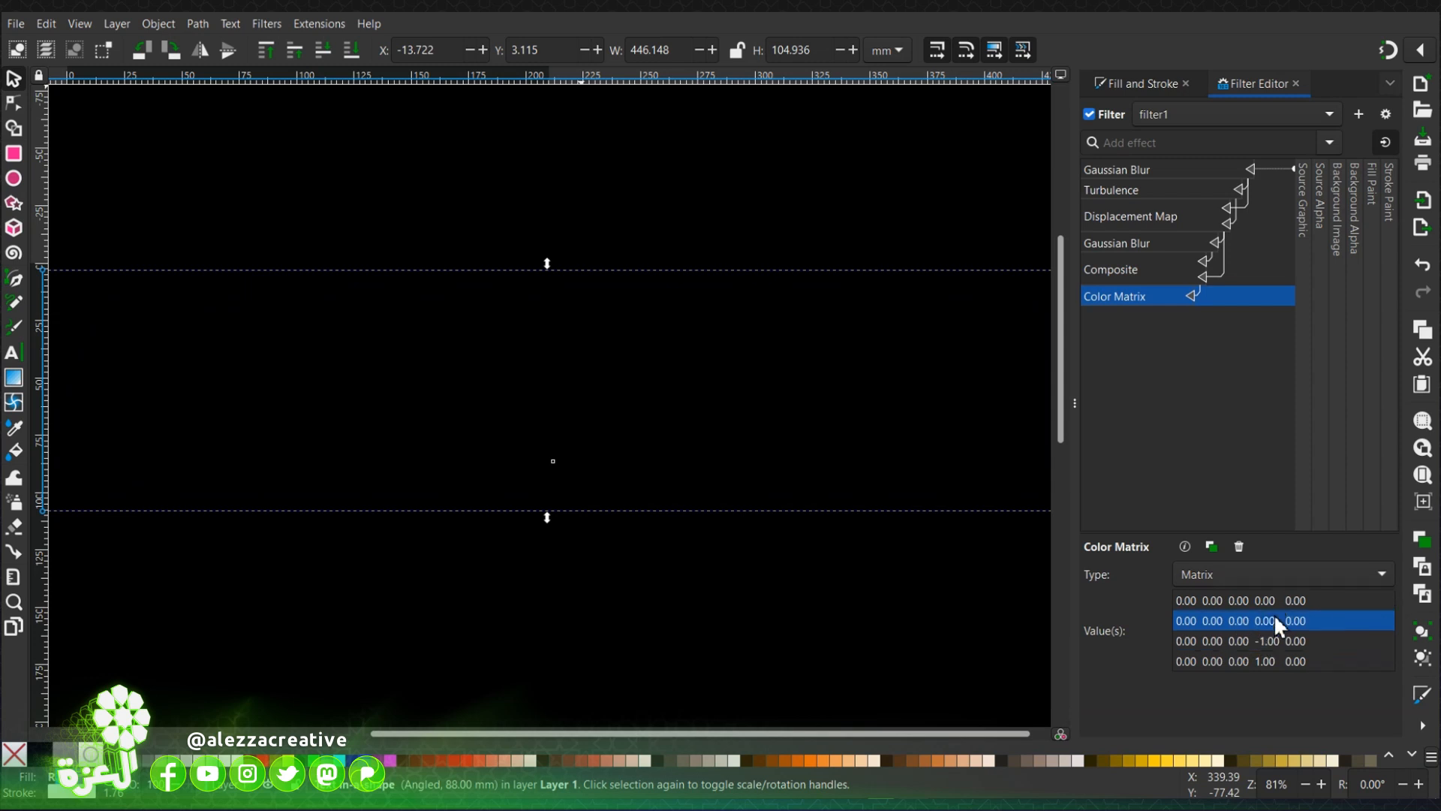
click(1264, 620)
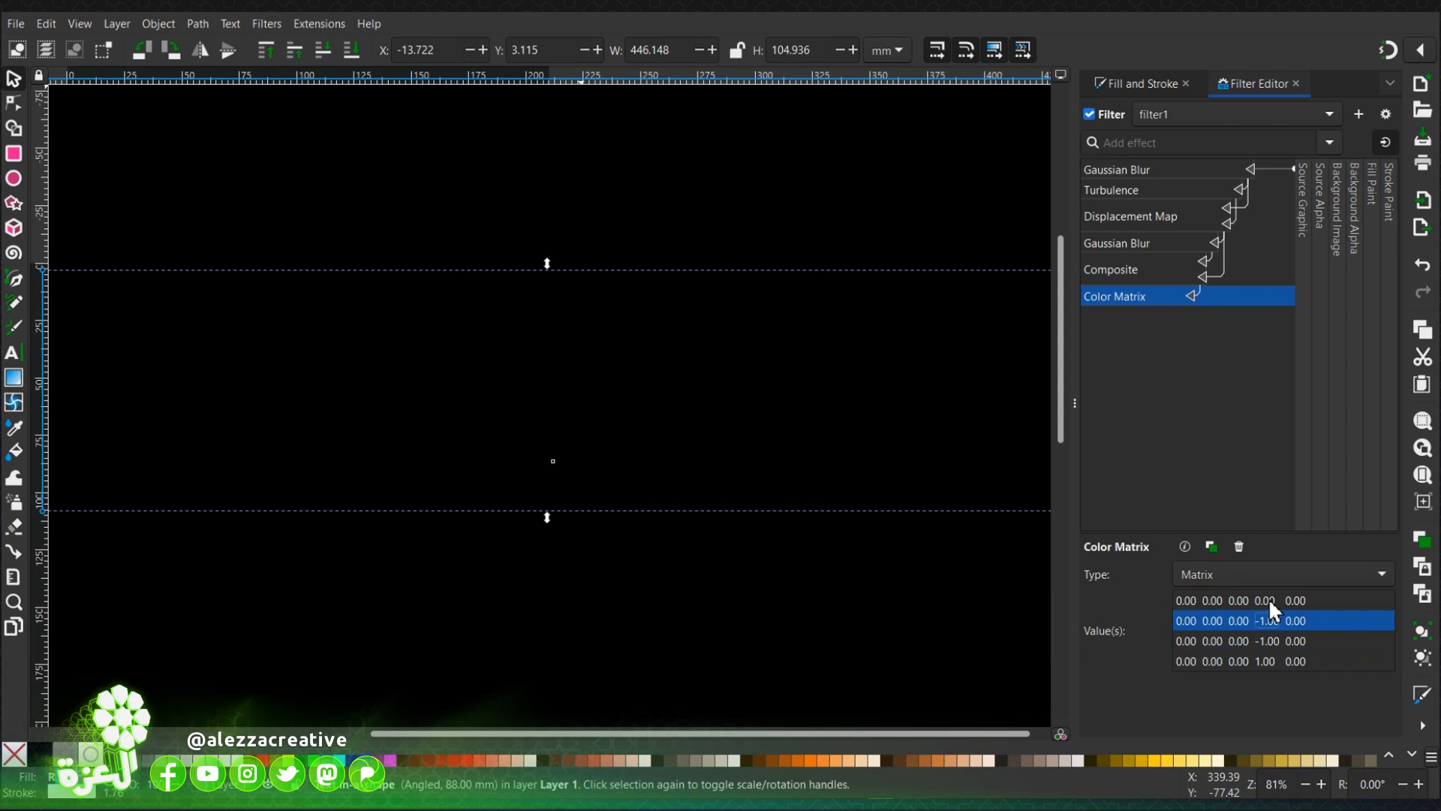
click(1268, 600)
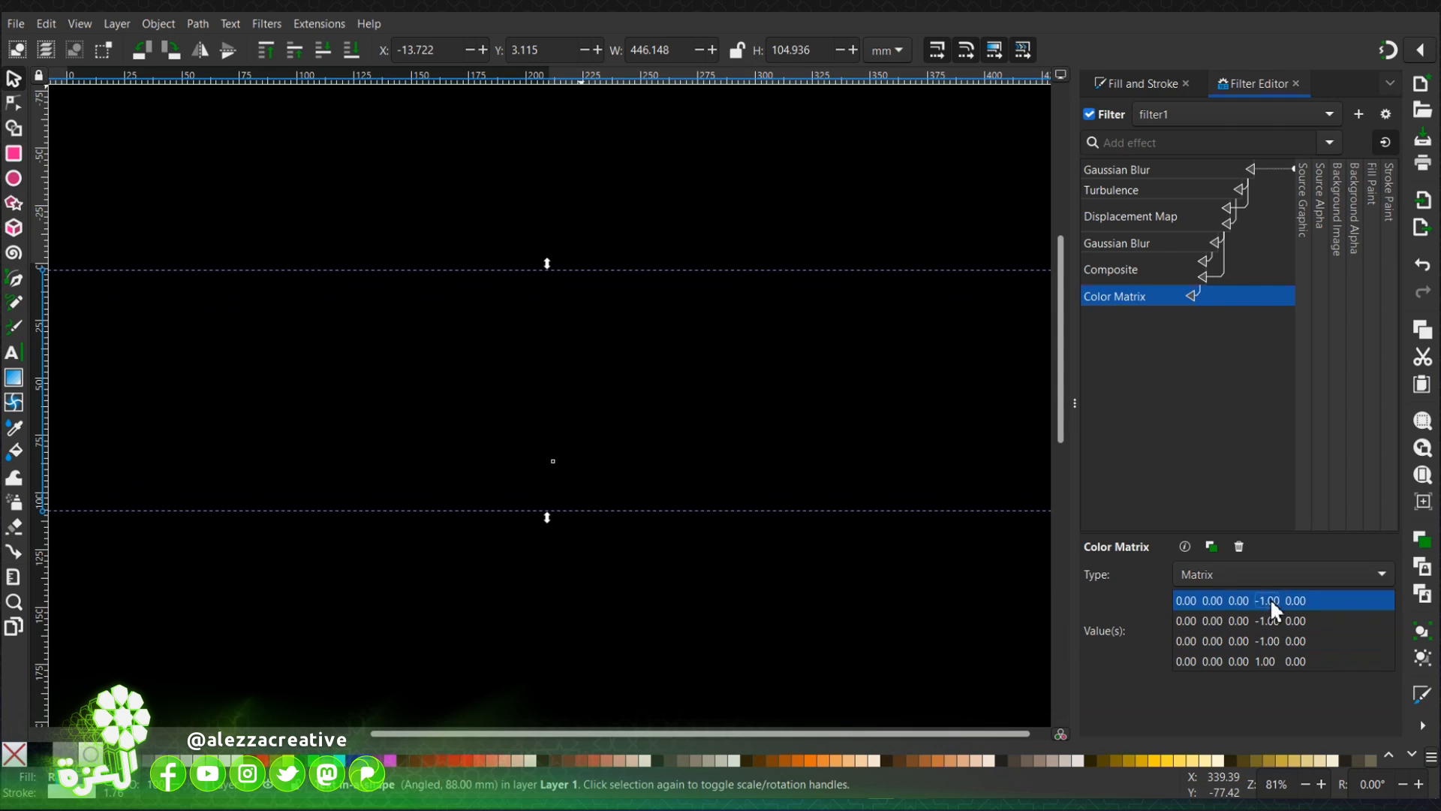
mouse_move(1305, 699)
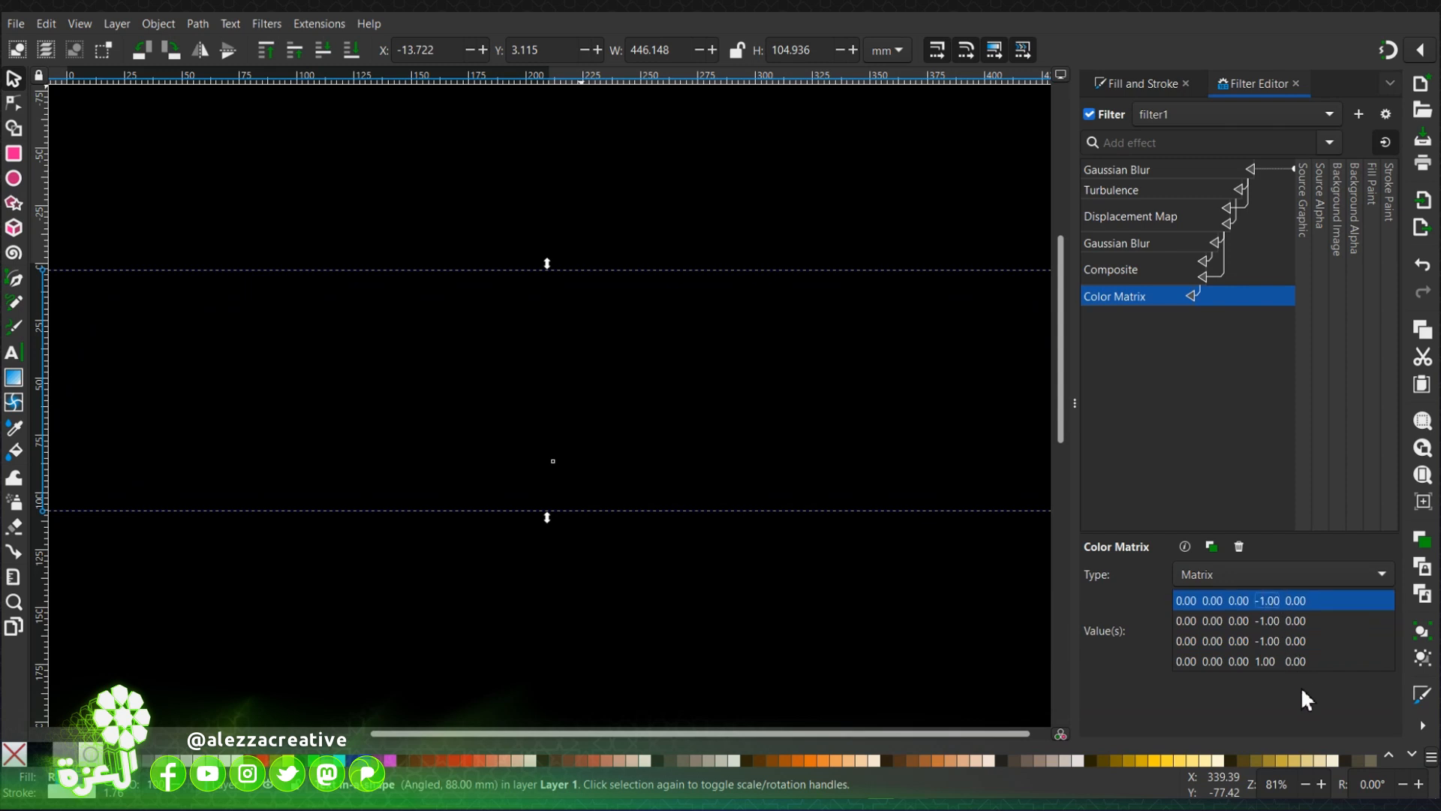
mouse_move(1276, 528)
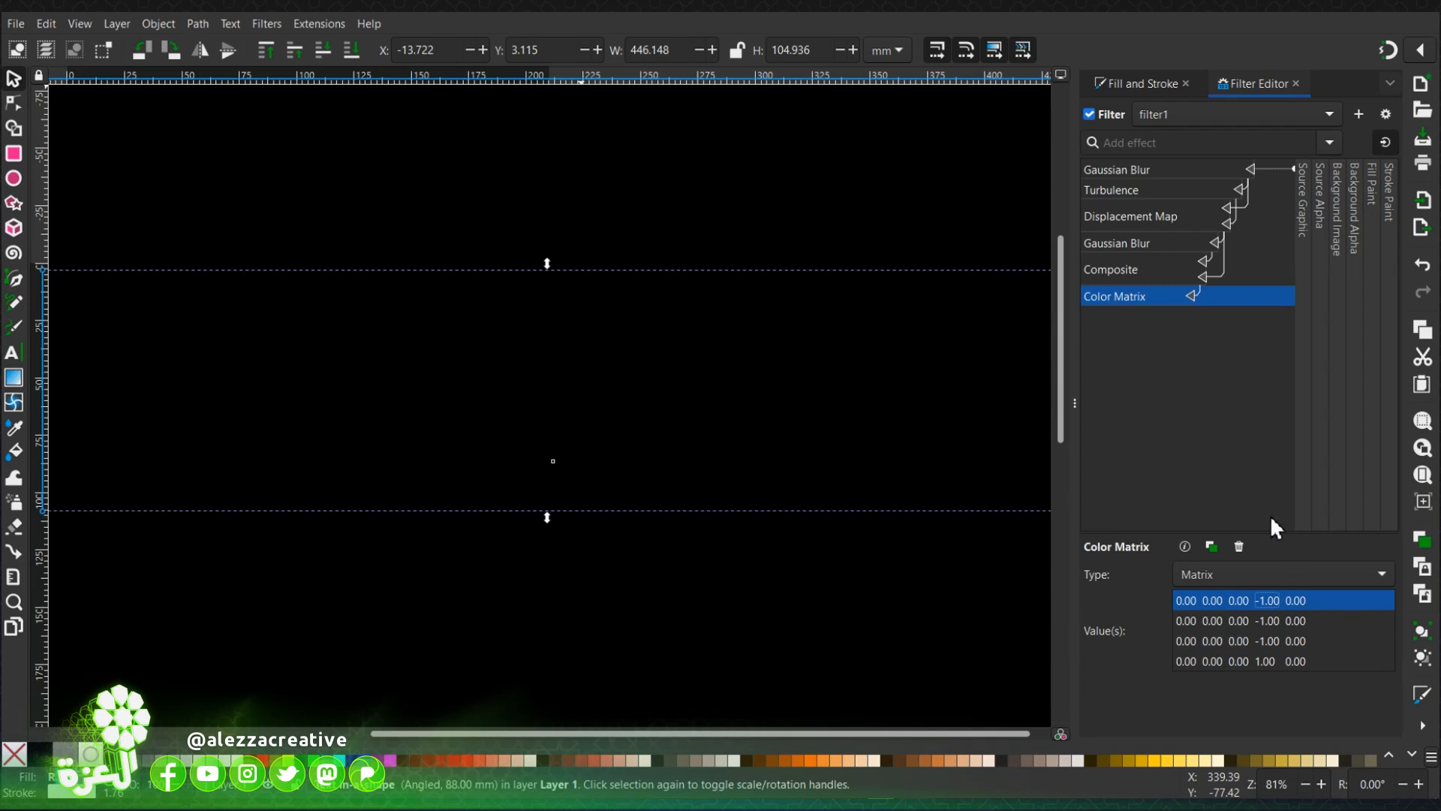
mouse_move(1228, 403)
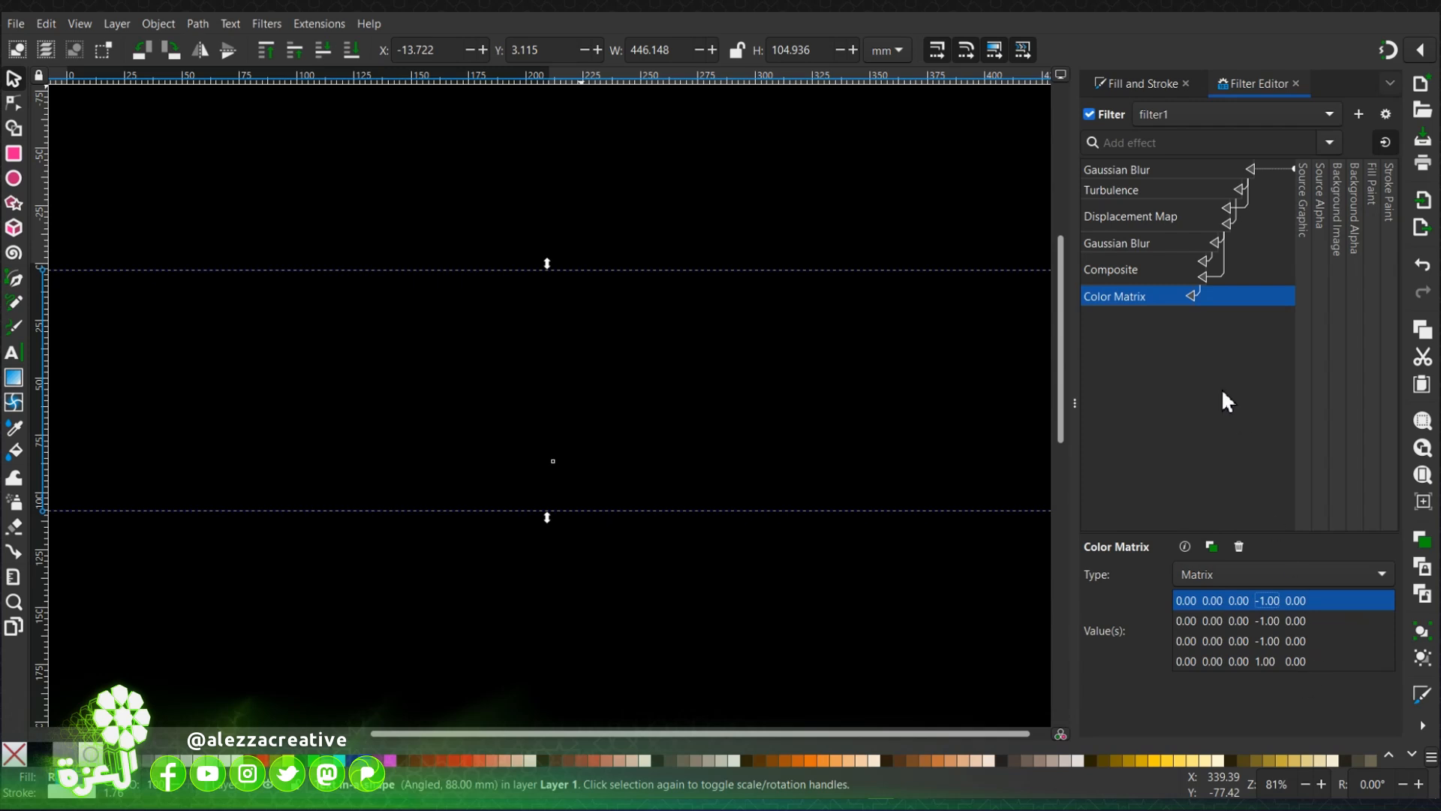
mouse_move(1186, 273)
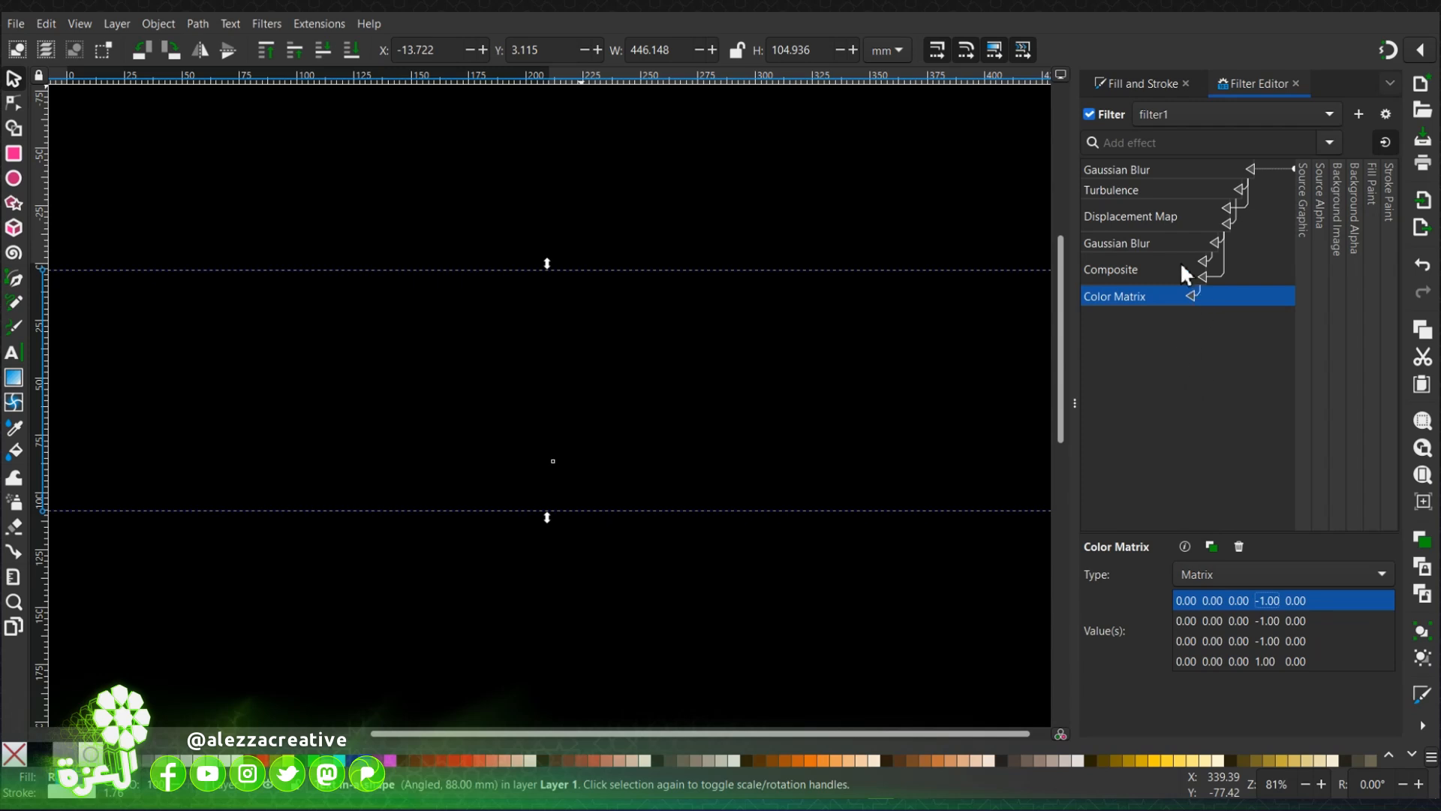
text(g)
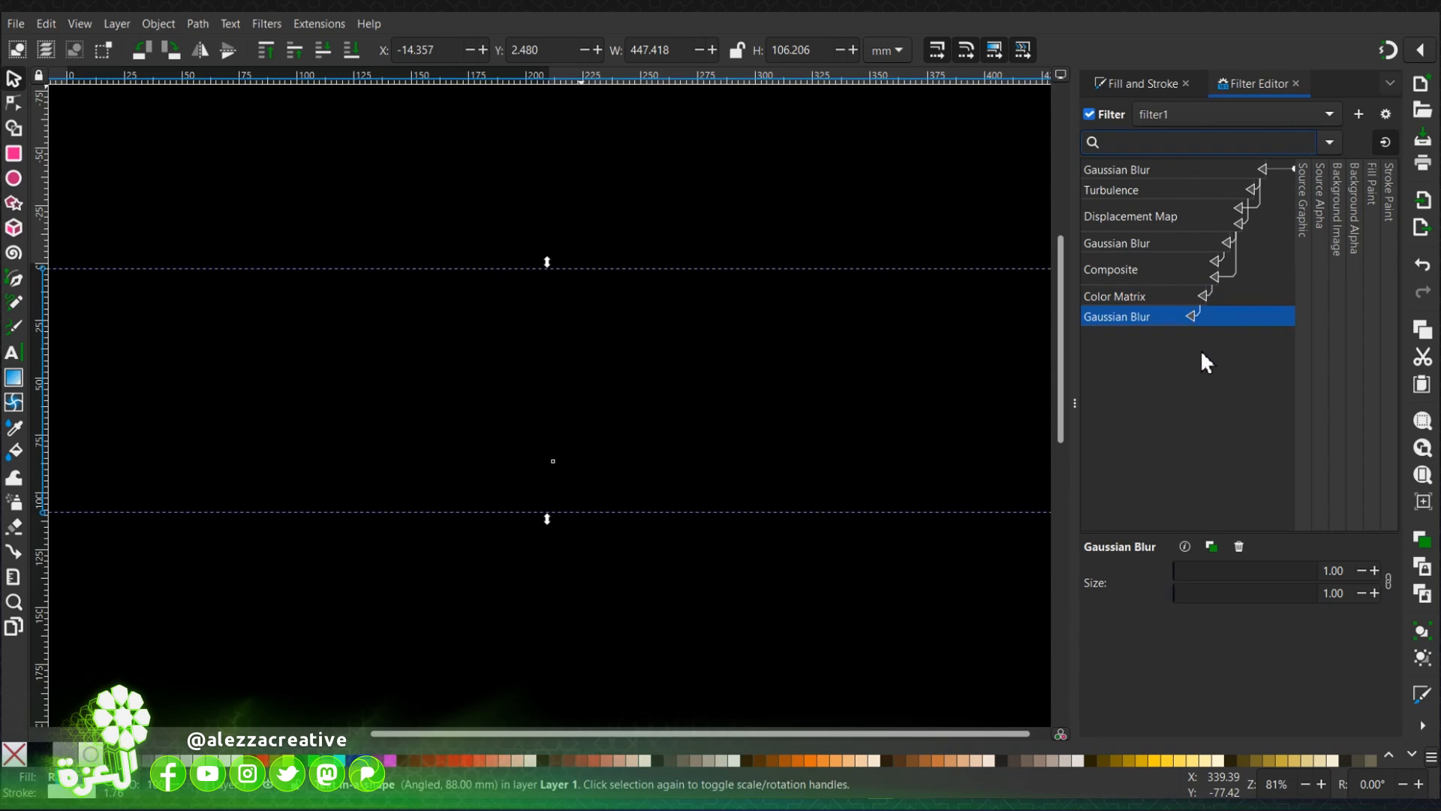
Step: Reduce the final Gaussian Blur size to 0.72 so the glowing text reappears
click(1195, 142)
text(0)
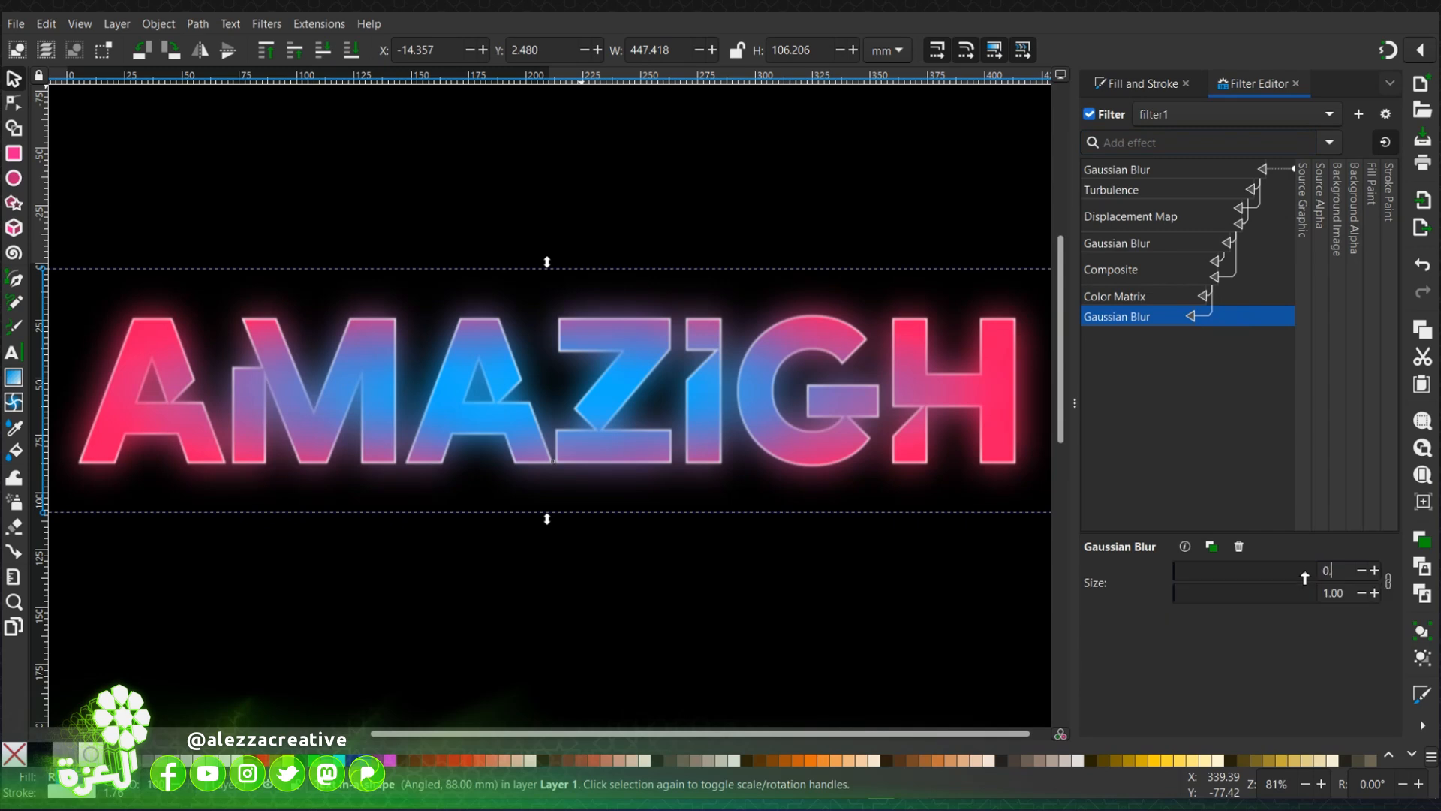
click(1326, 569)
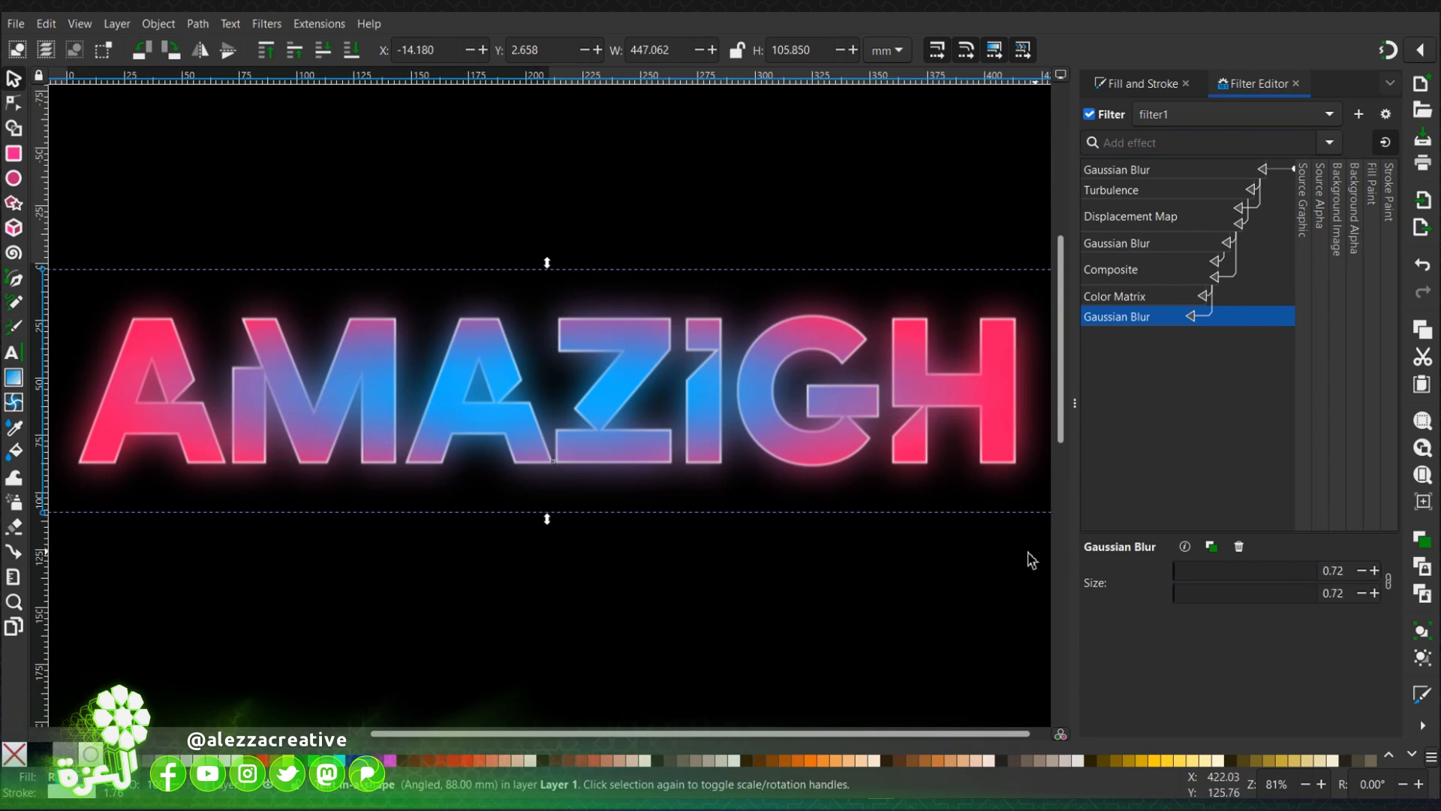
mouse_move(1028, 564)
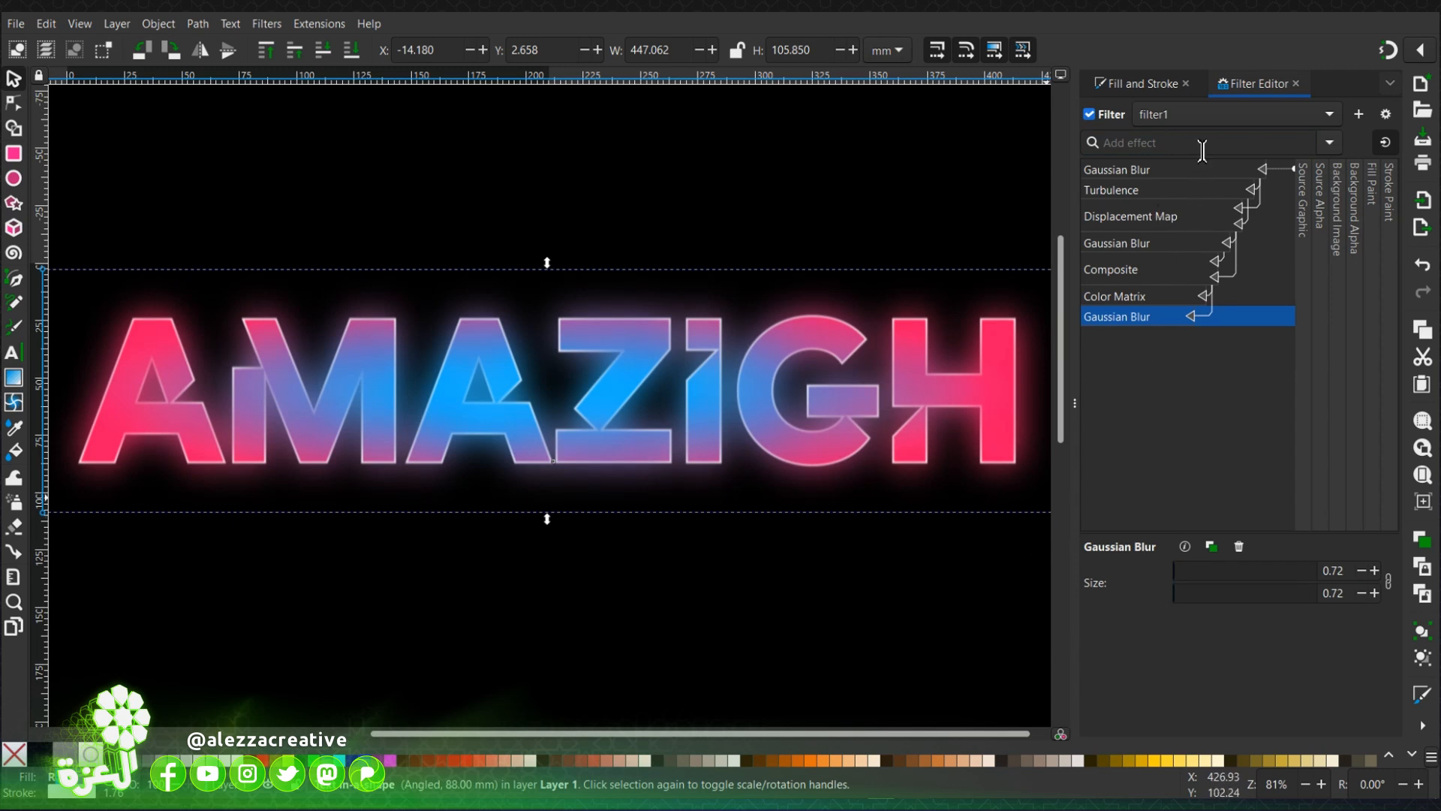
Step: Add a Fractal Noise Turbulence with size 0.020 and detail 3
click(1111, 336)
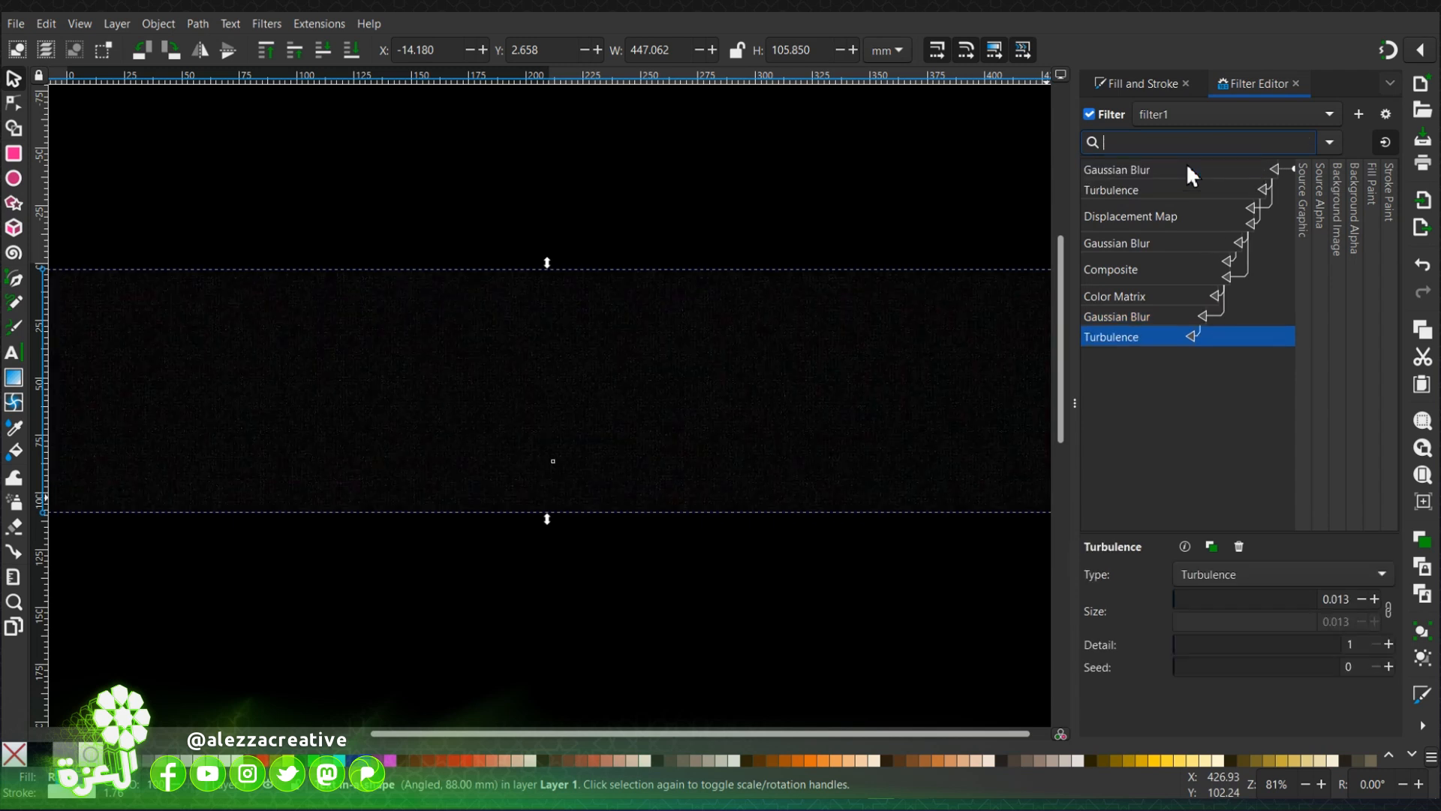
mouse_move(1205, 373)
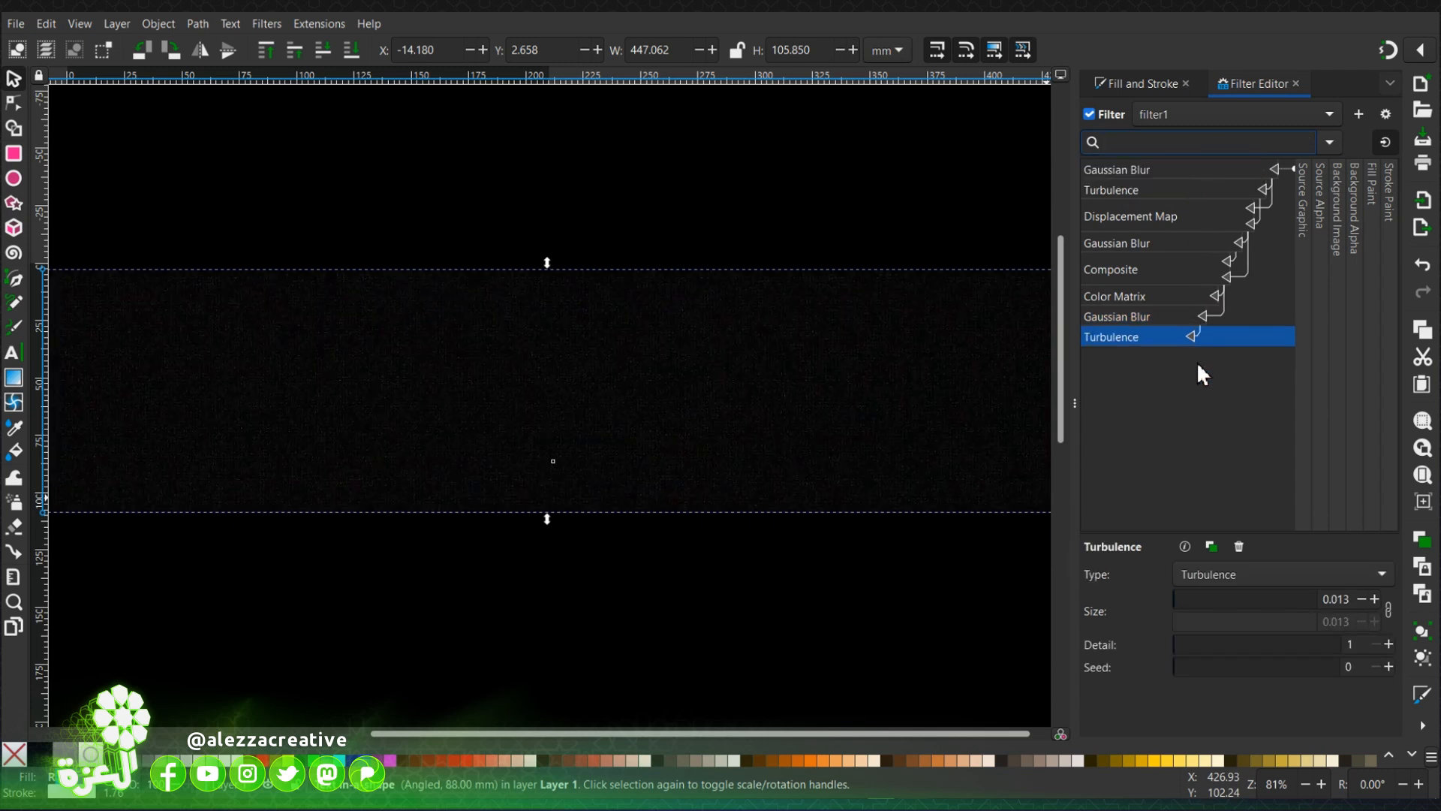
click(1280, 574)
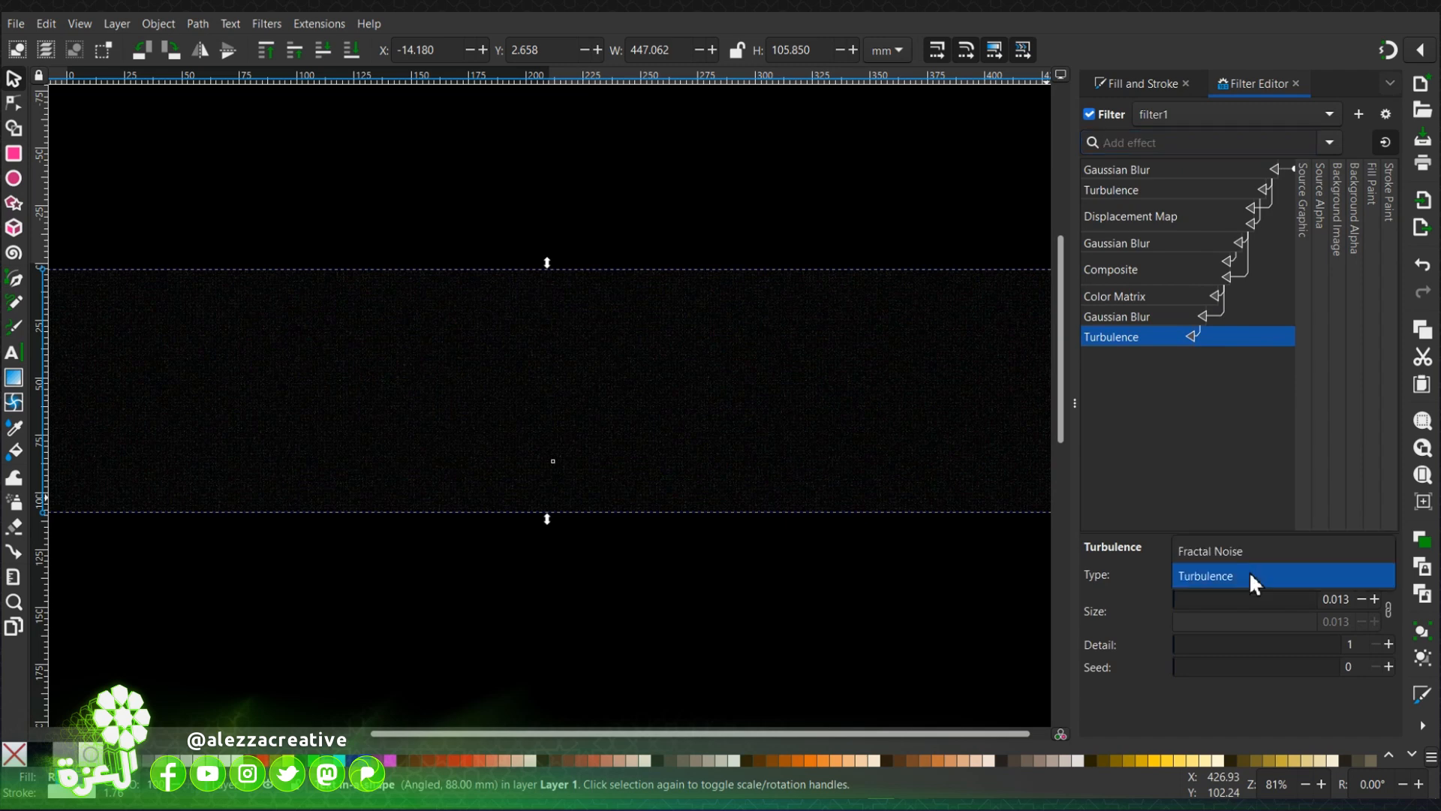
click(1206, 550)
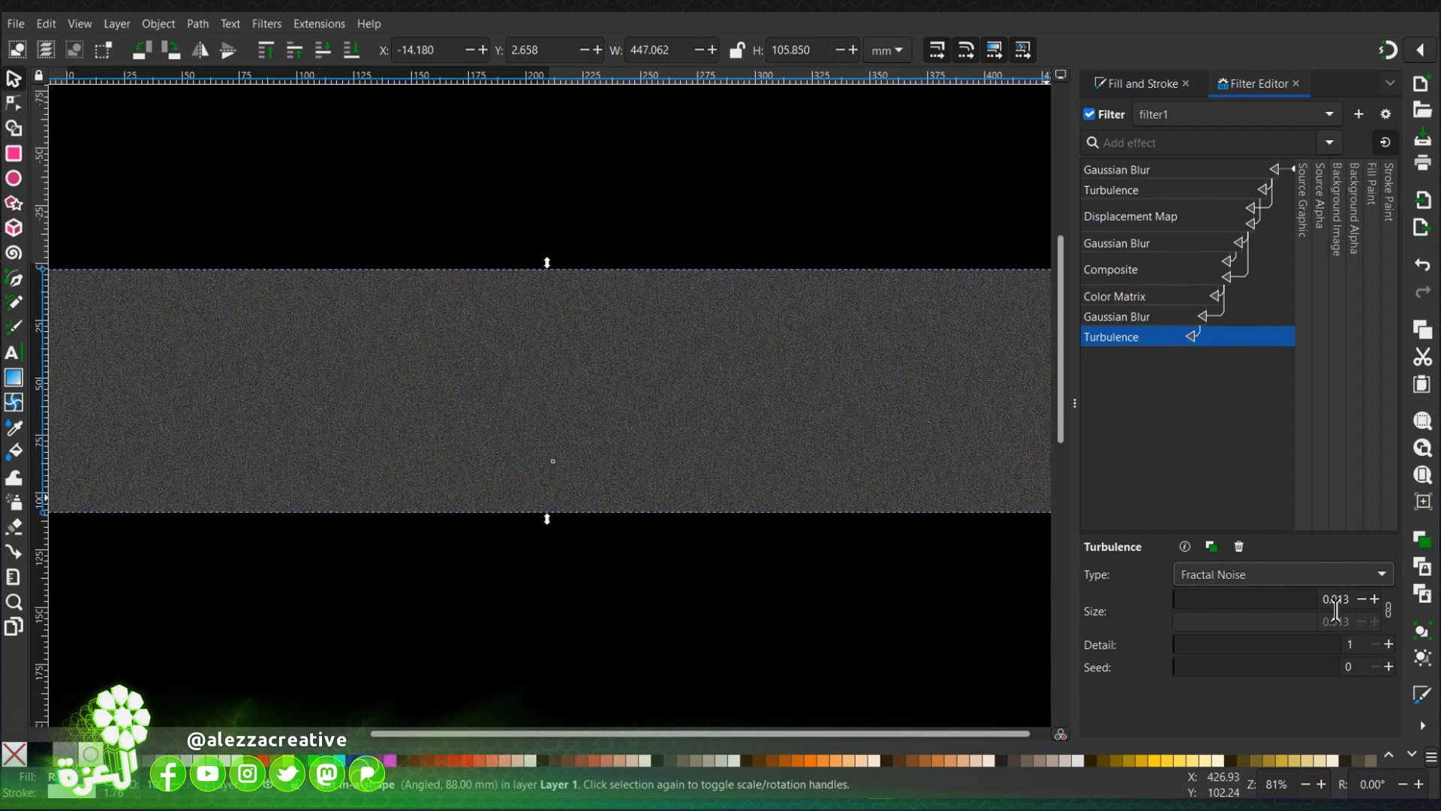
triple_click(1333, 599)
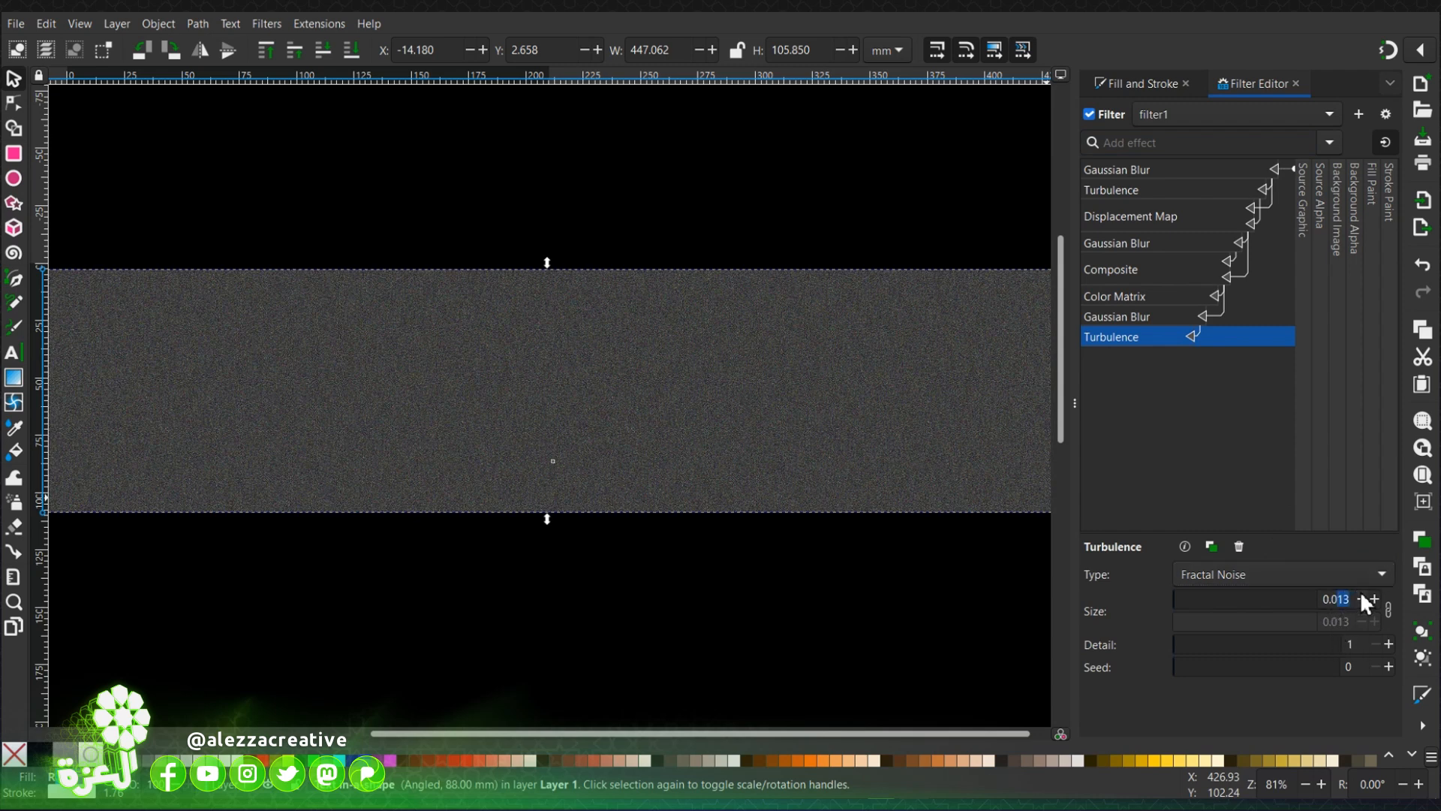
click(1374, 598)
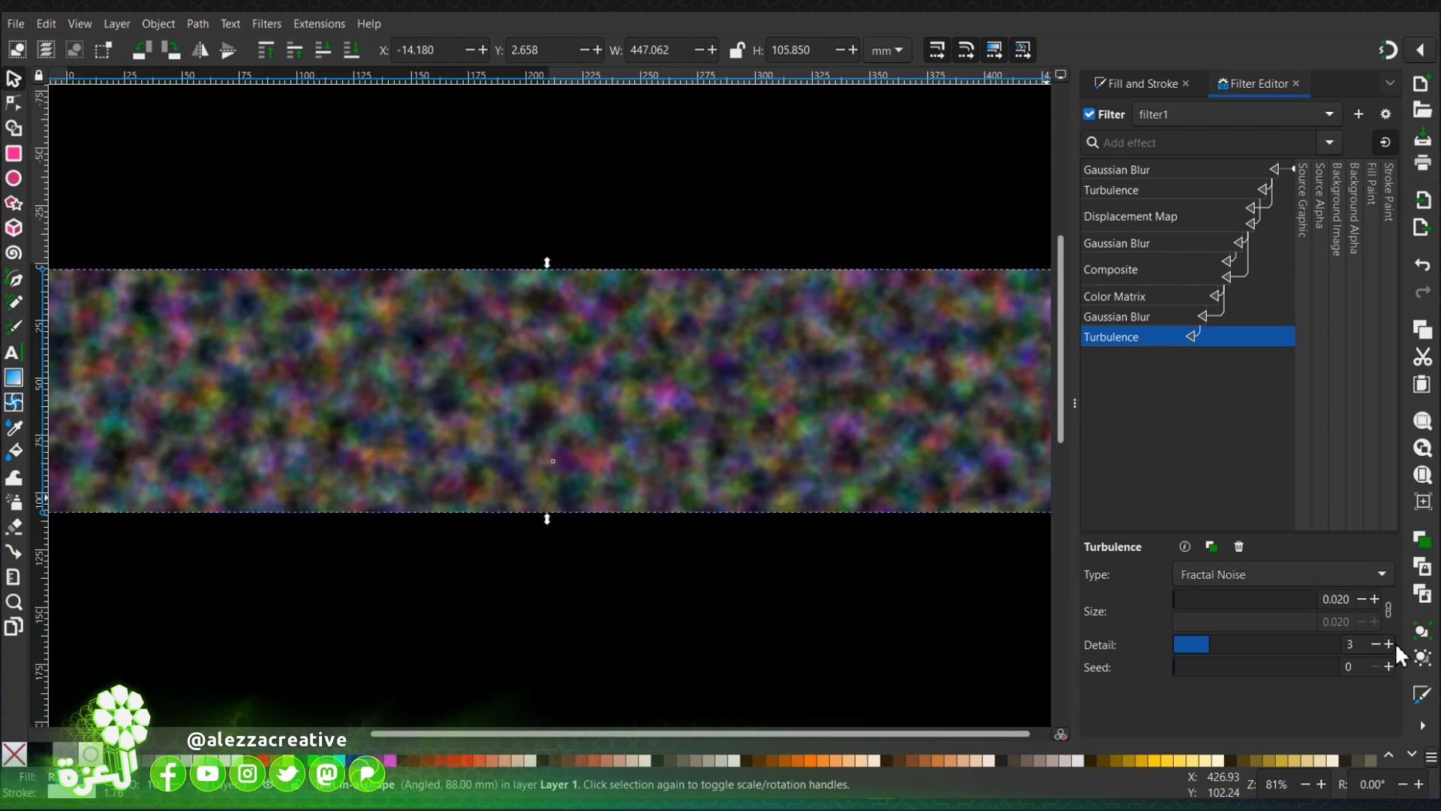
mouse_move(1372, 591)
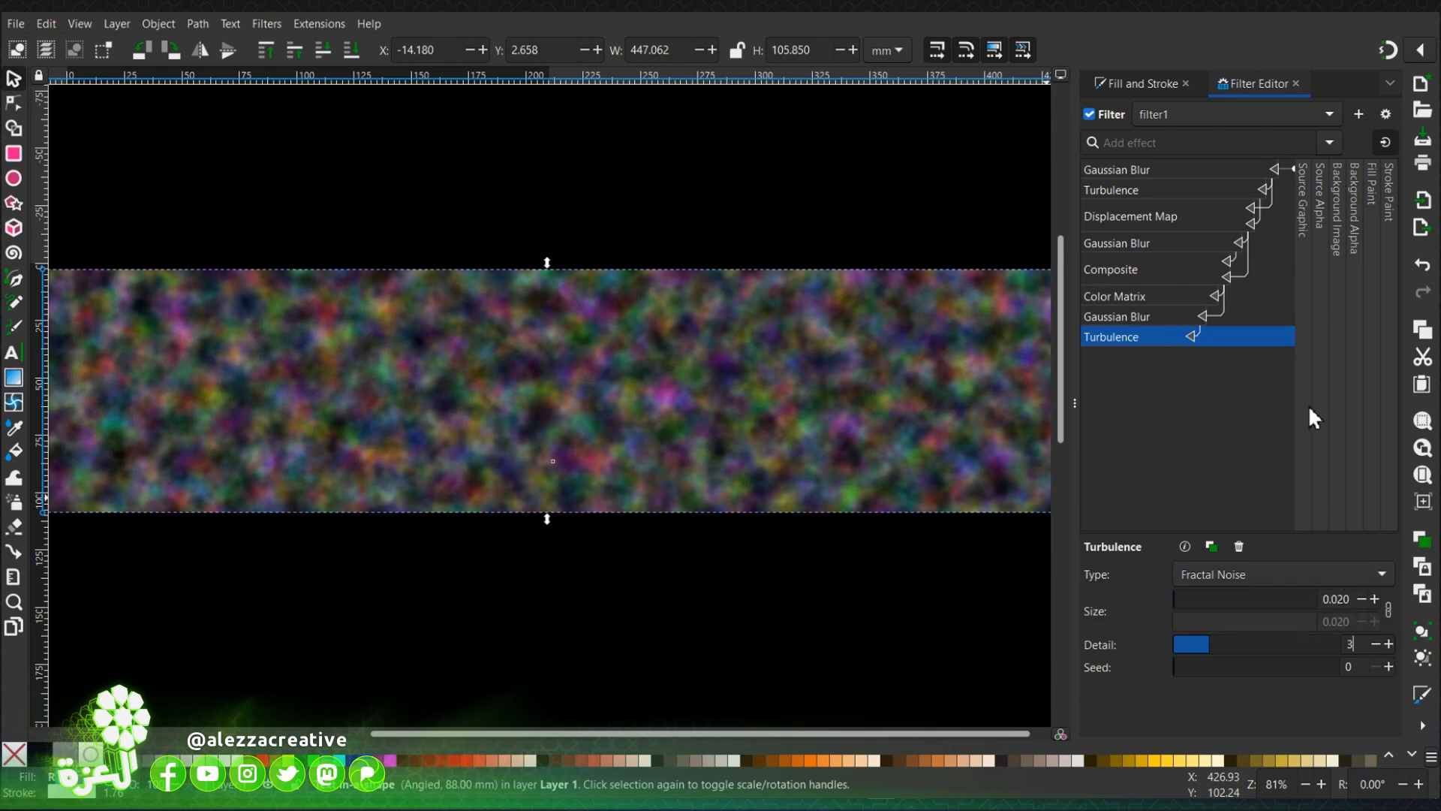
text(di)
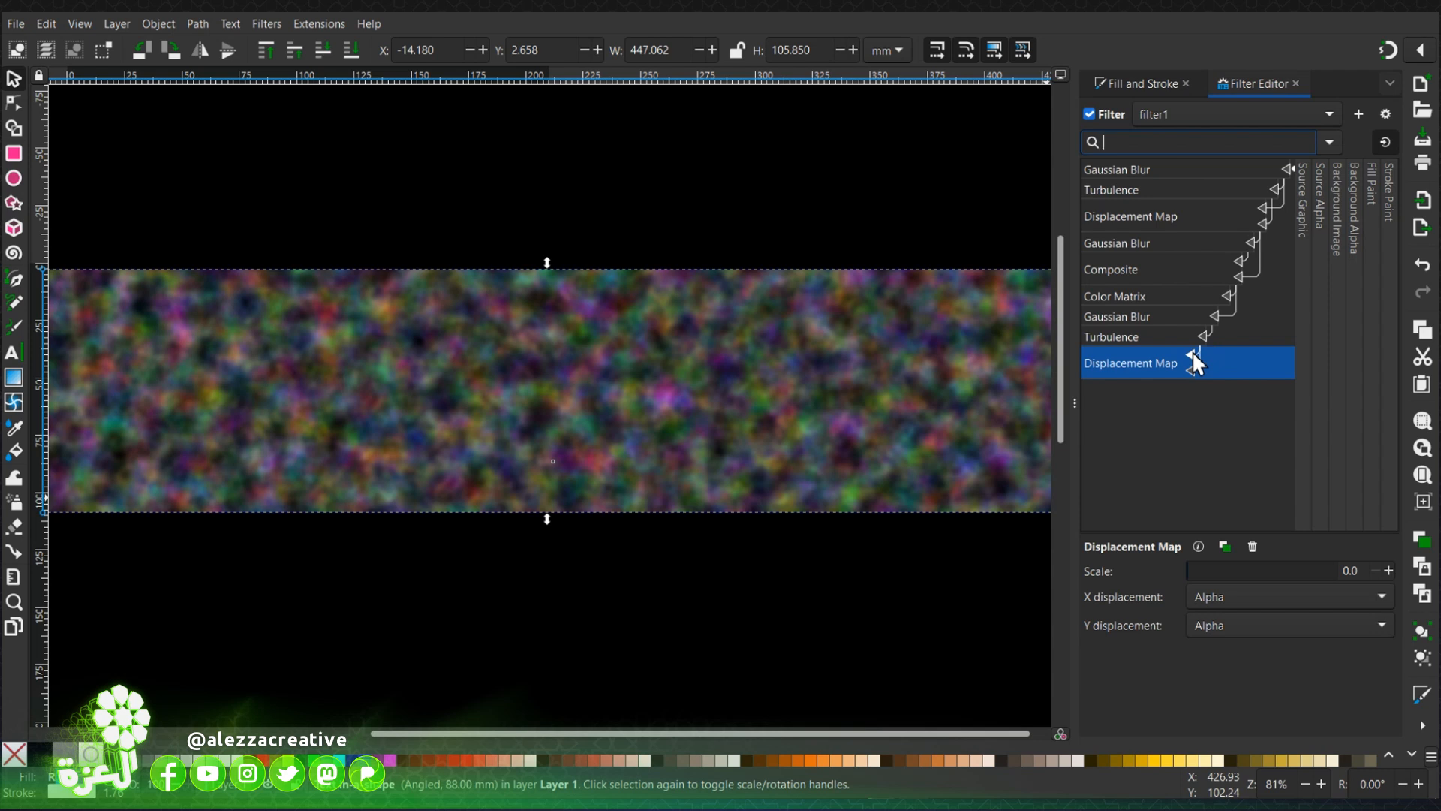
mouse_move(1222, 365)
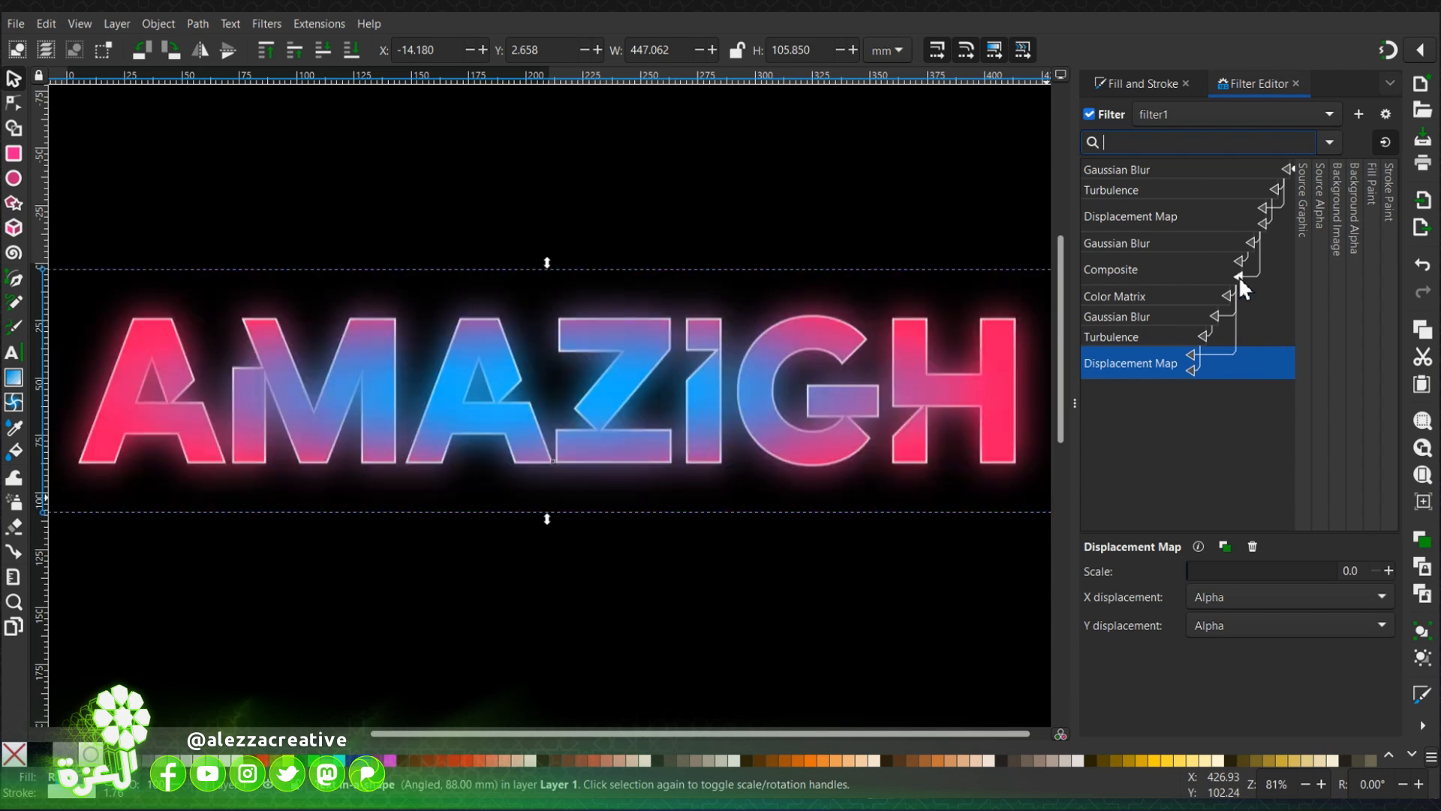
mouse_move(1237, 536)
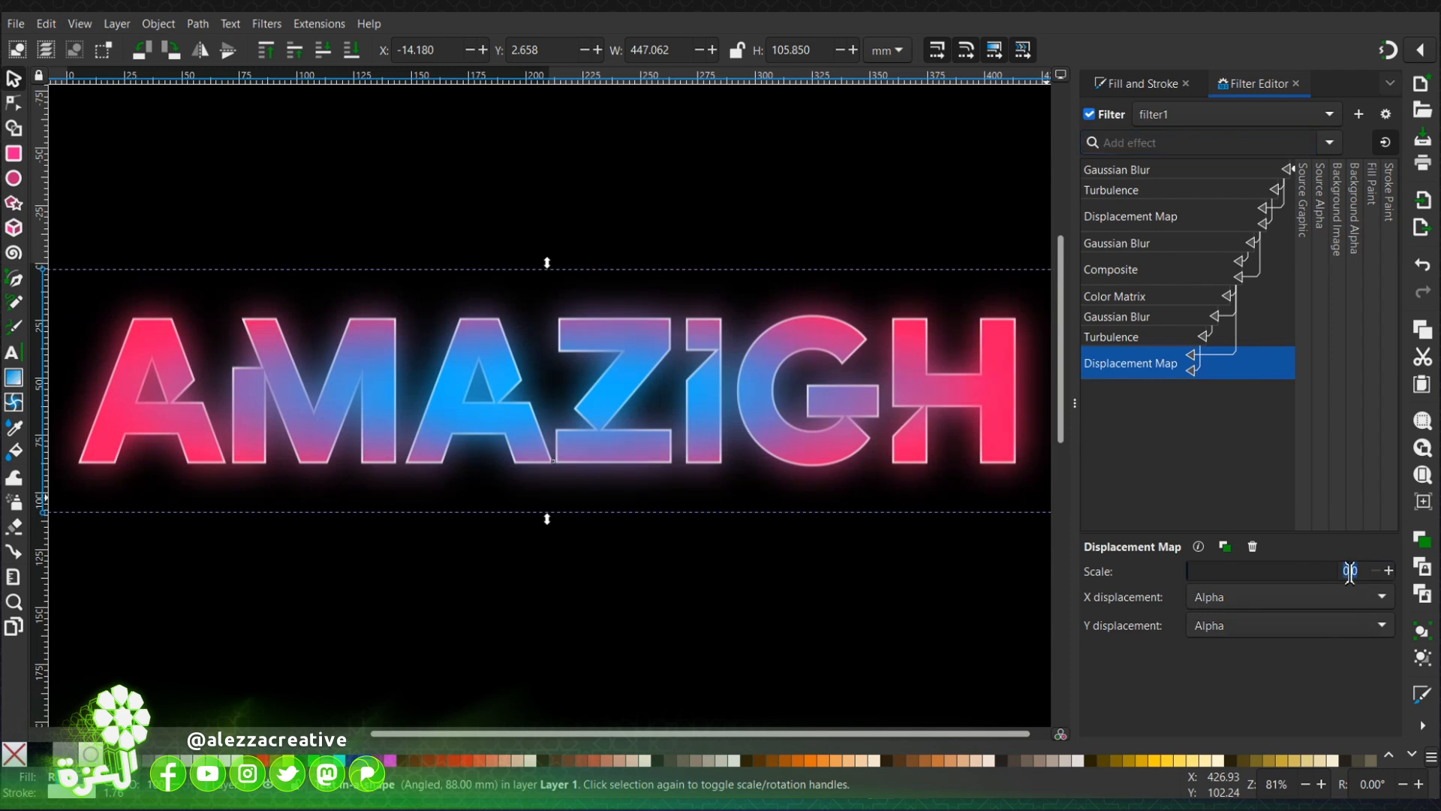
Step: Set the last Displacement Map to scale 72.2, with Green driving Y displacement
text(72.2)
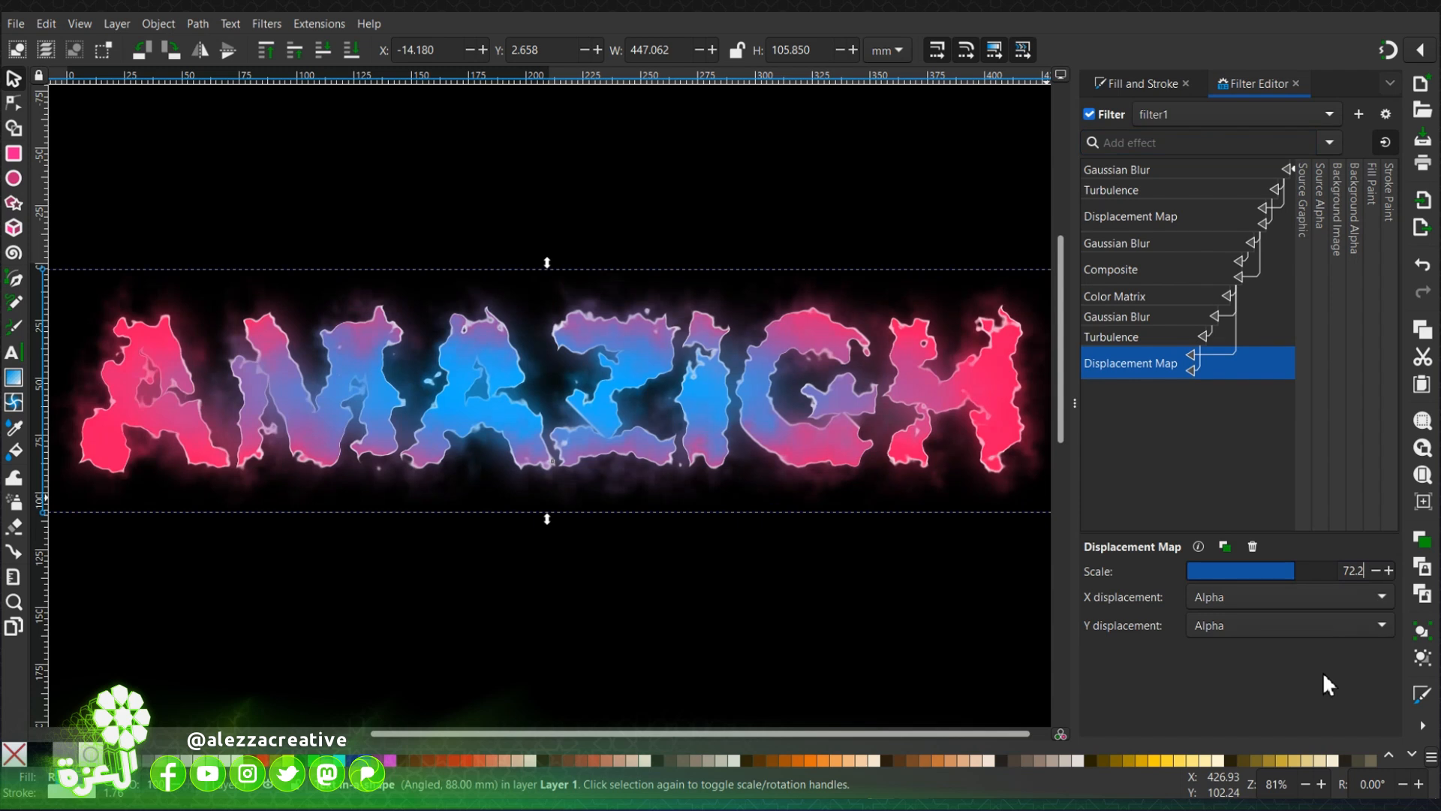
mouse_move(1313, 647)
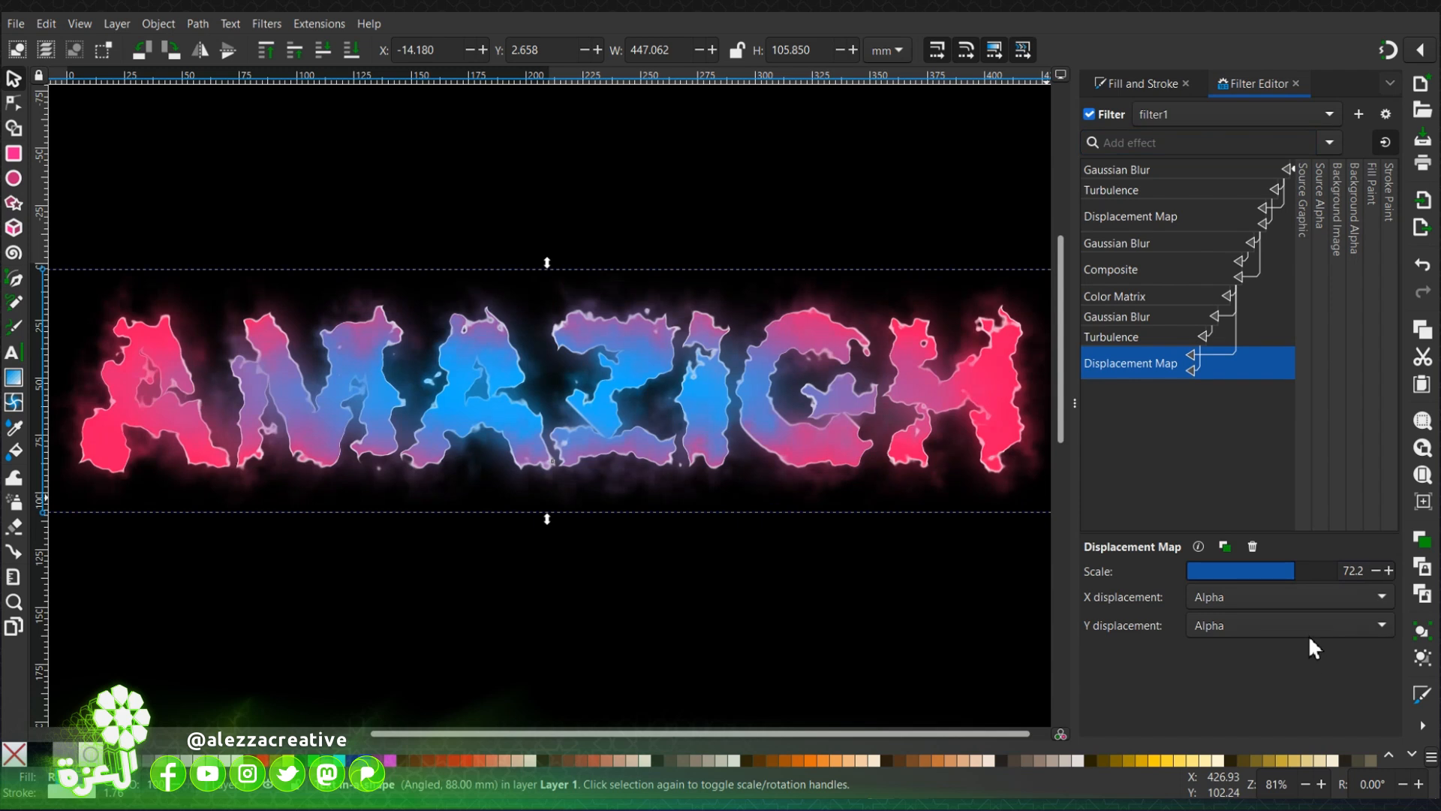
click(1288, 625)
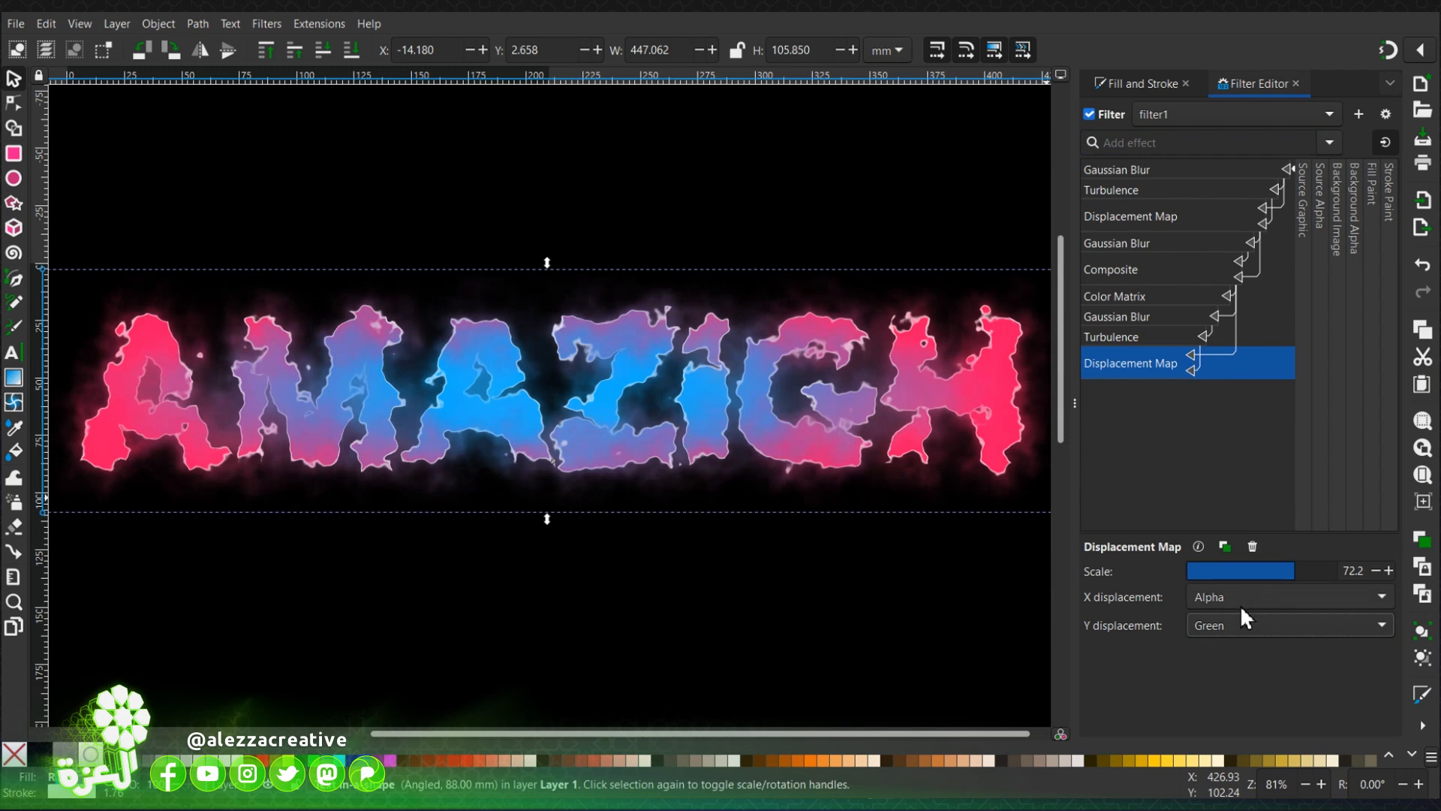
mouse_move(1198, 584)
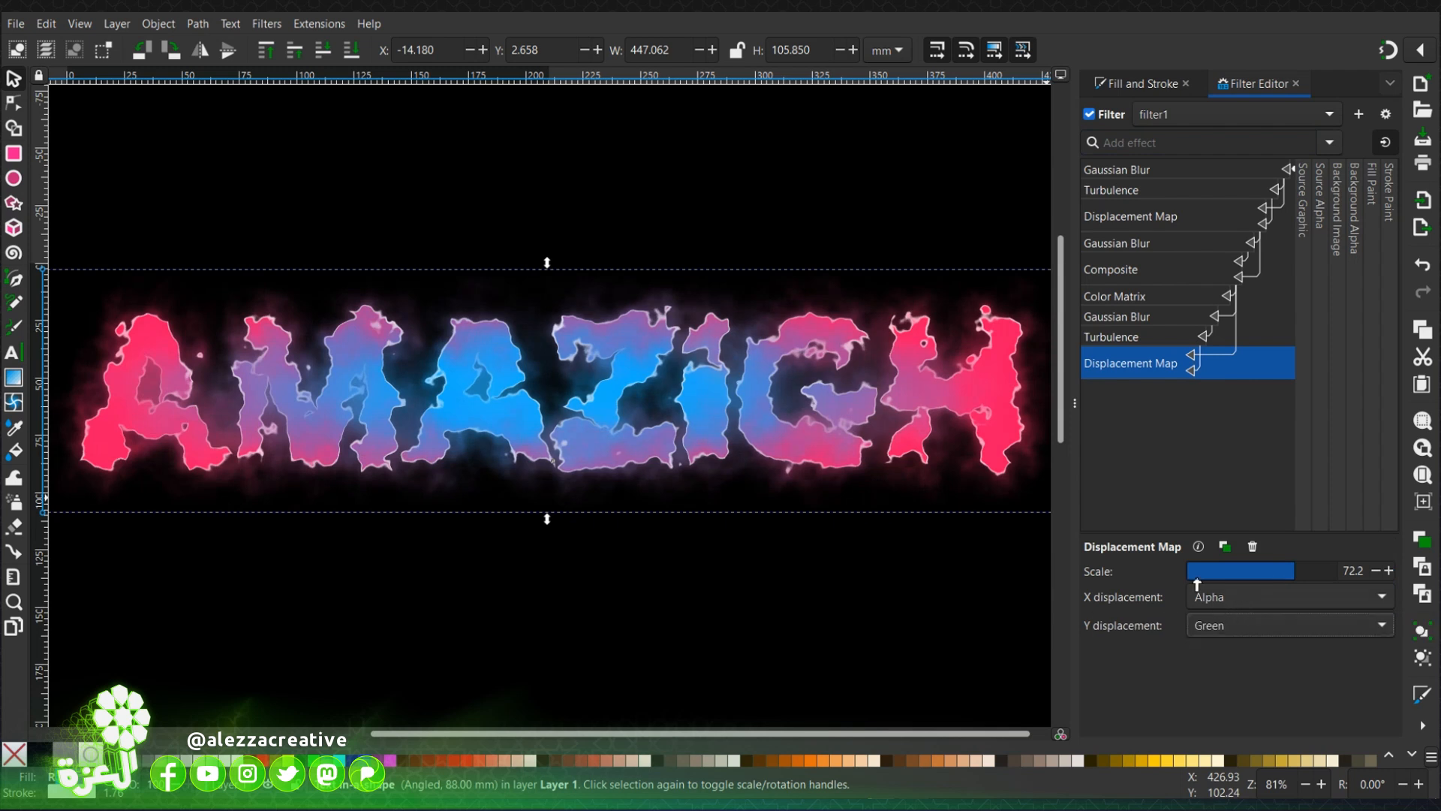
click(1195, 143)
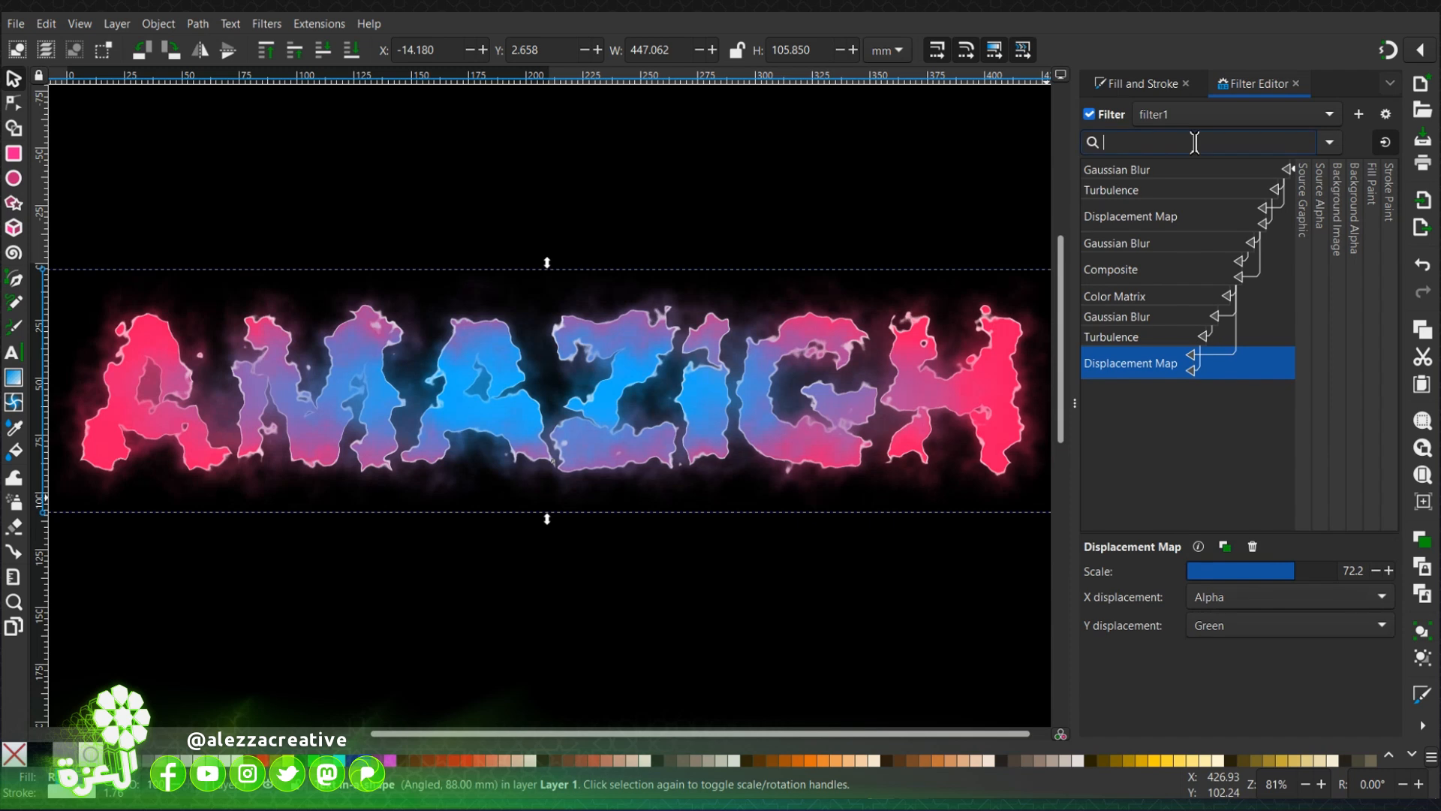
Step: Add a Composite effect to the end of the filter chain with operator Out
text(comp)
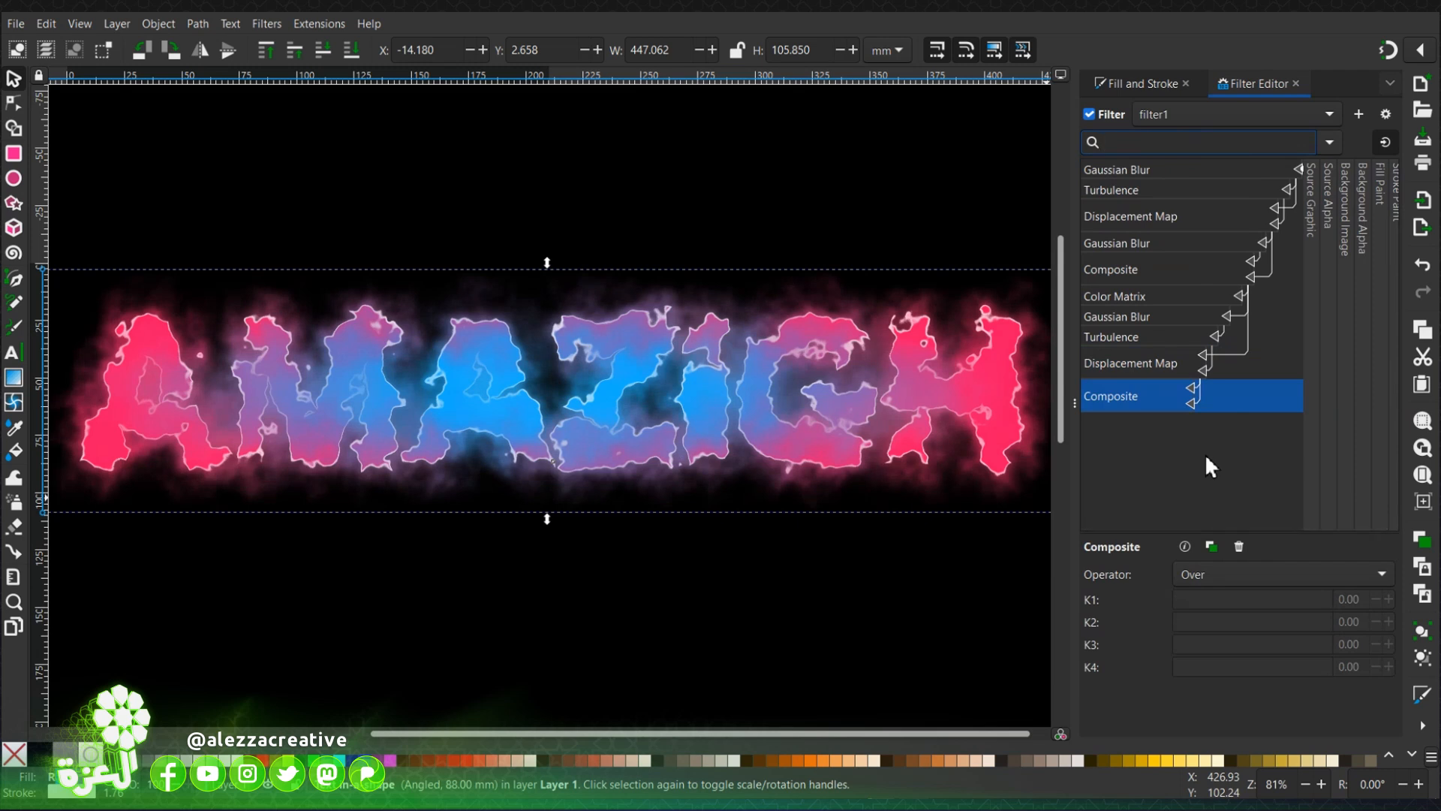
click(1195, 141)
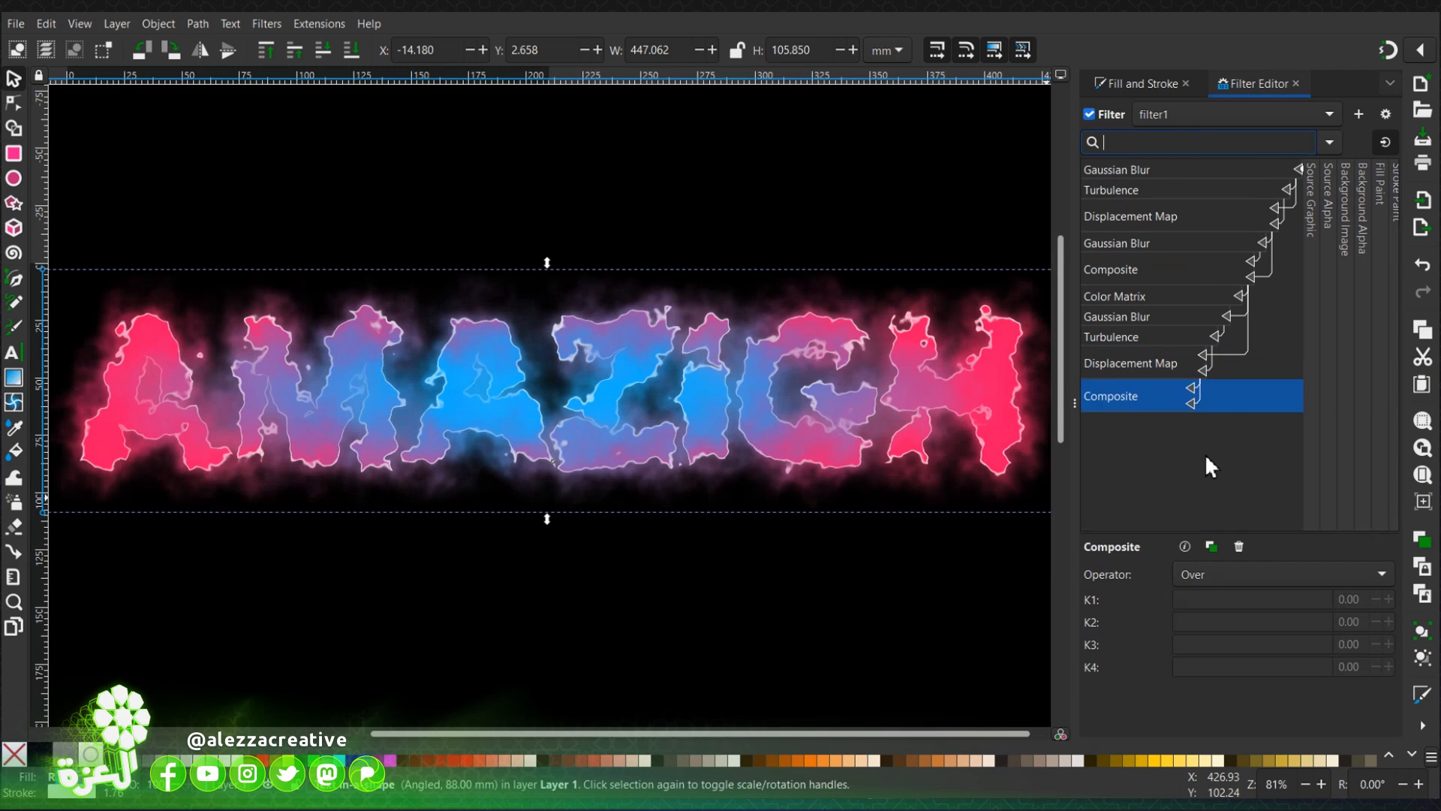
mouse_move(1195, 412)
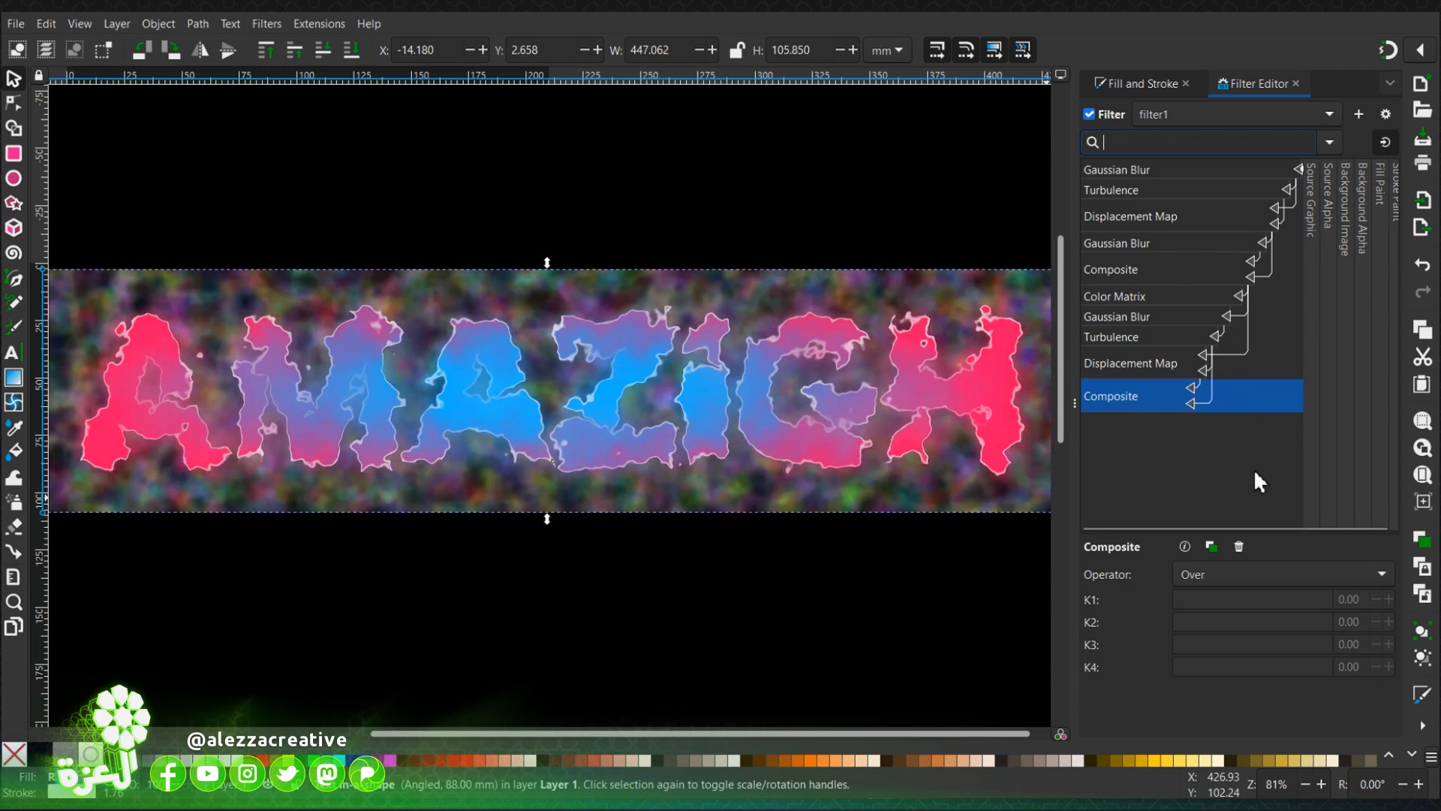
click(1281, 574)
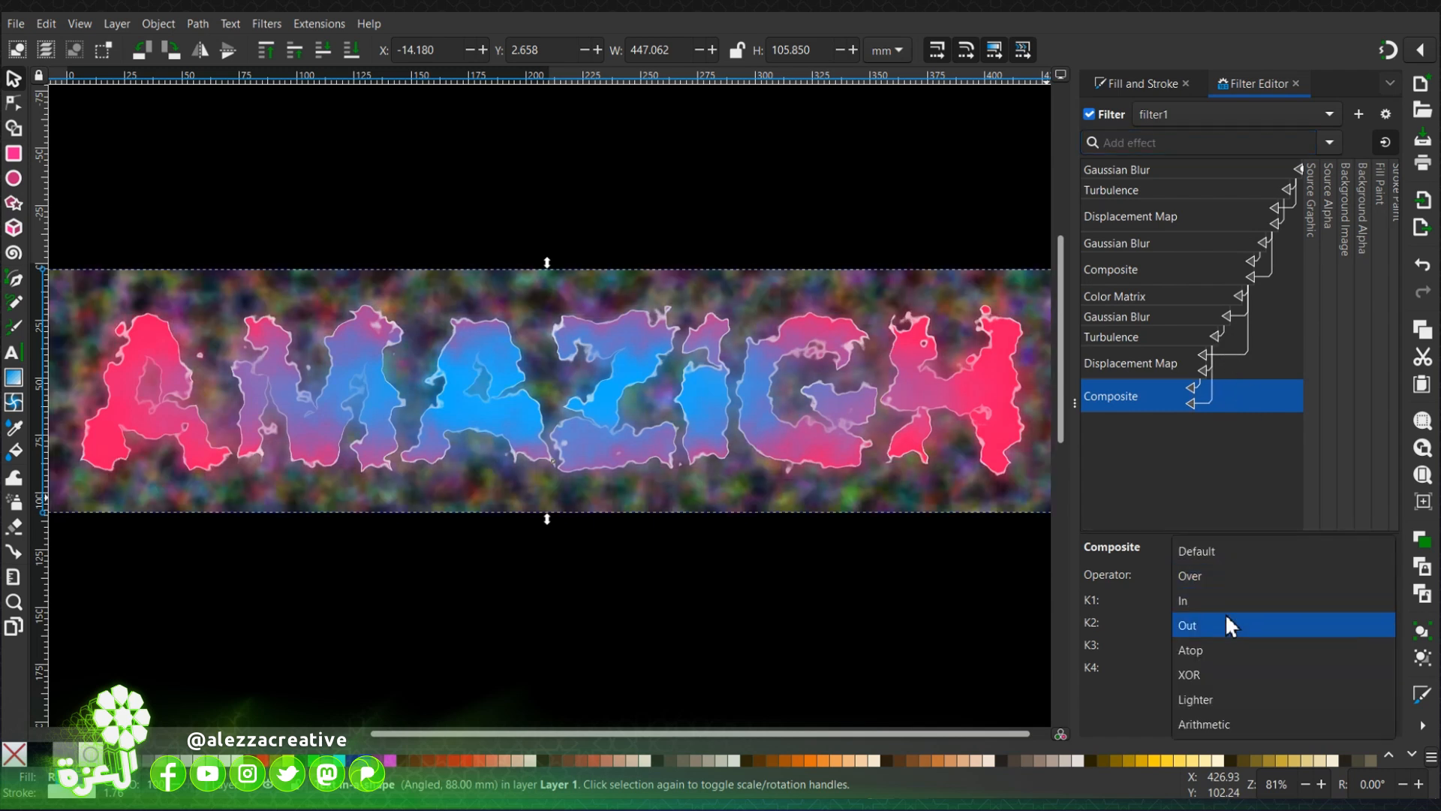
click(1187, 625)
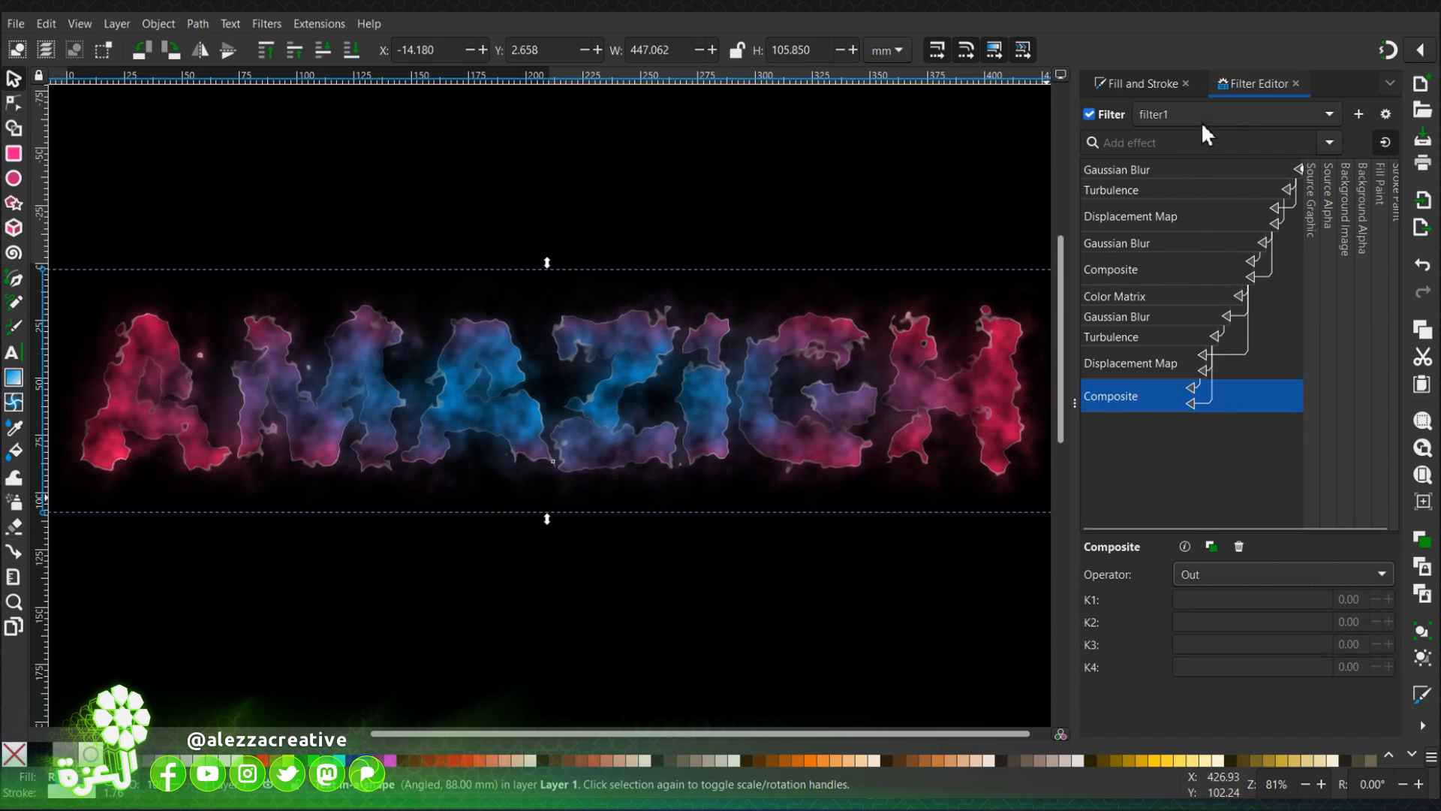
text(com)
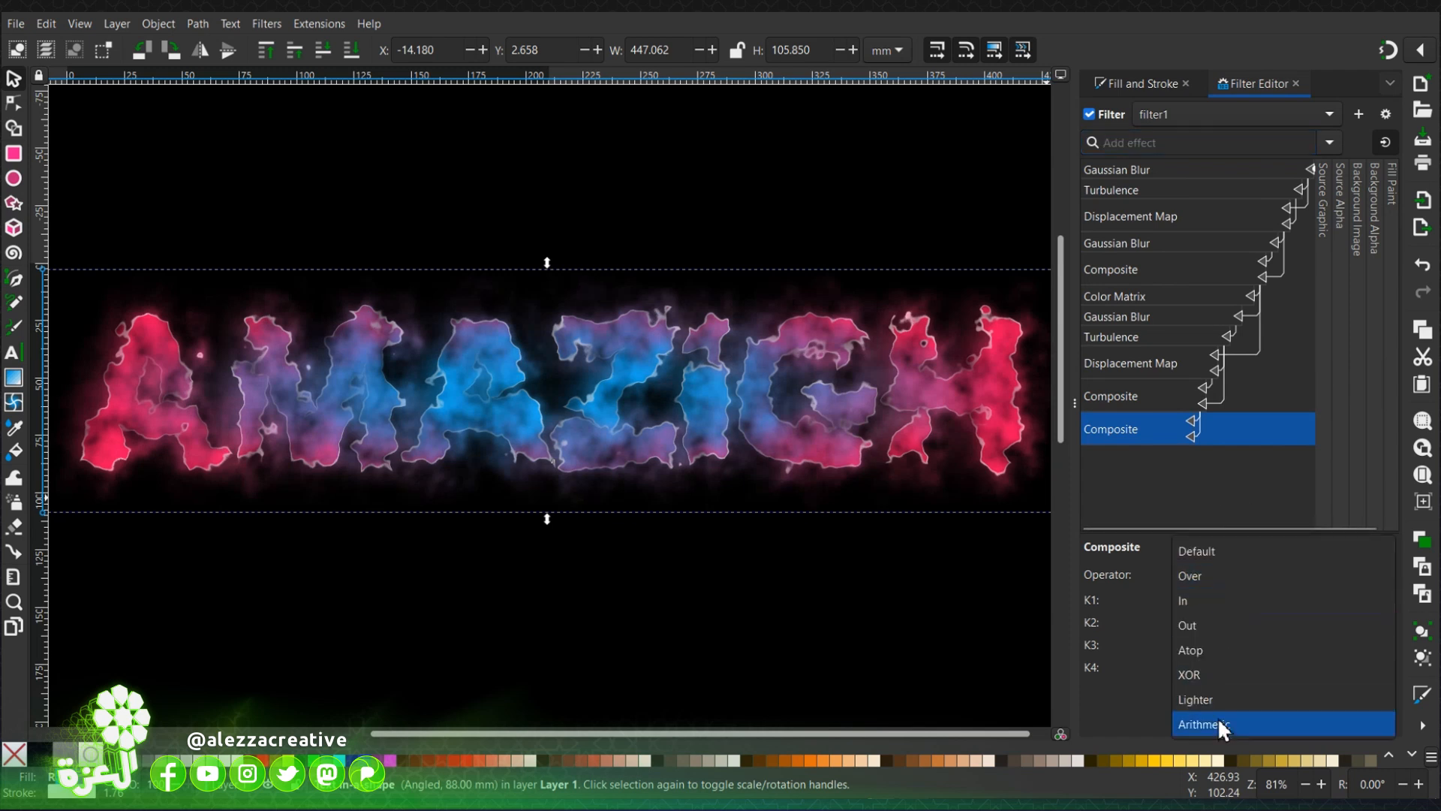
Step: Set the new Composite to Arithmetic with K1 -0.07, K2 1.09, K3 0.49
click(1204, 724)
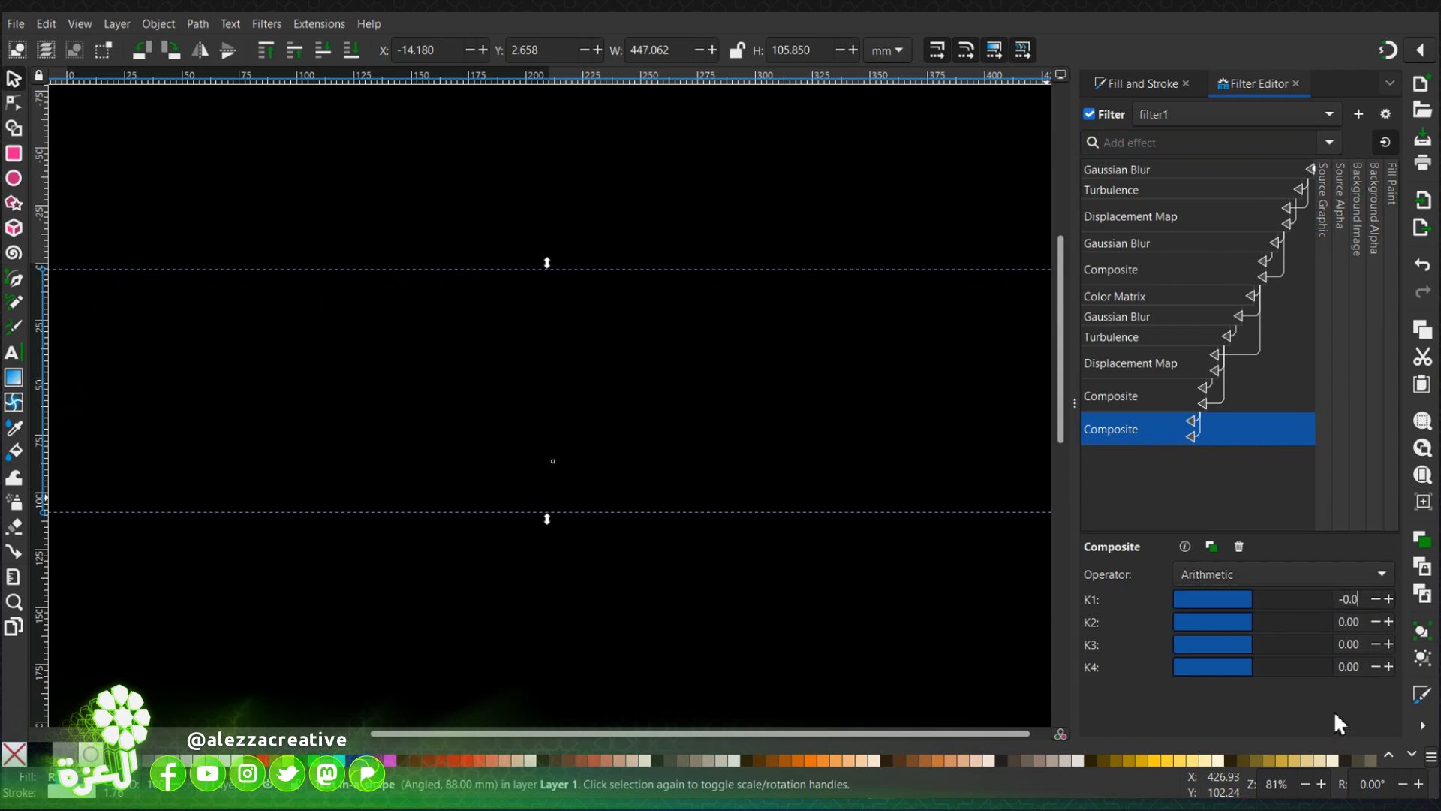
click(1371, 599)
text(7)
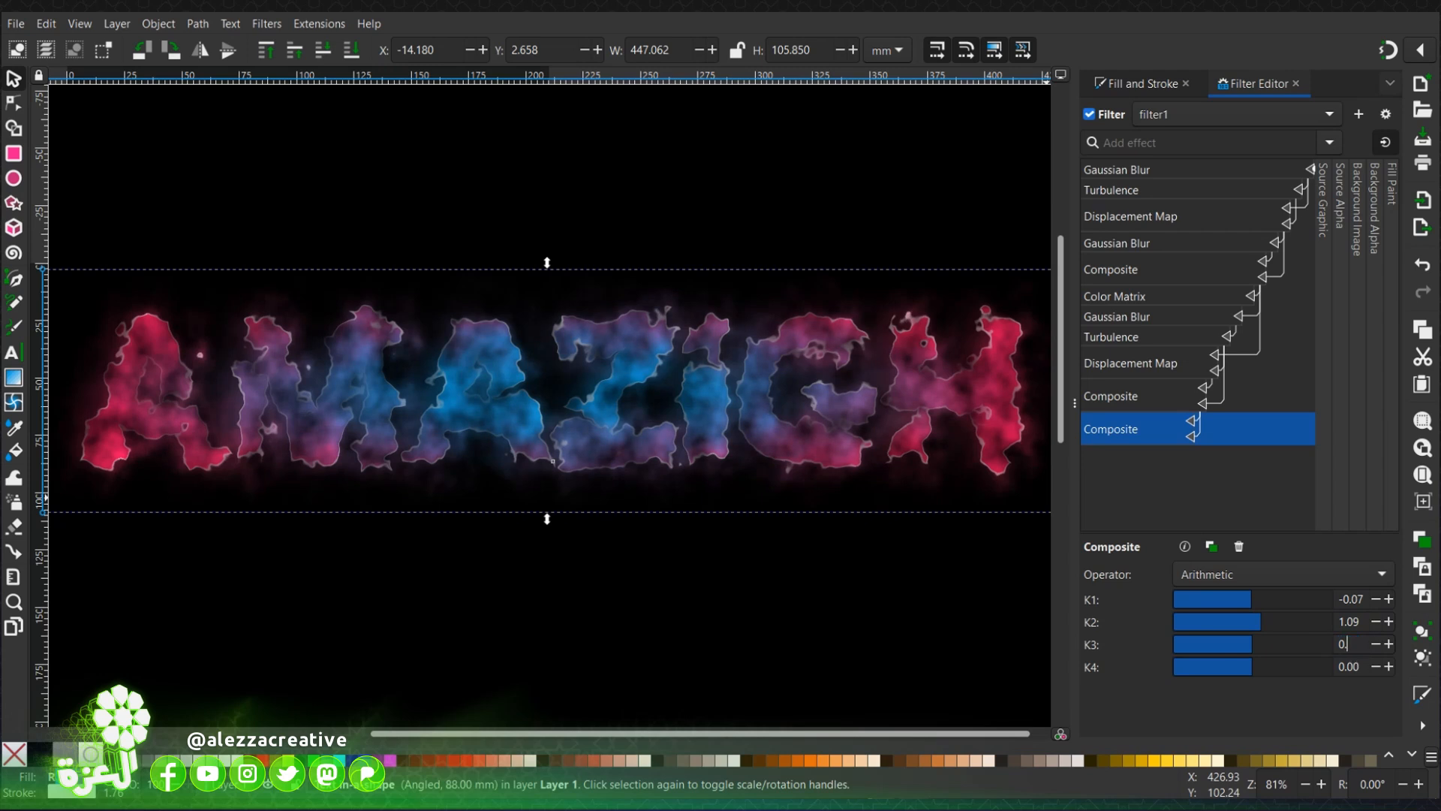
text(0.49)
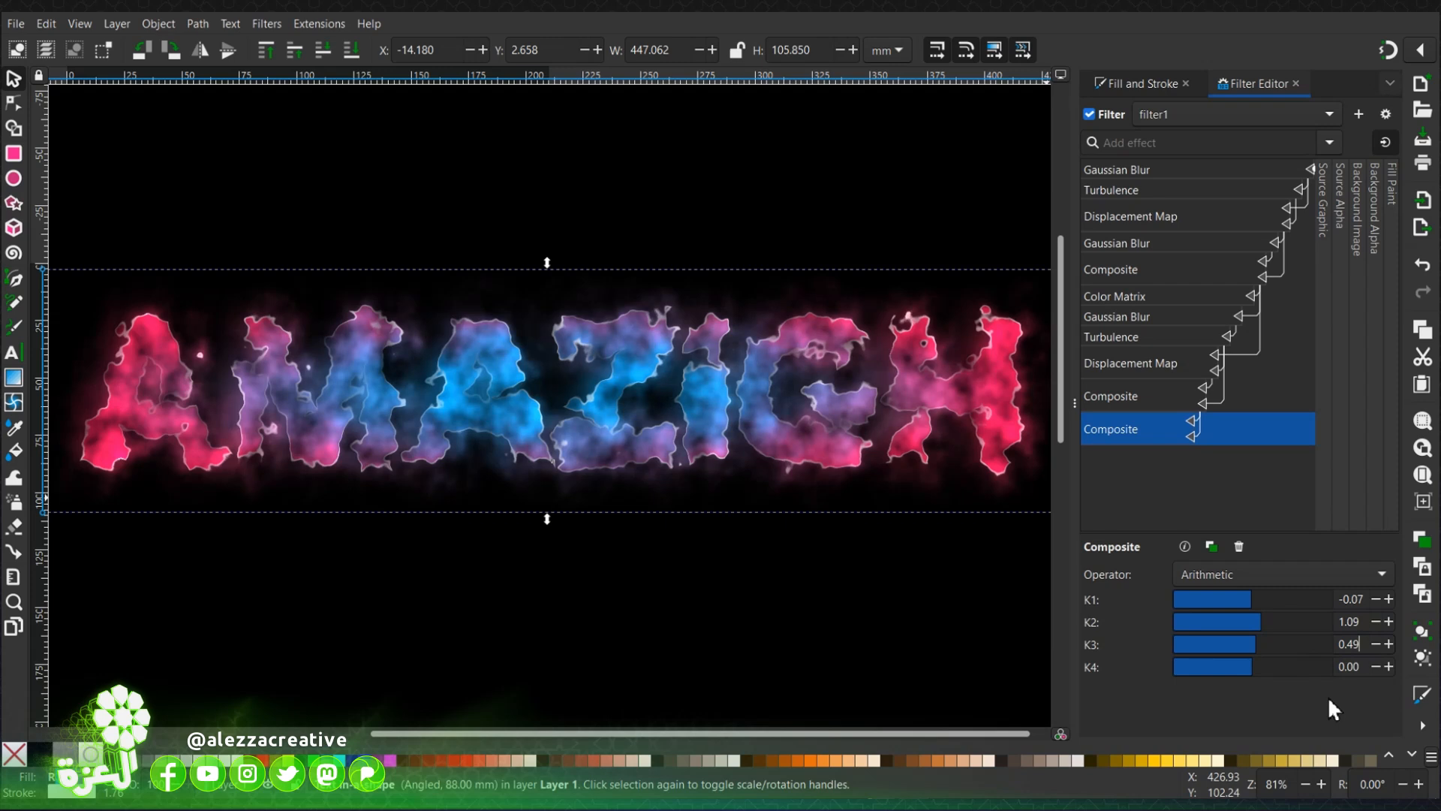
Step: Add a third Composite effect with operator Lighter to end the chain
text(c)
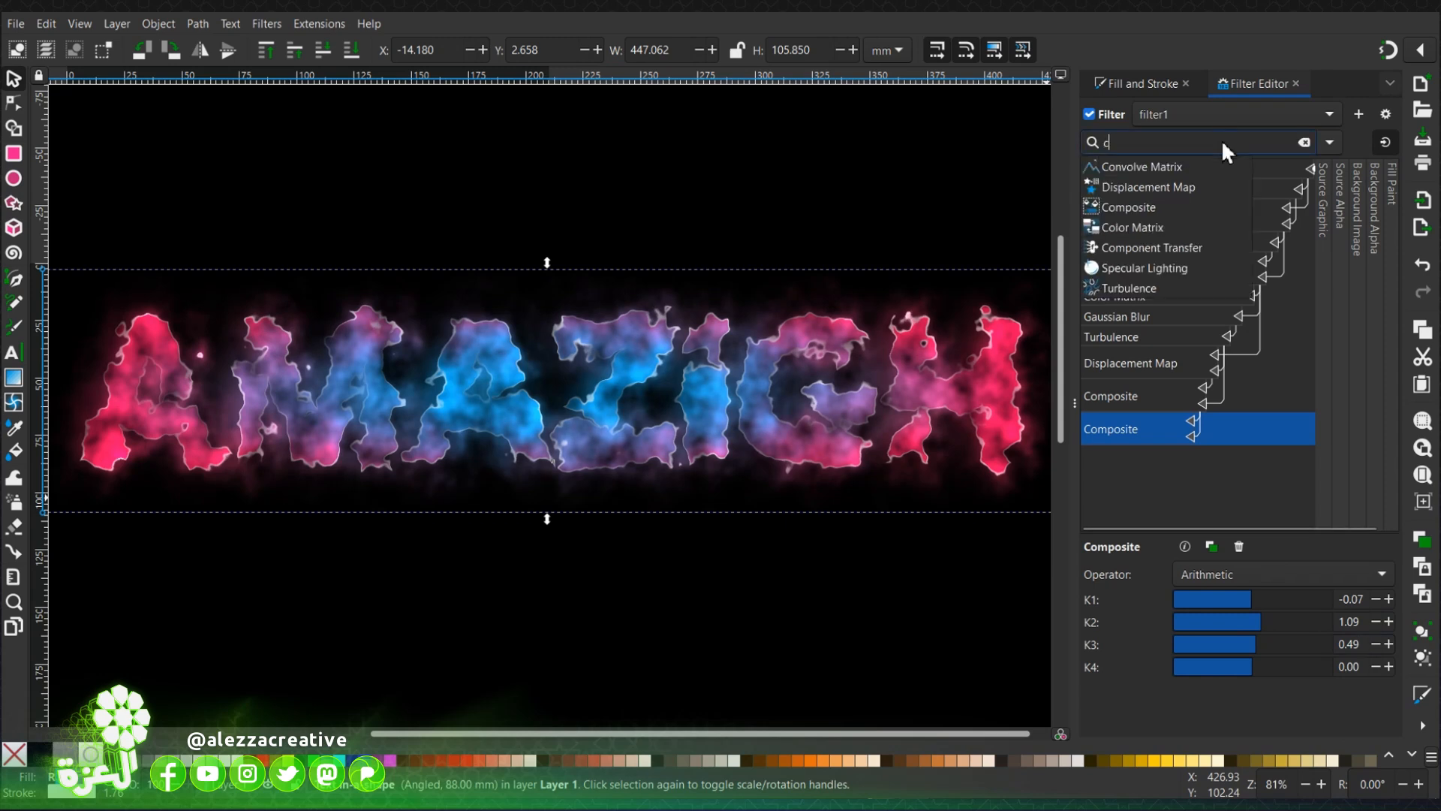
click(1302, 142)
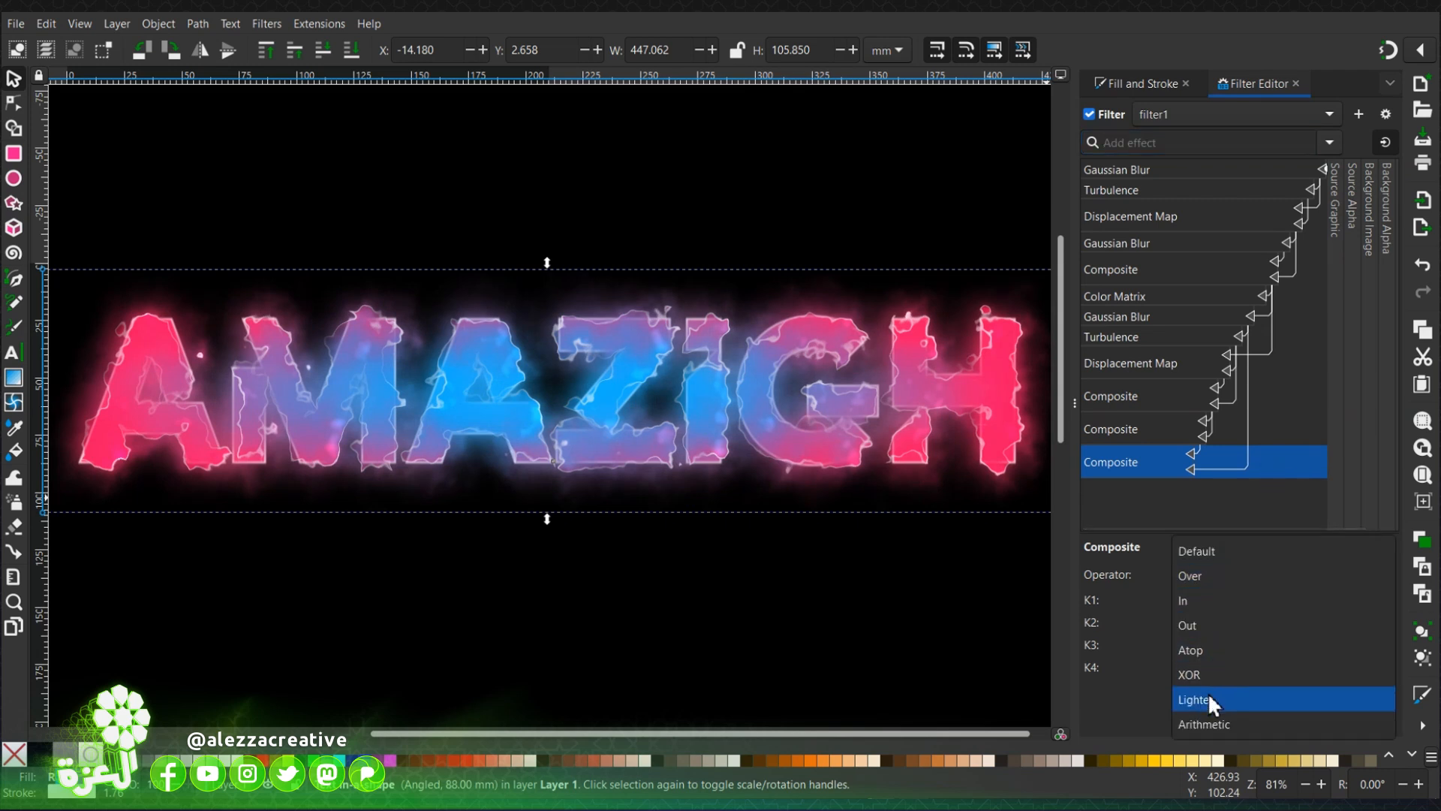
click(1194, 699)
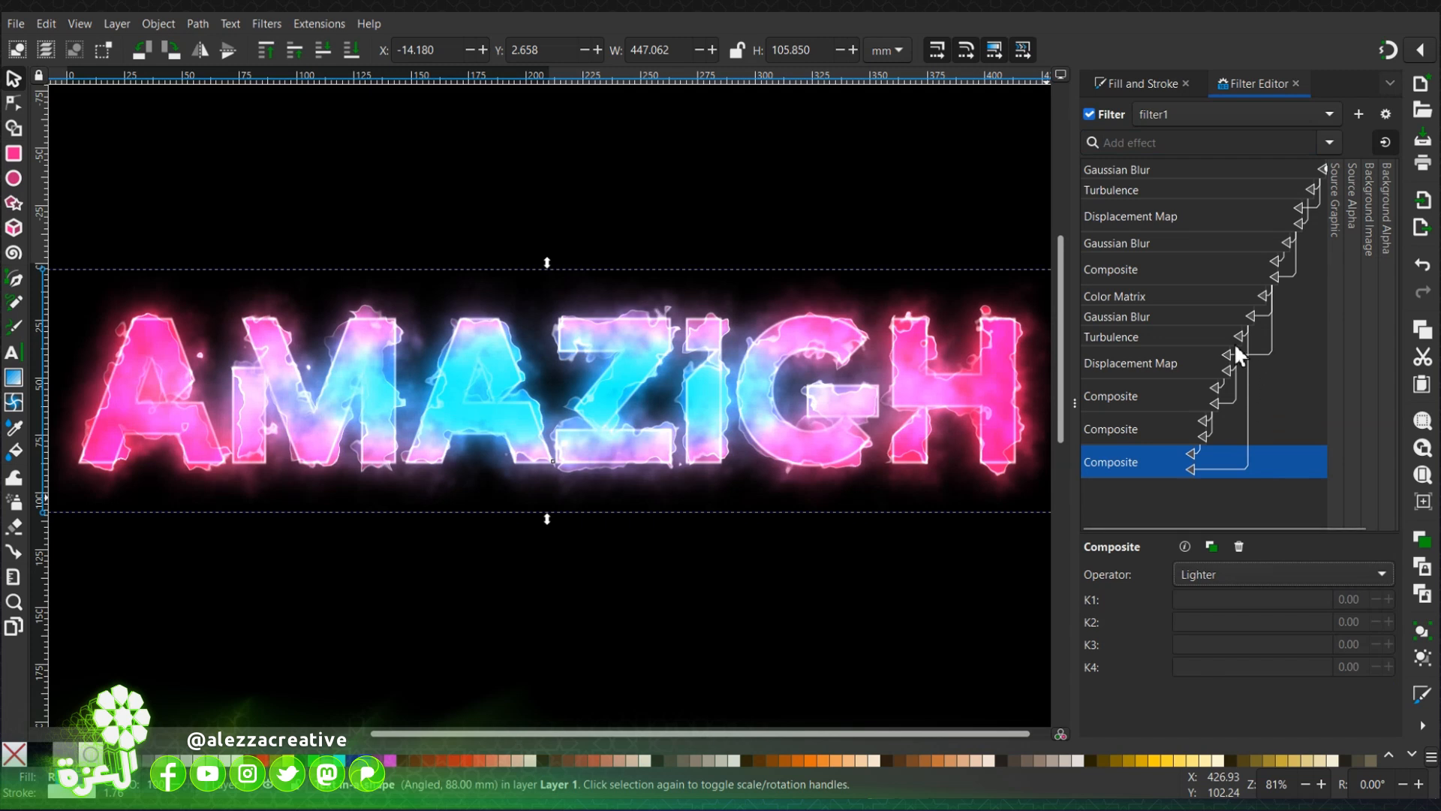
mouse_move(1217, 189)
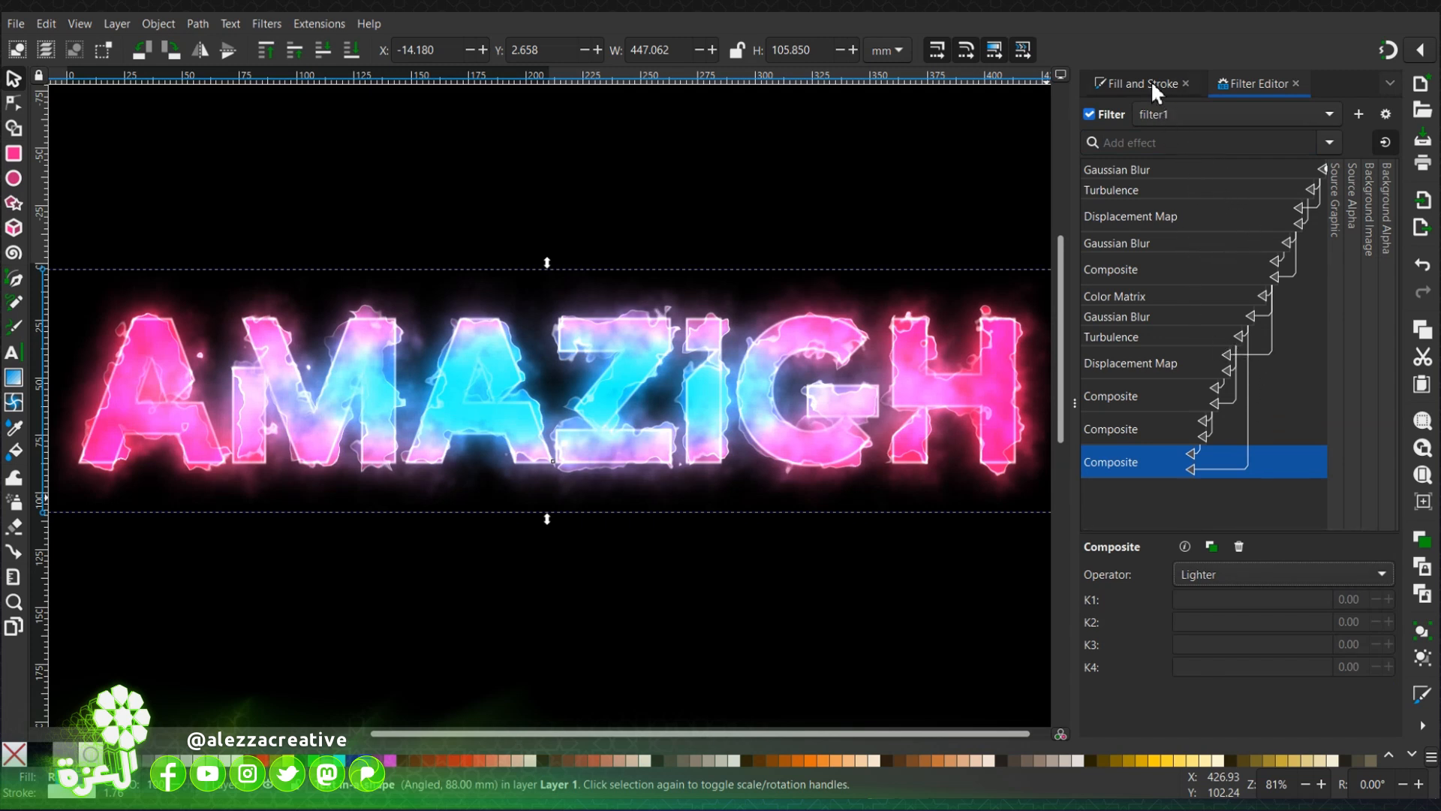
Step: Lower the final Displacement Map's scale to 31.5 and show the Stroke style settings
click(1130, 216)
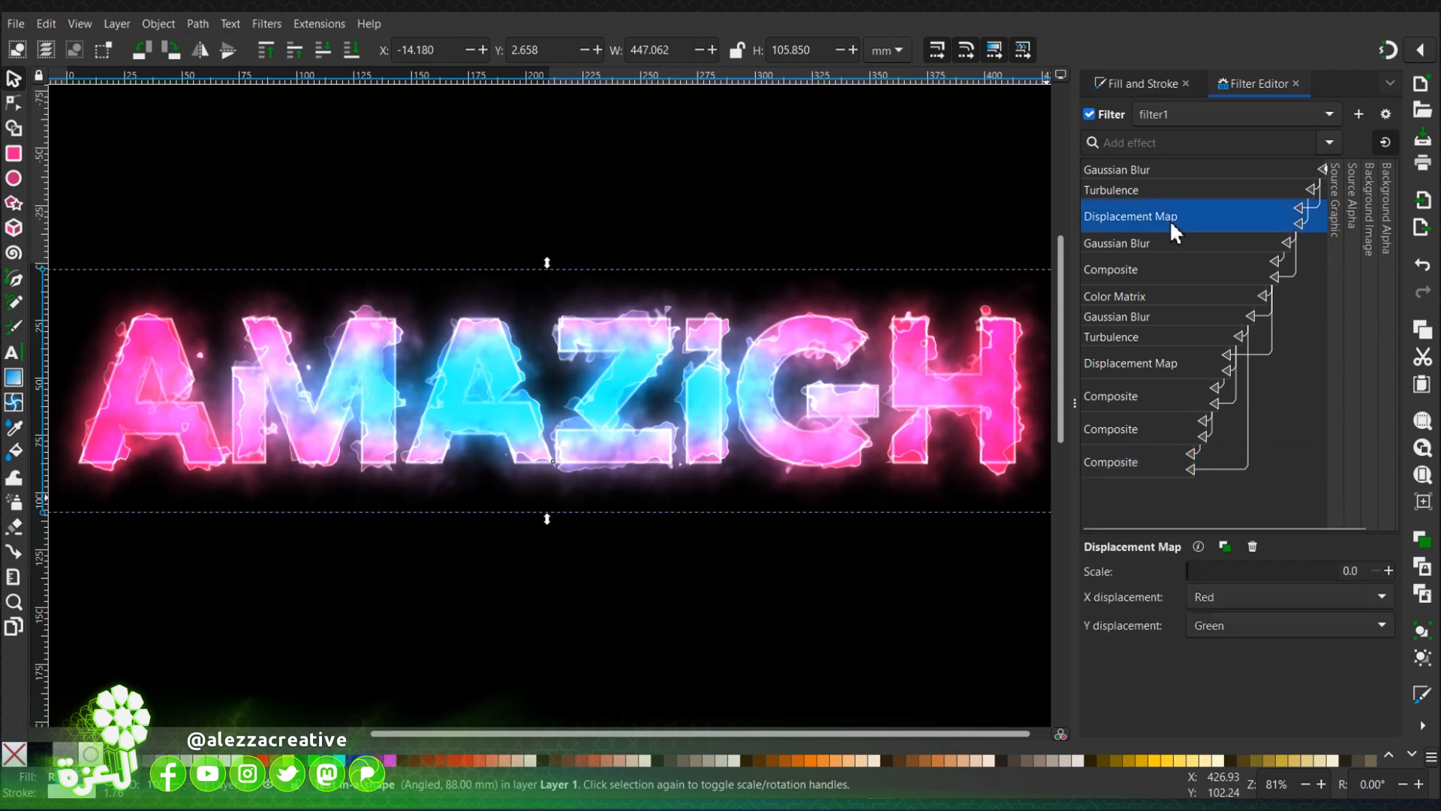
mouse_move(1171, 268)
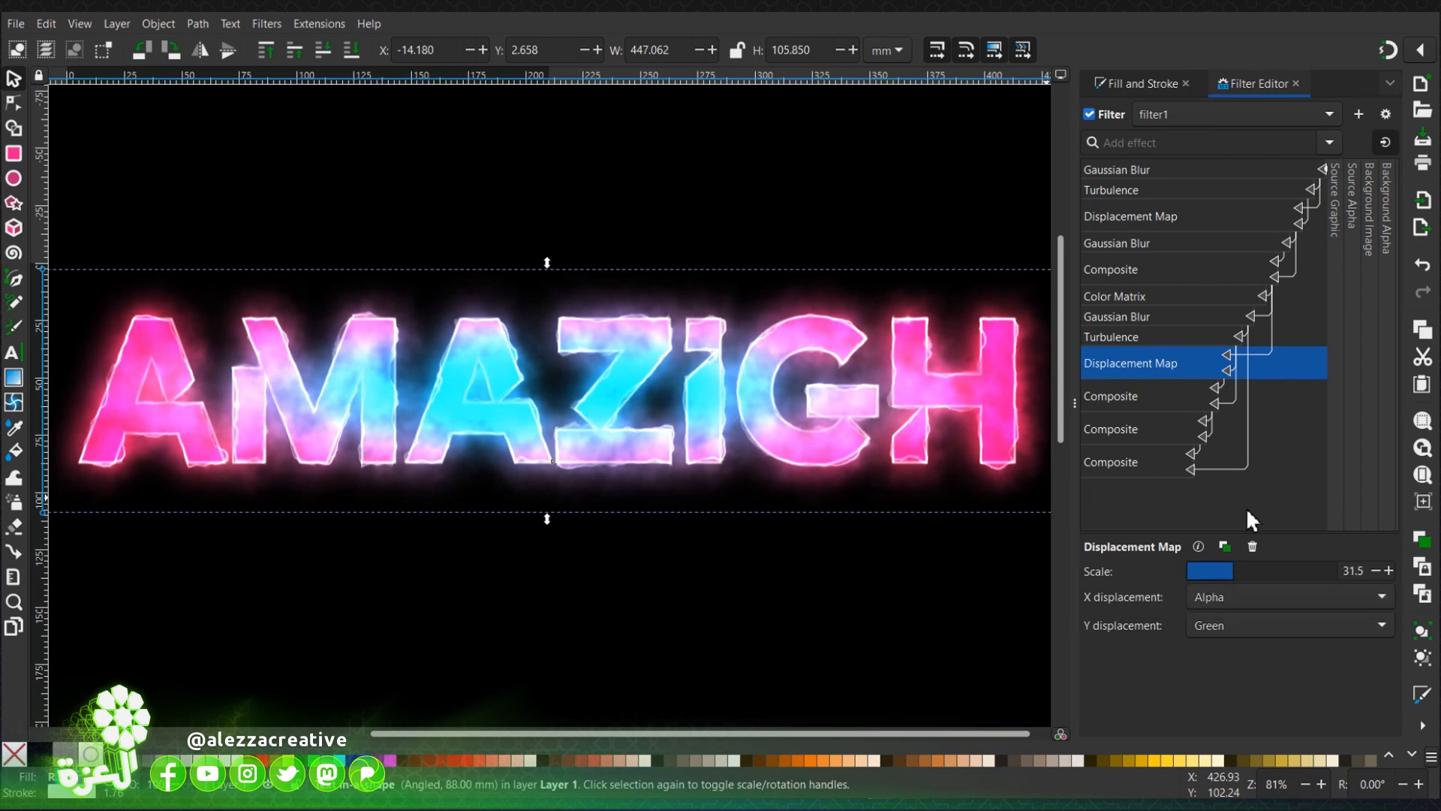
click(1137, 84)
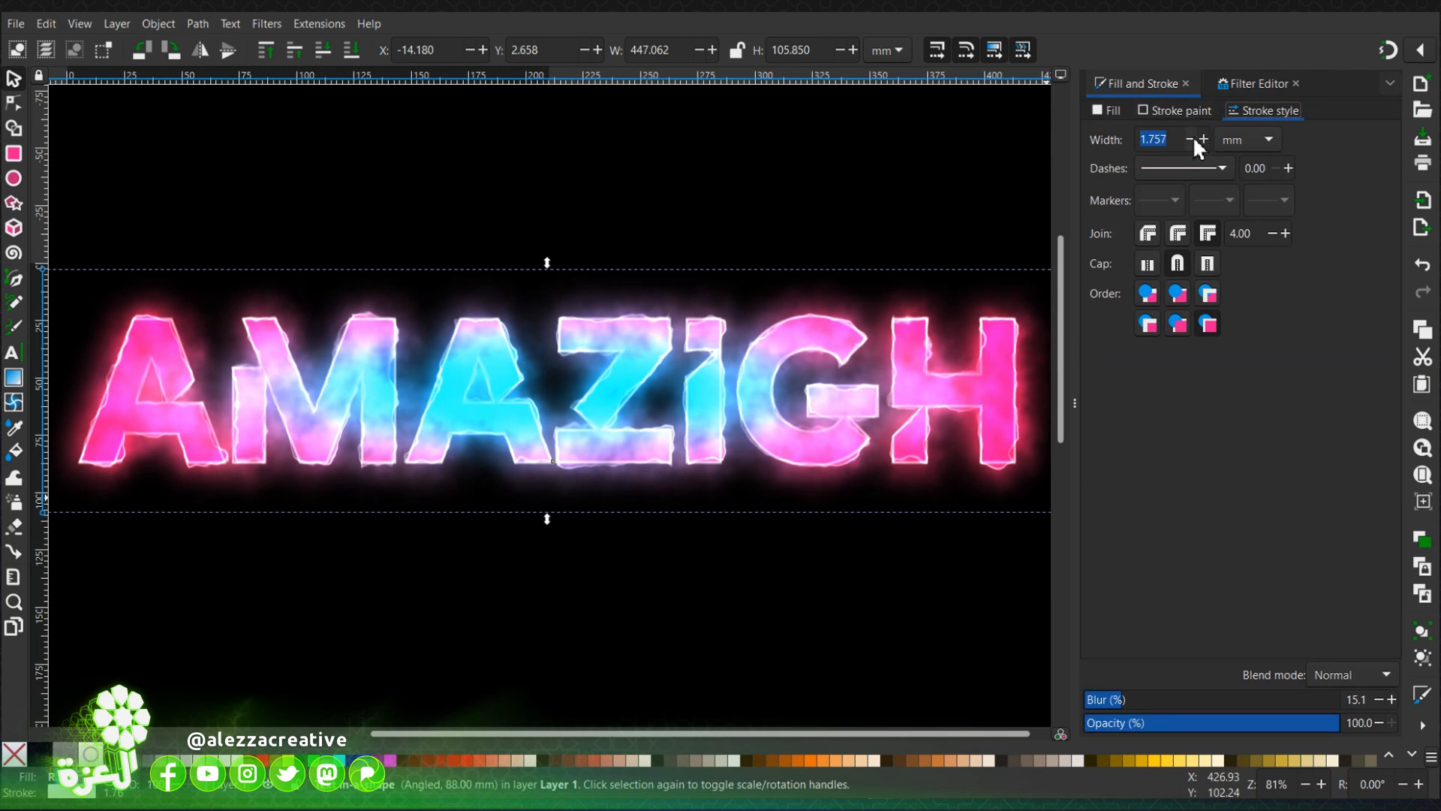
Step: Thin the outline to 1.357 mm and make the end gradient stop pure red (ff0000ff)
click(1190, 138)
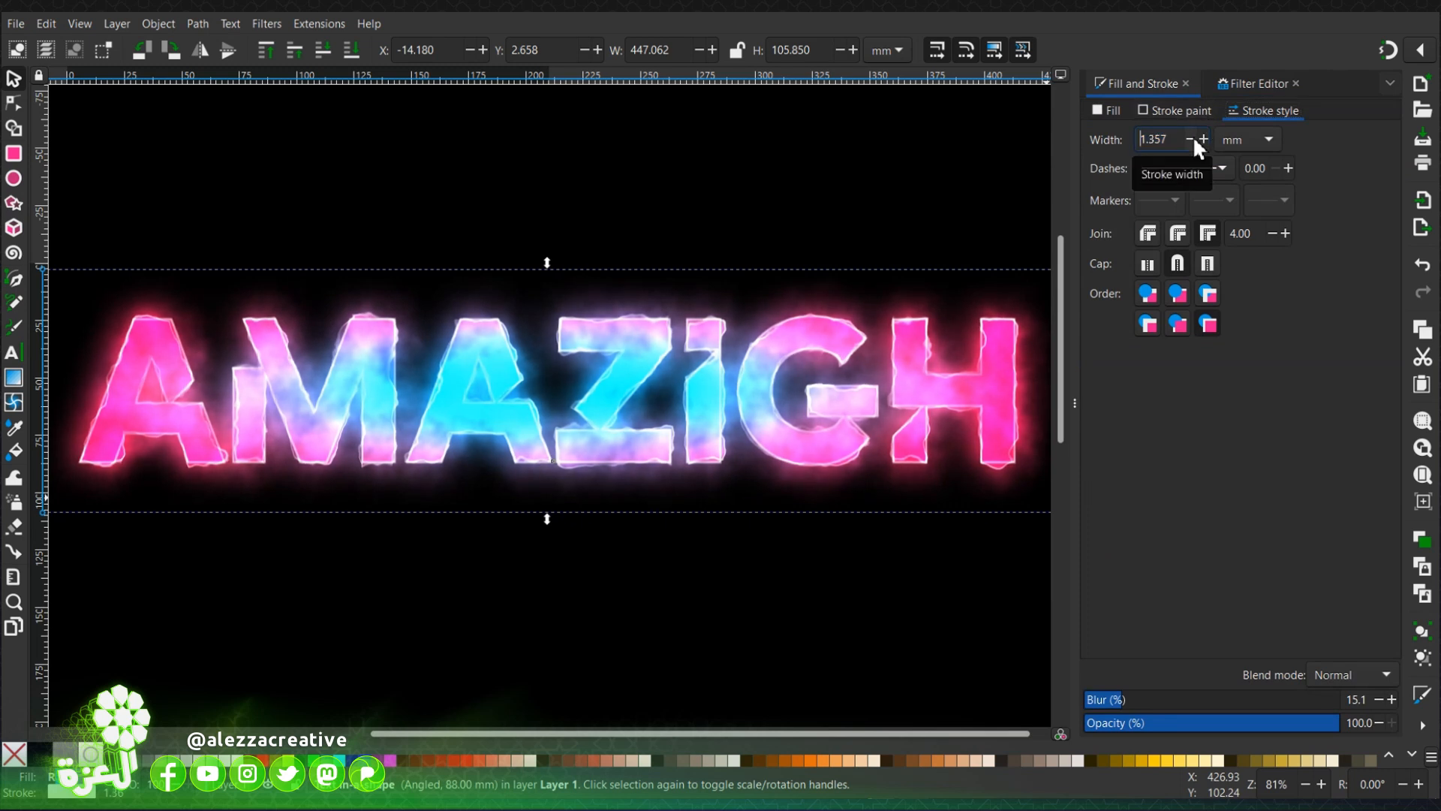
click(1113, 111)
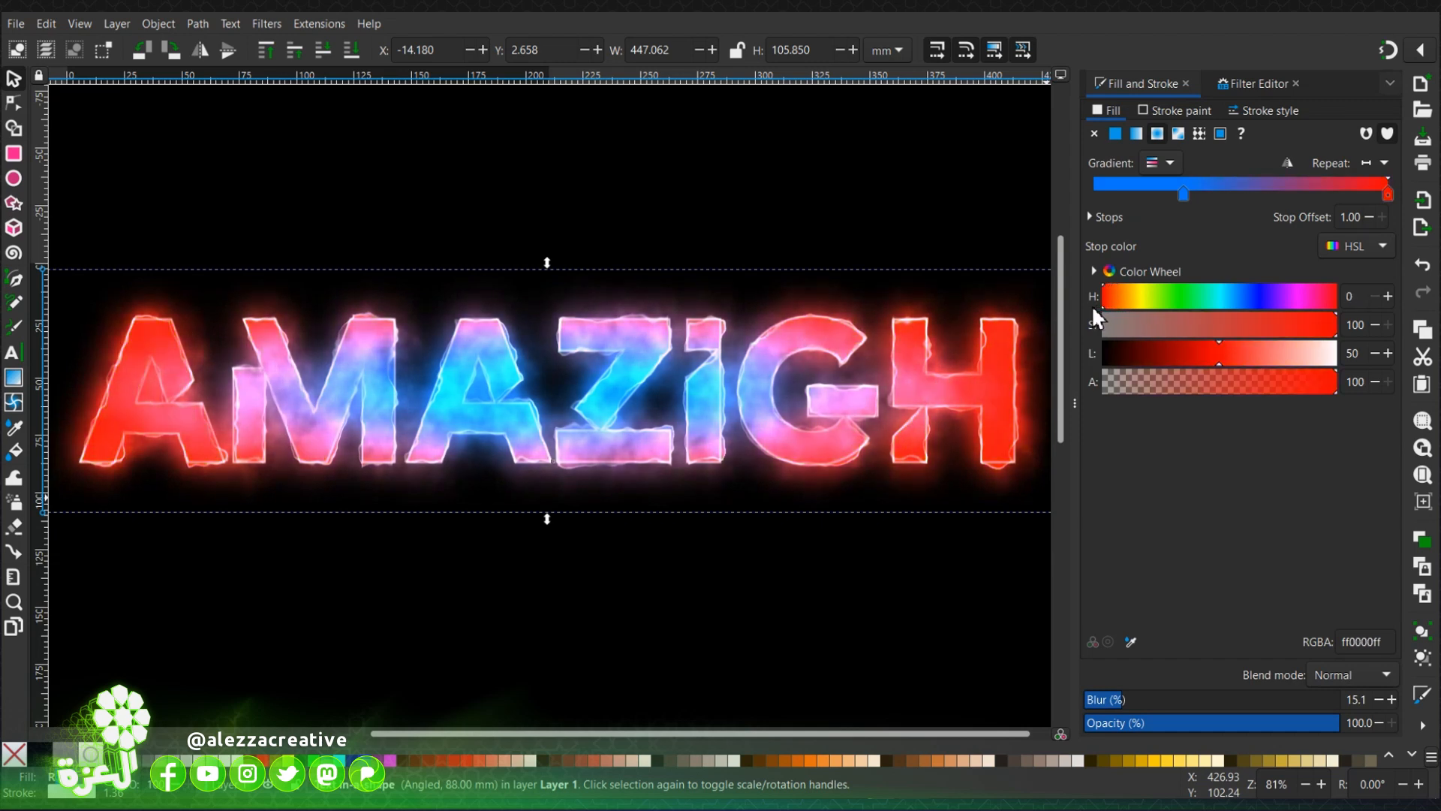
Step: Retype the word as INKFUN with a vertical blue-over-red gradient
click(950, 626)
text(IN)
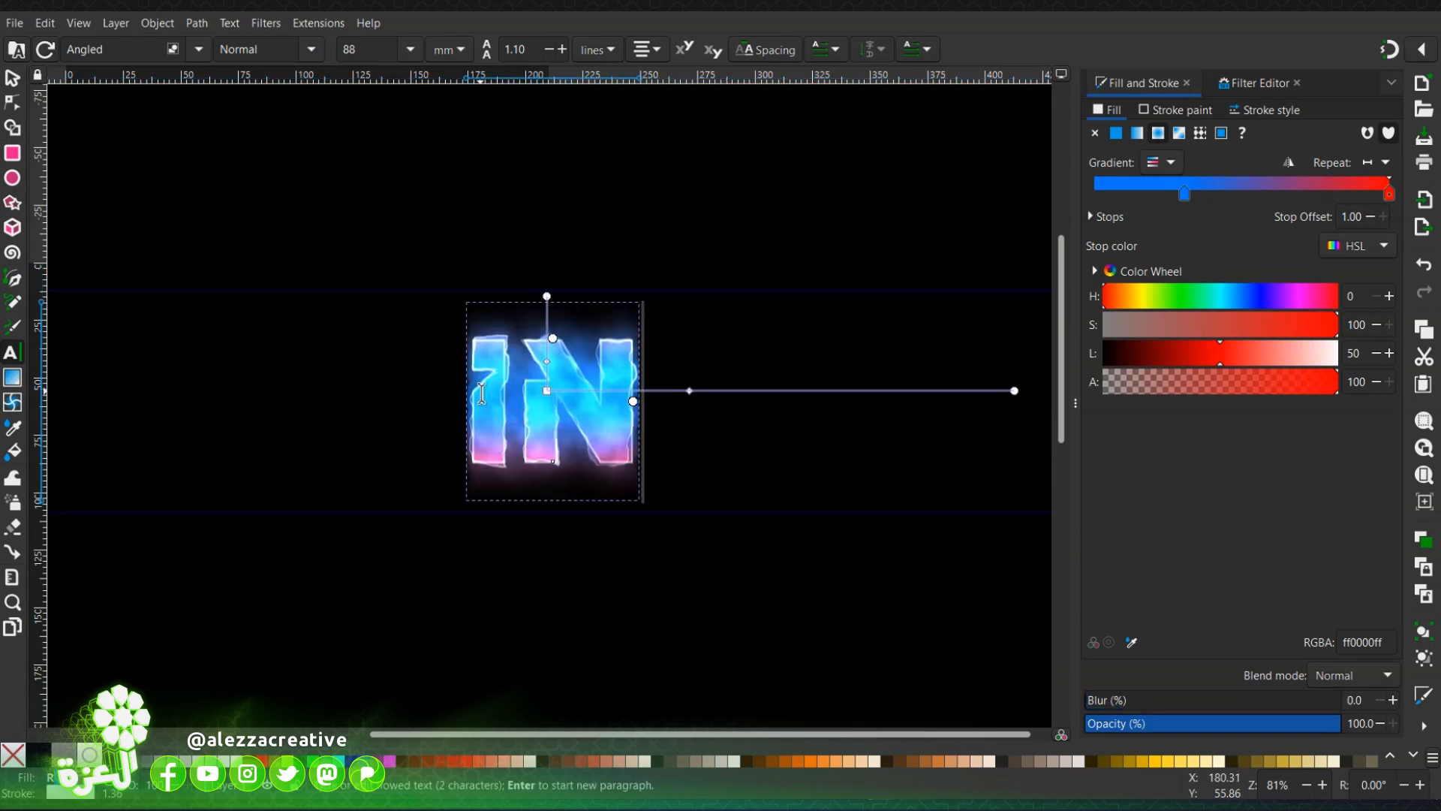
text(KFUN)
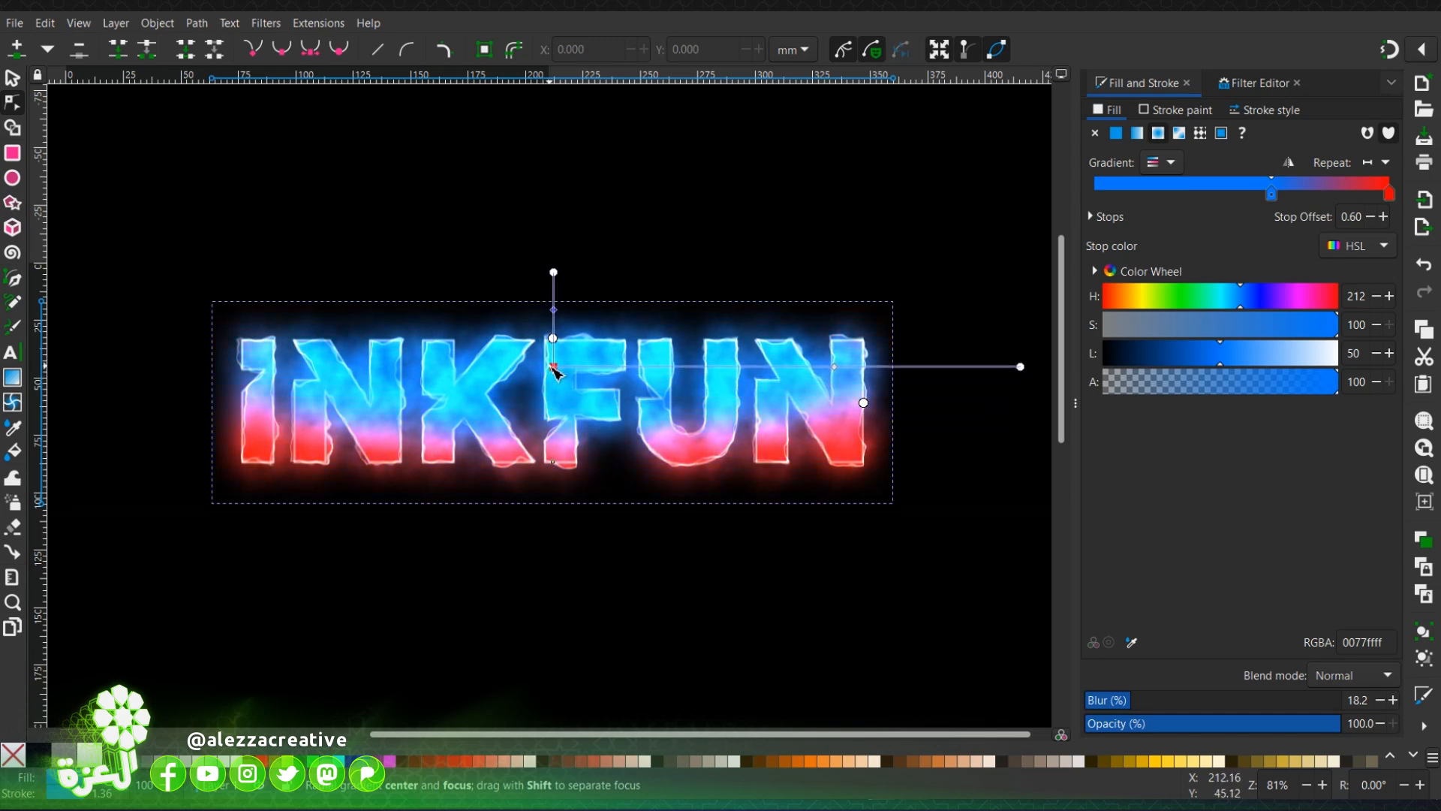
click(13, 79)
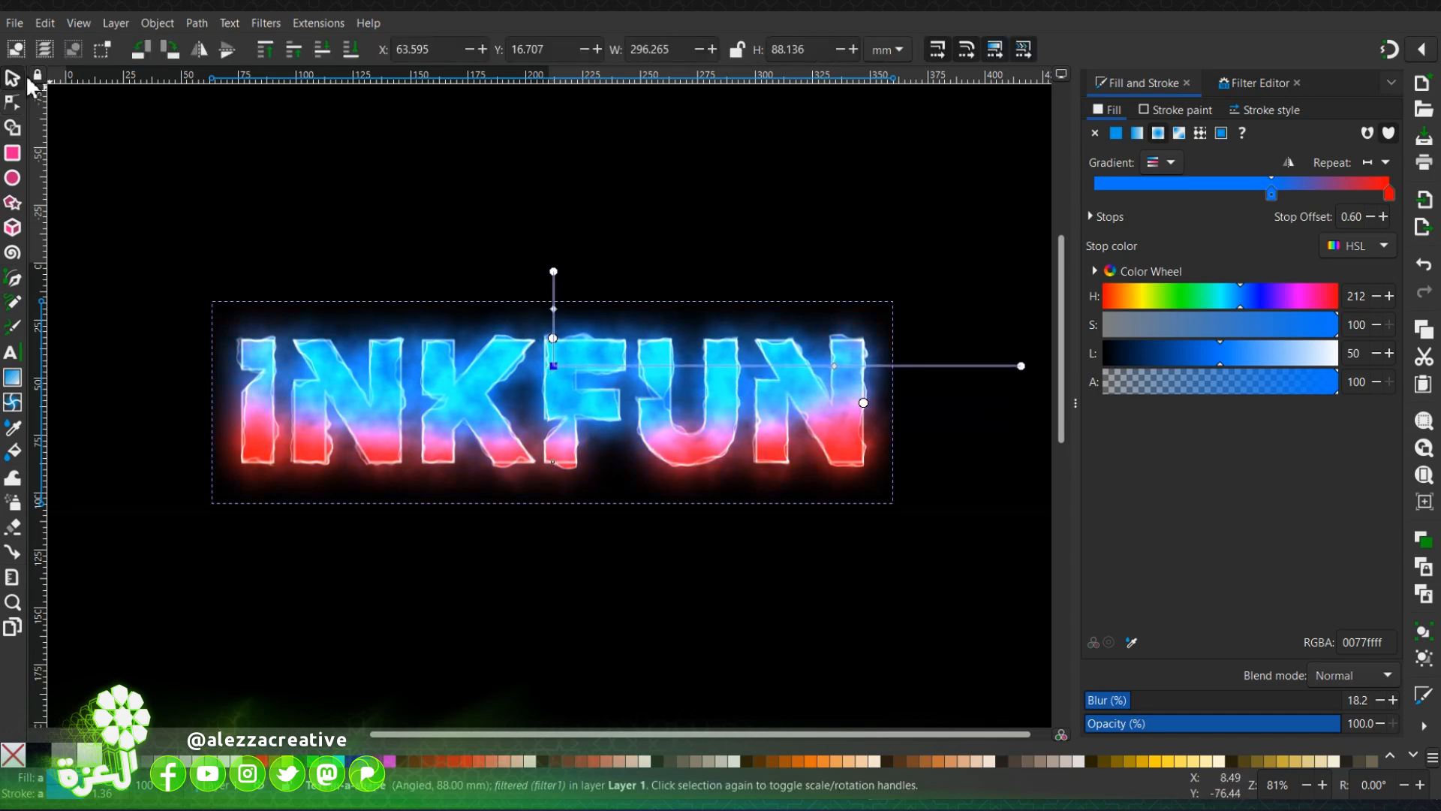